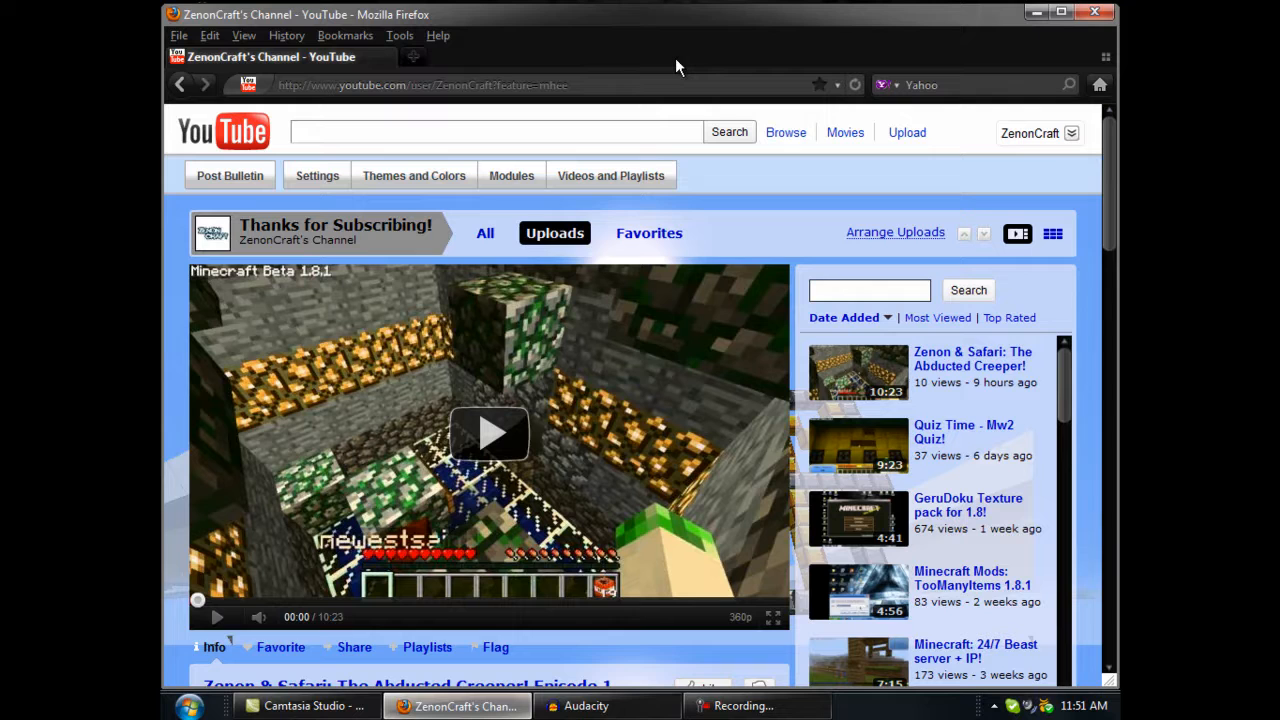
- Scroll through the current page and use the Firefox toolbar before navigating away
{"action": "scroll", "scroll_direction": "down", "scroll_amount": 3}
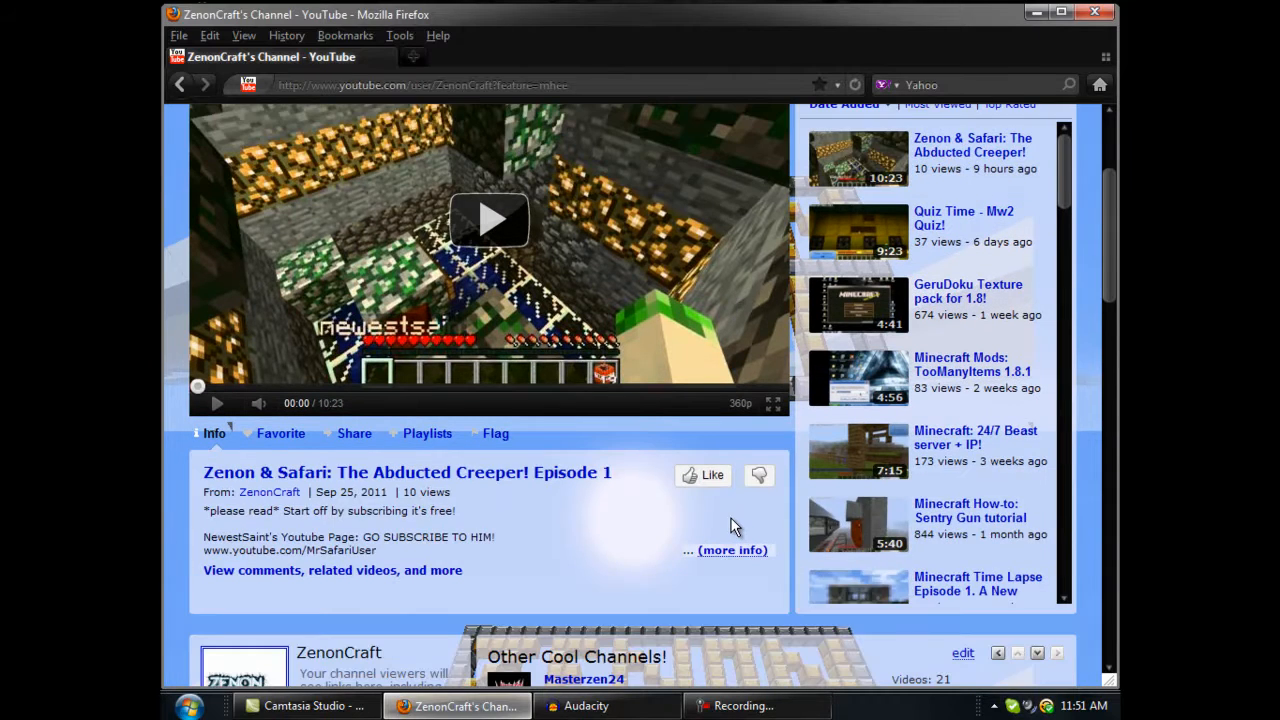
{"action": "scroll", "scroll_direction": "down", "scroll_amount": 3}
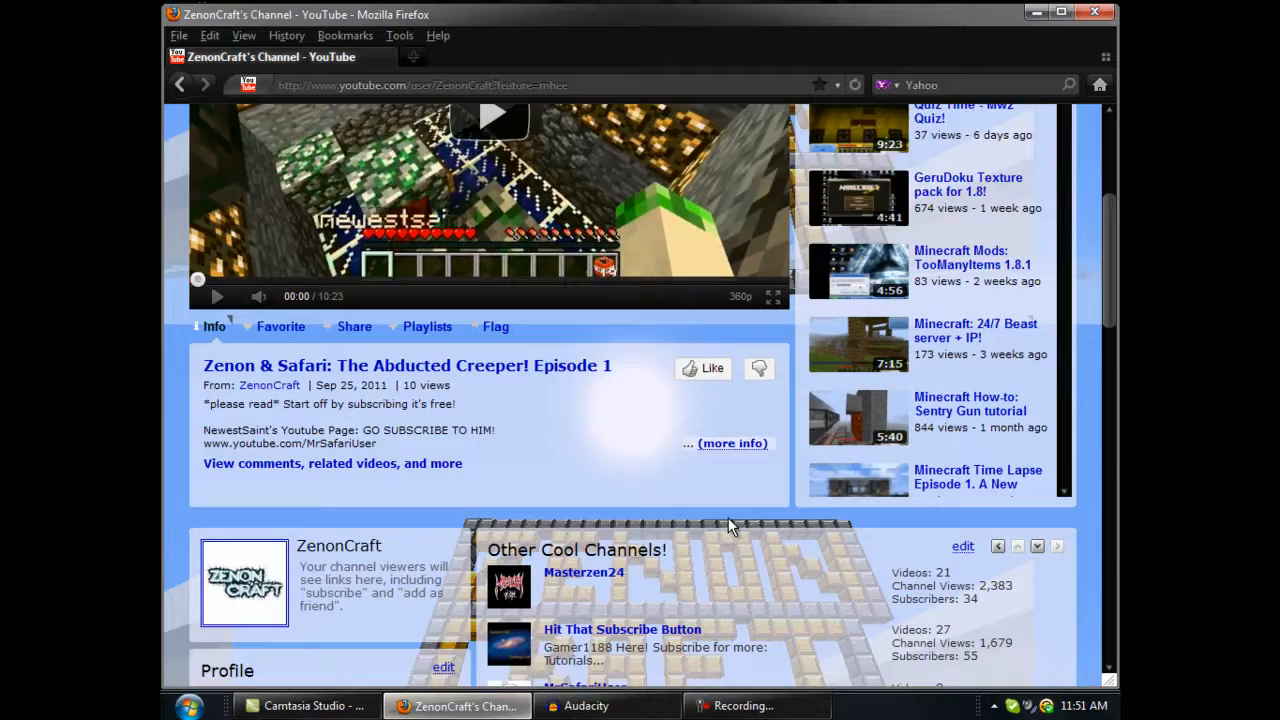
{"action": "scroll", "scroll_direction": "down", "scroll_amount": 3}
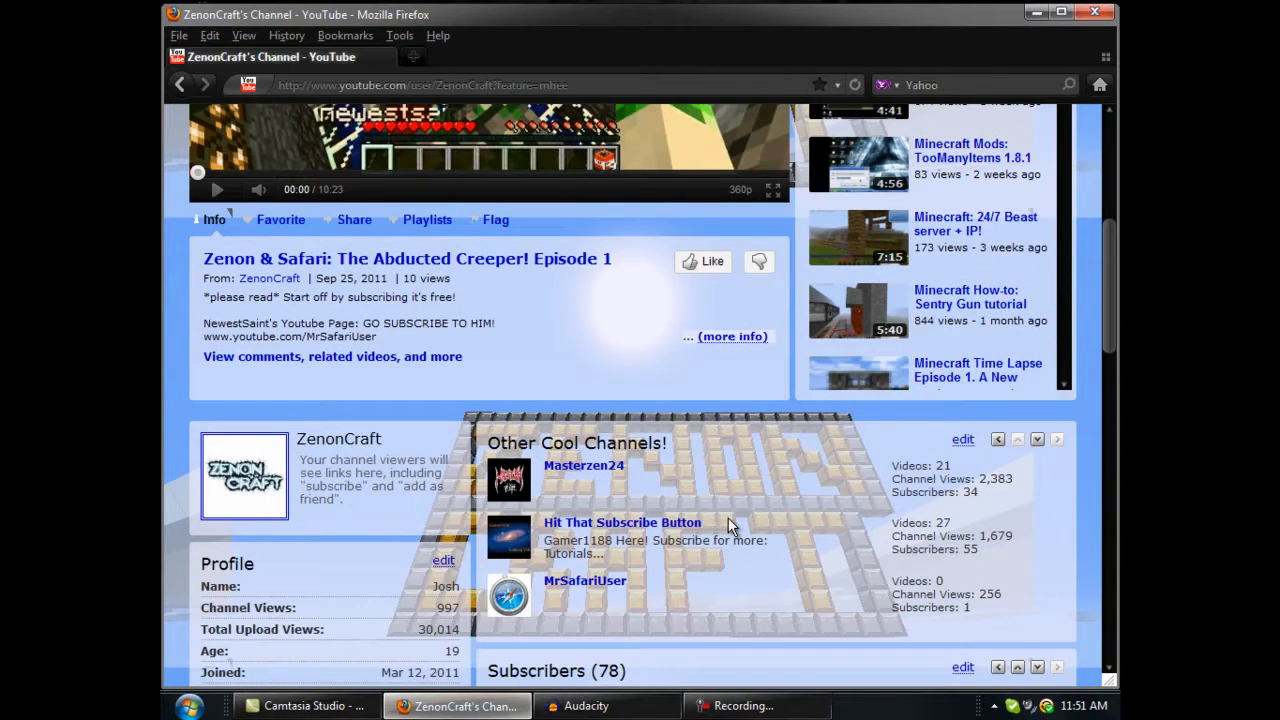
{"action": "mouse_move", "coordinate": [622, 522]}
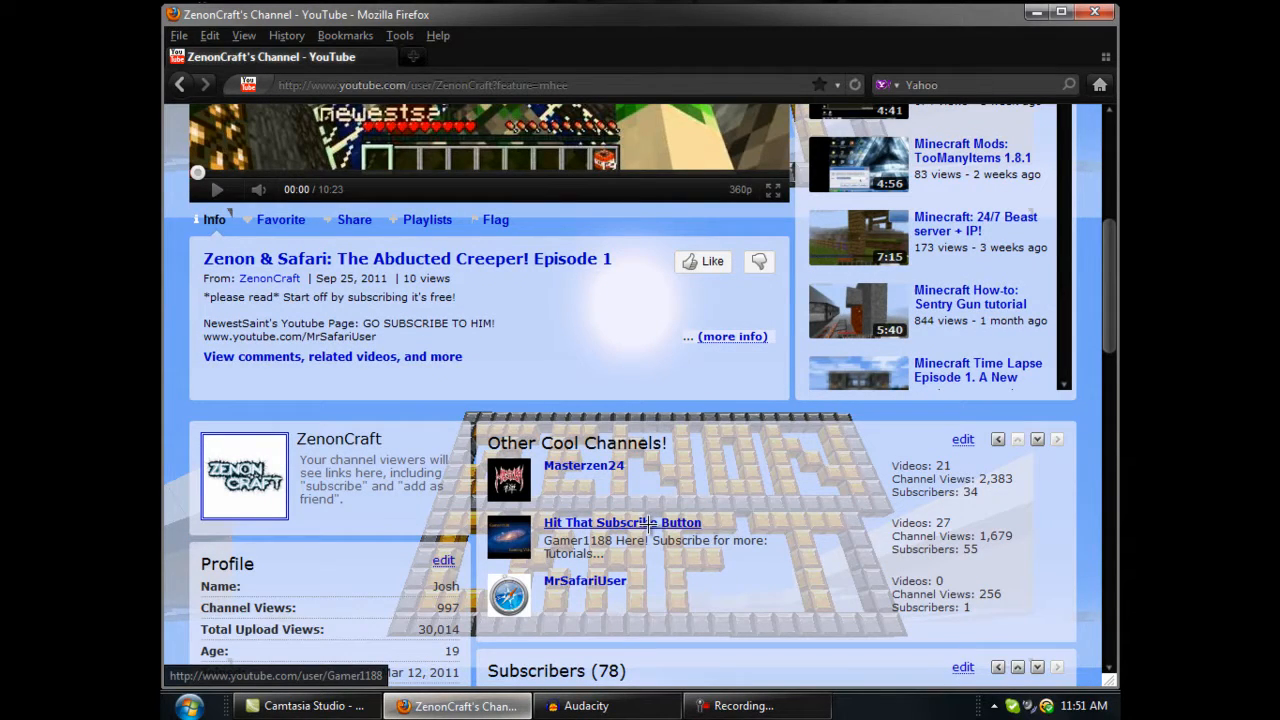
{"action": "scroll", "scroll_direction": "up", "scroll_amount": 3}
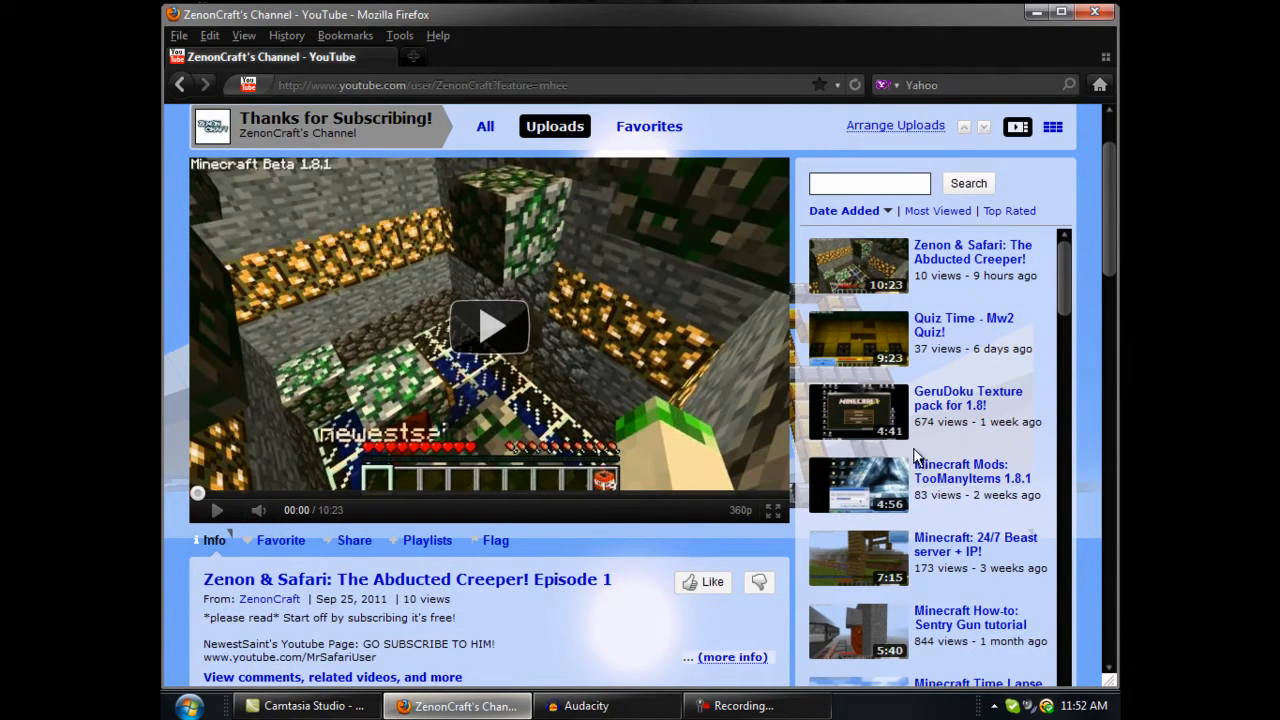
{"action": "mouse_move", "coordinate": [848, 420]}
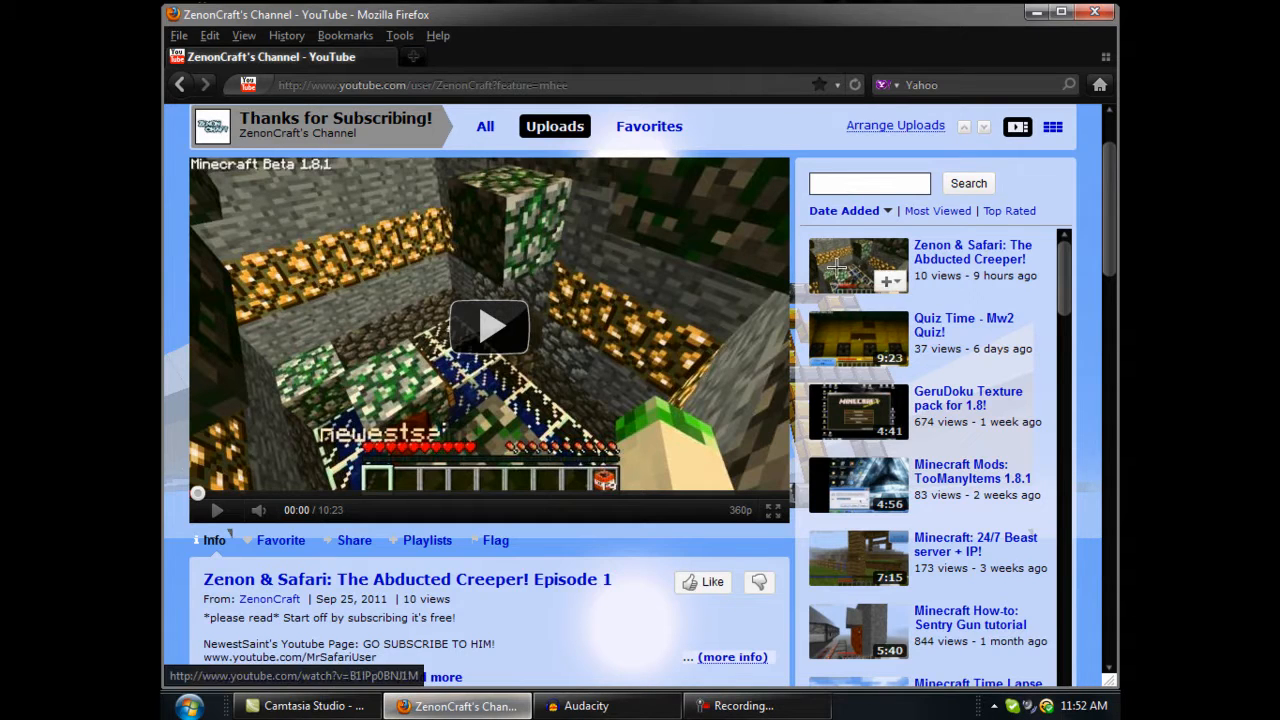
{"action": "mouse_move", "coordinate": [732, 228]}
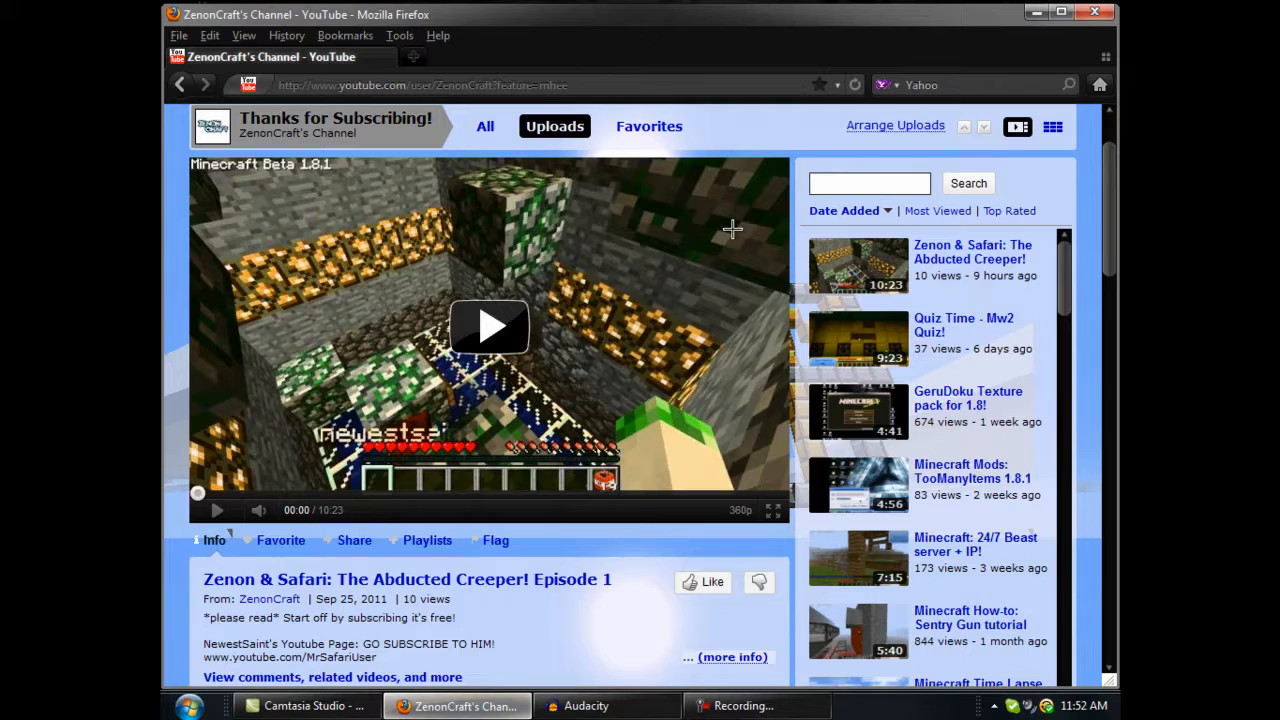
{"action": "scroll", "scroll_direction": "up", "scroll_amount": 3}
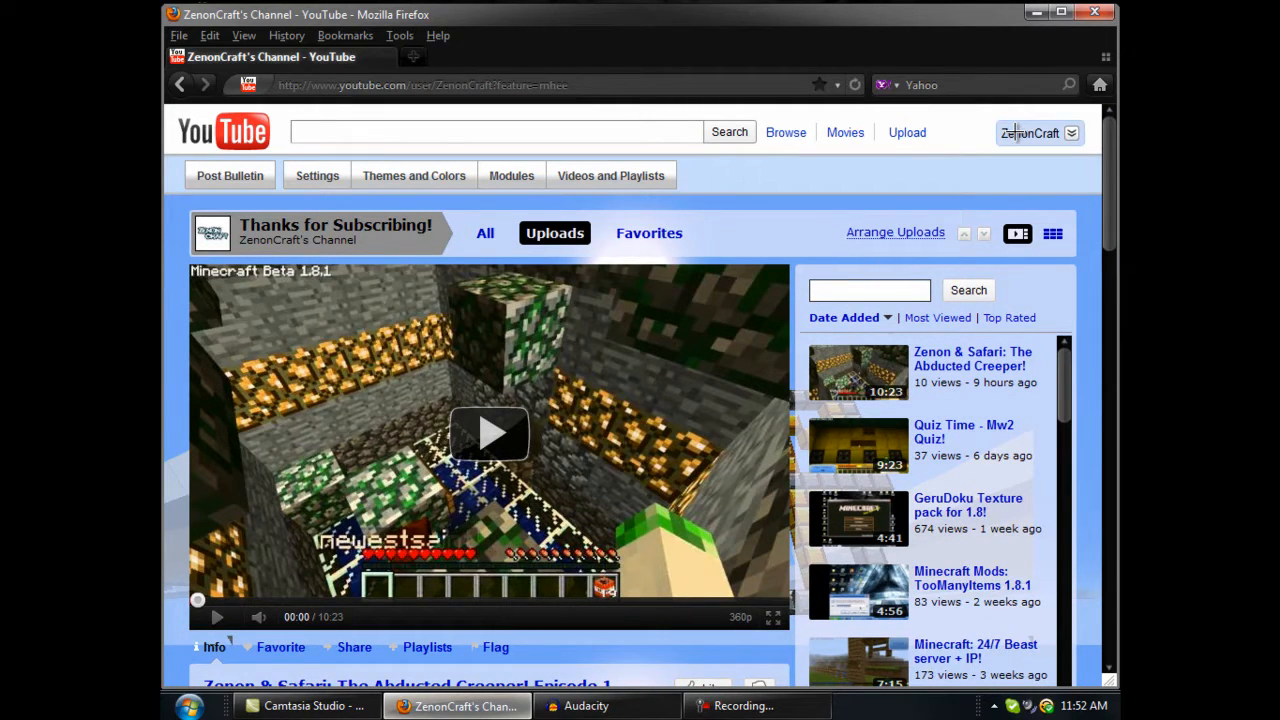
{"action": "mouse_move", "coordinate": [1096, 150]}
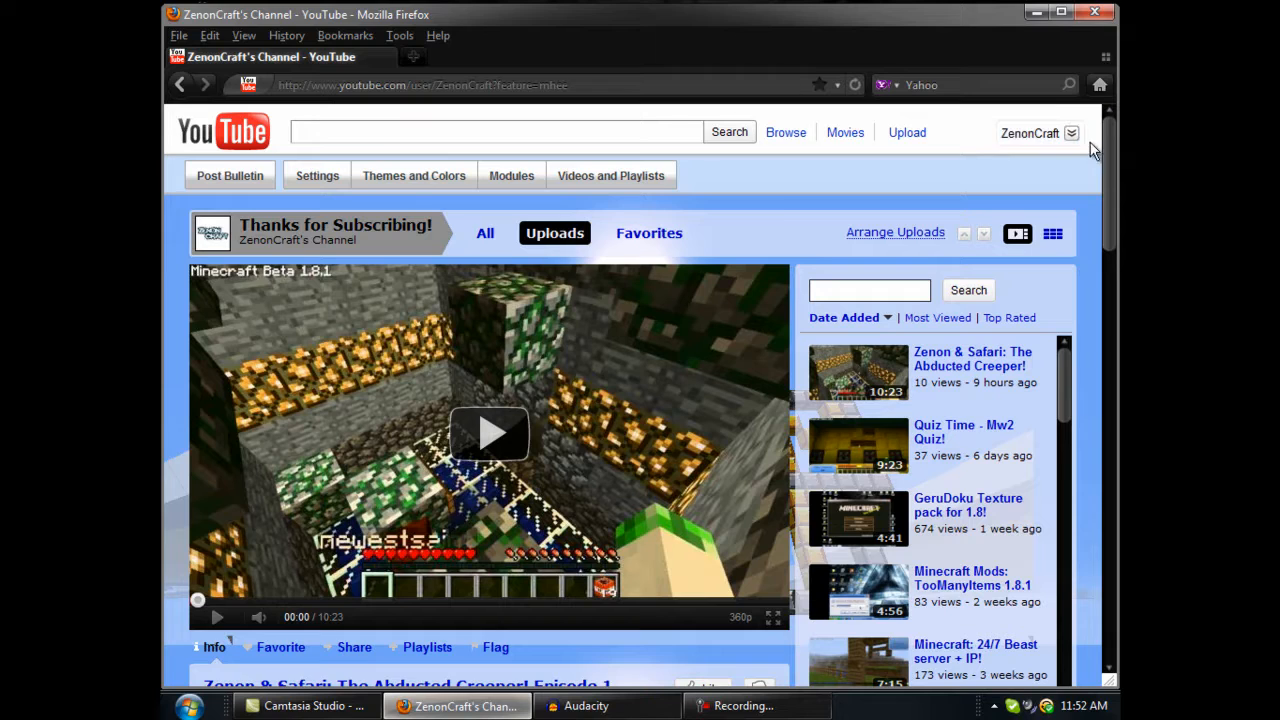
{"action": "left_click", "coordinate": [1040, 132]}
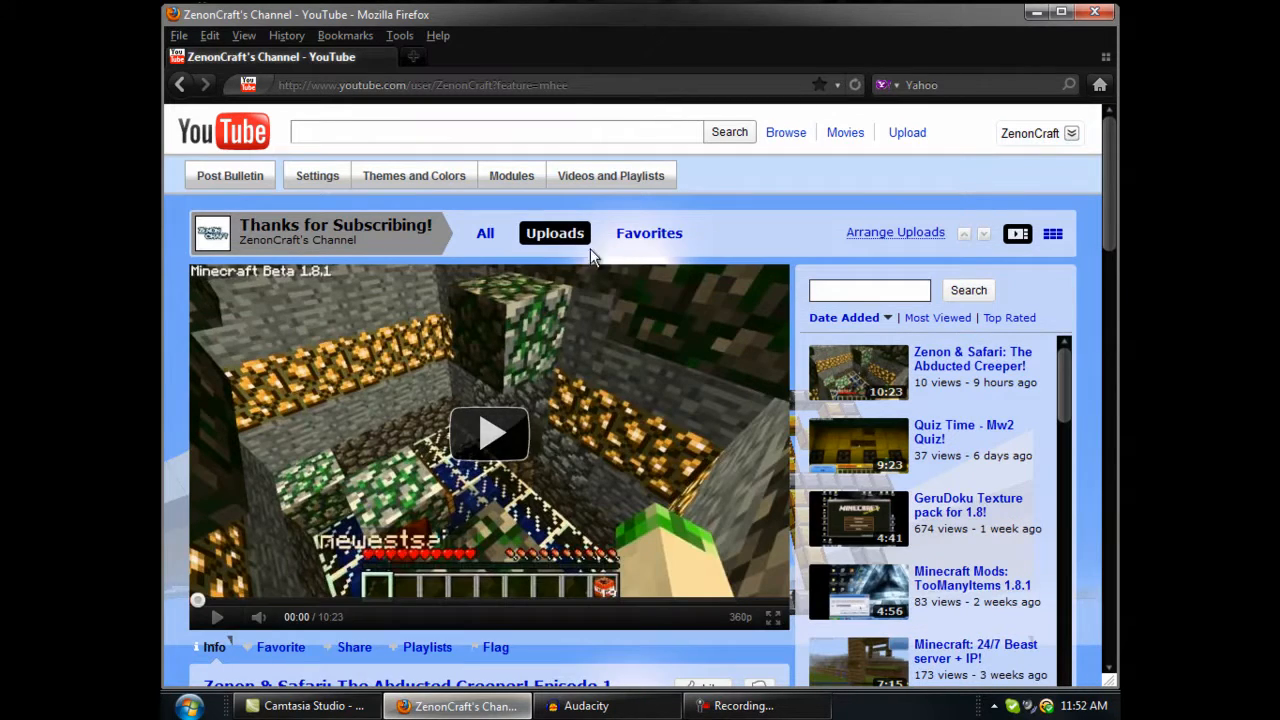
{"action": "mouse_move", "coordinate": [416, 530]}
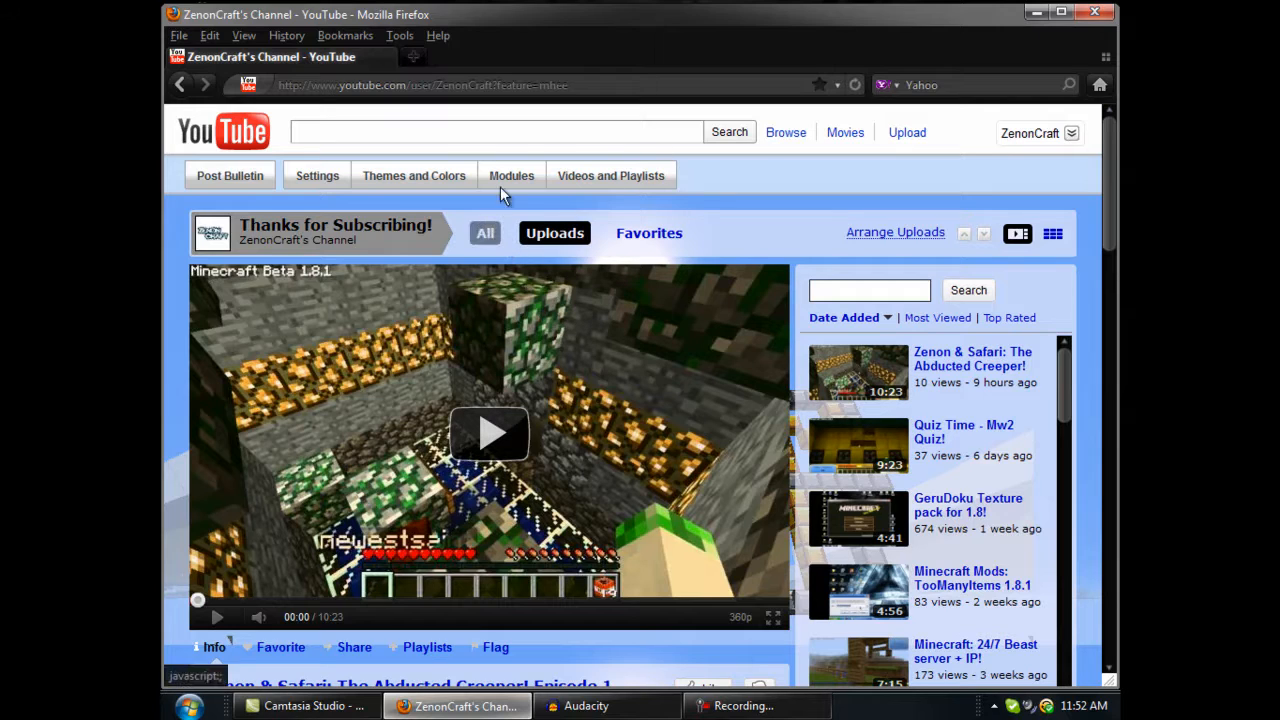
{"action": "left_click", "coordinate": [496, 132]}
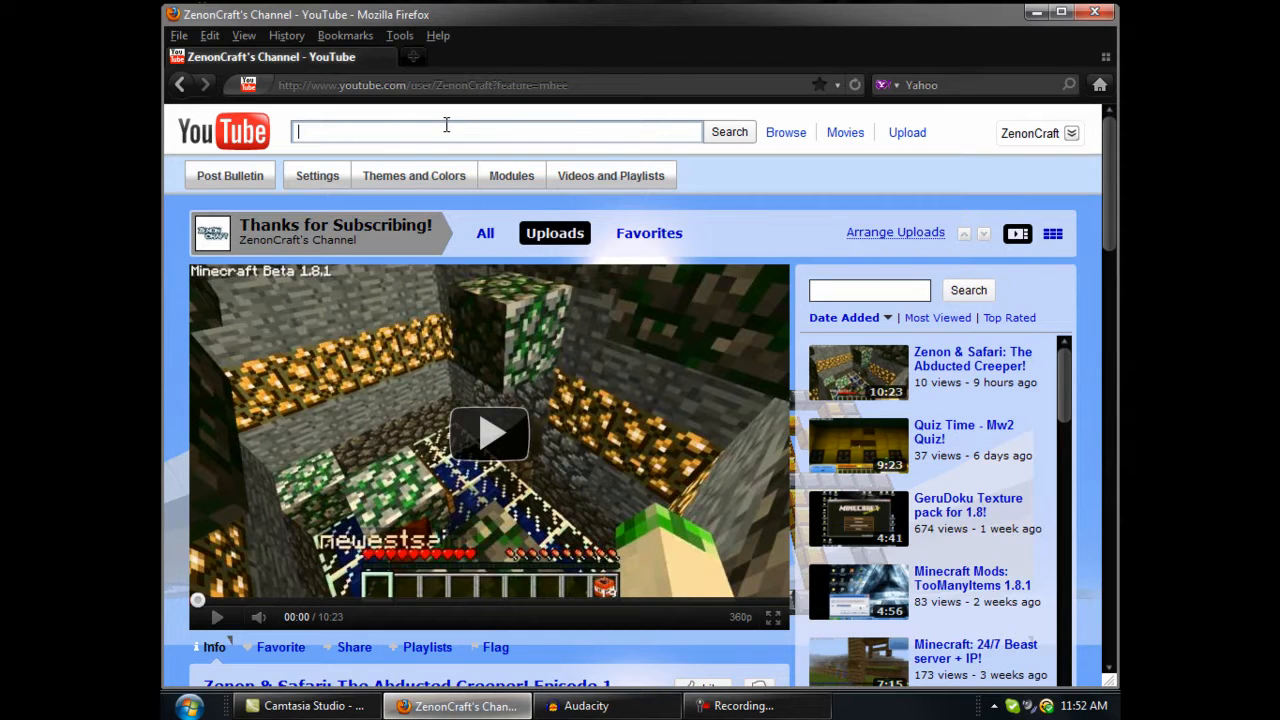
- Go to minecraftforum.net from the address bar to reach the 1.9 pre-release news post
{"action": "left_click", "coordinate": [420, 84]}
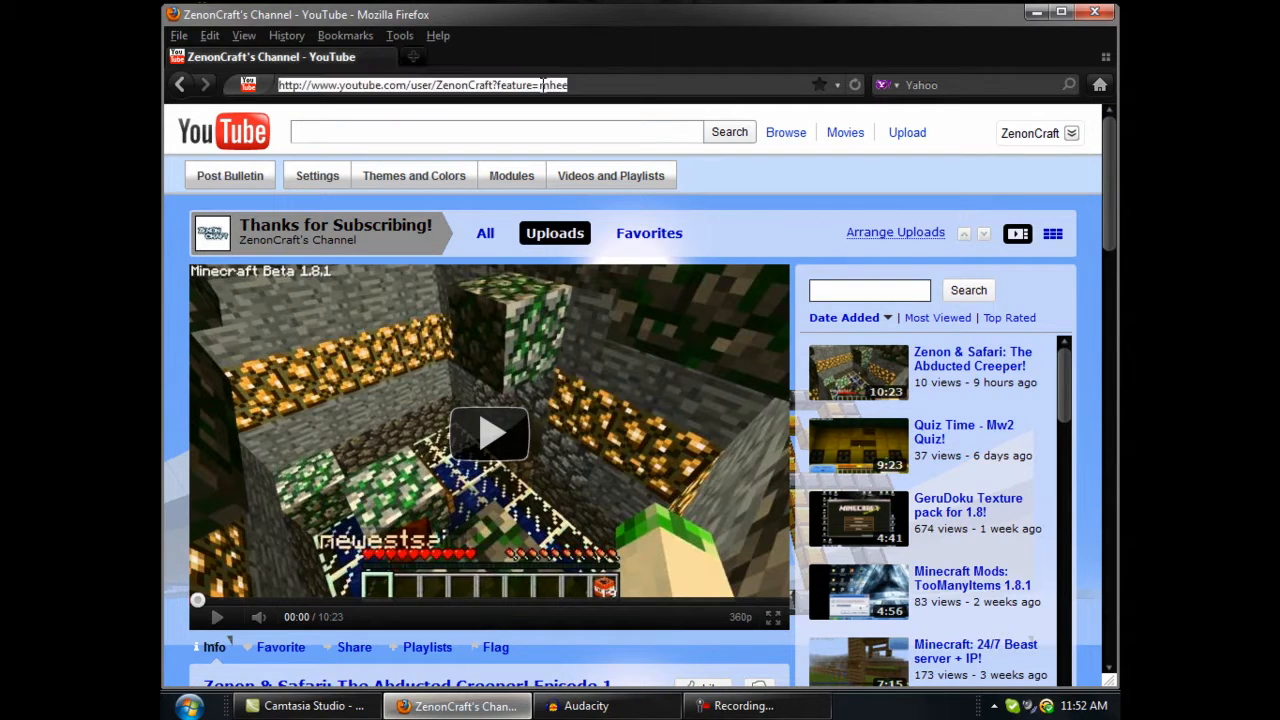
{"action": "type", "text": "Mine"}
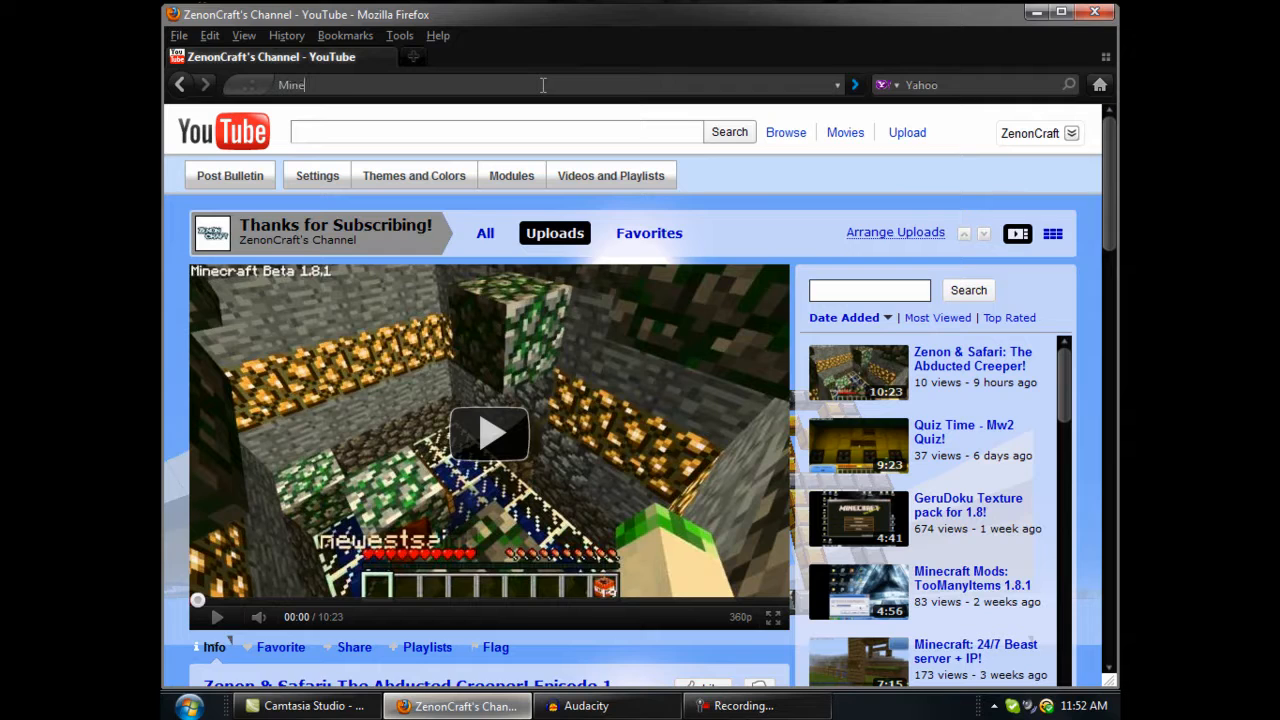
{"action": "type", "text": "craftforu"}
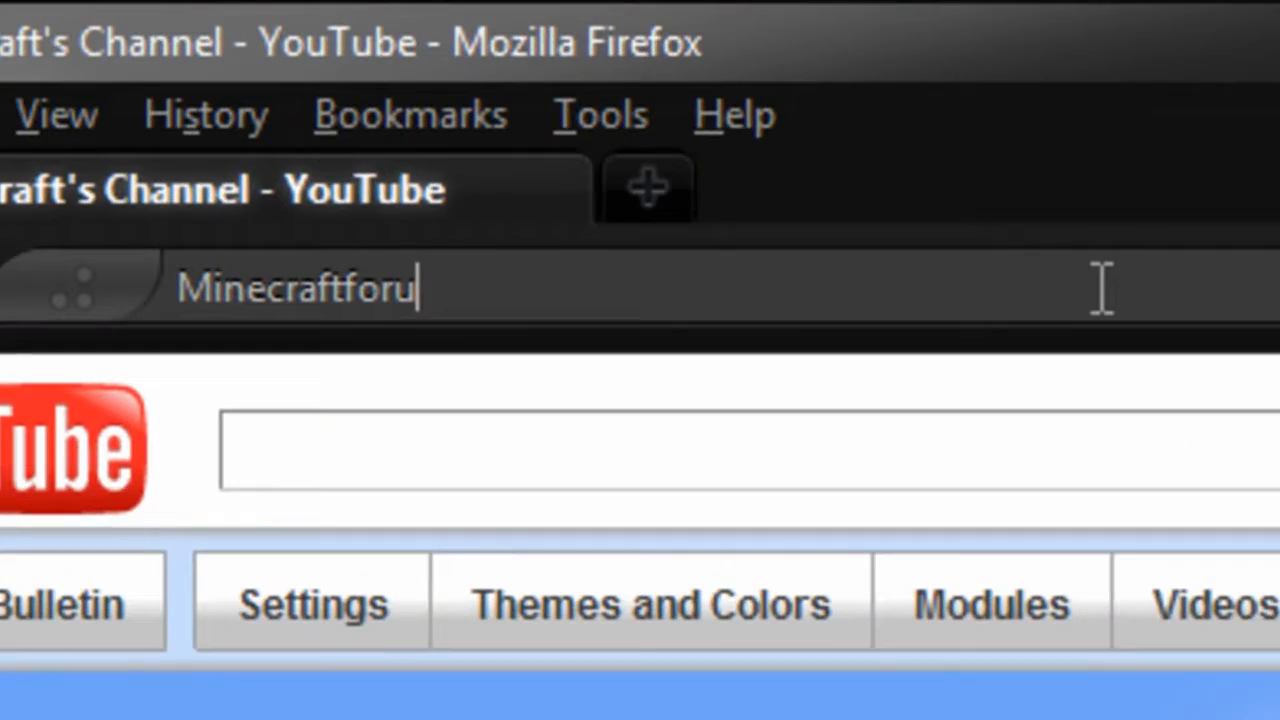
{"action": "key", "text": "Return"}
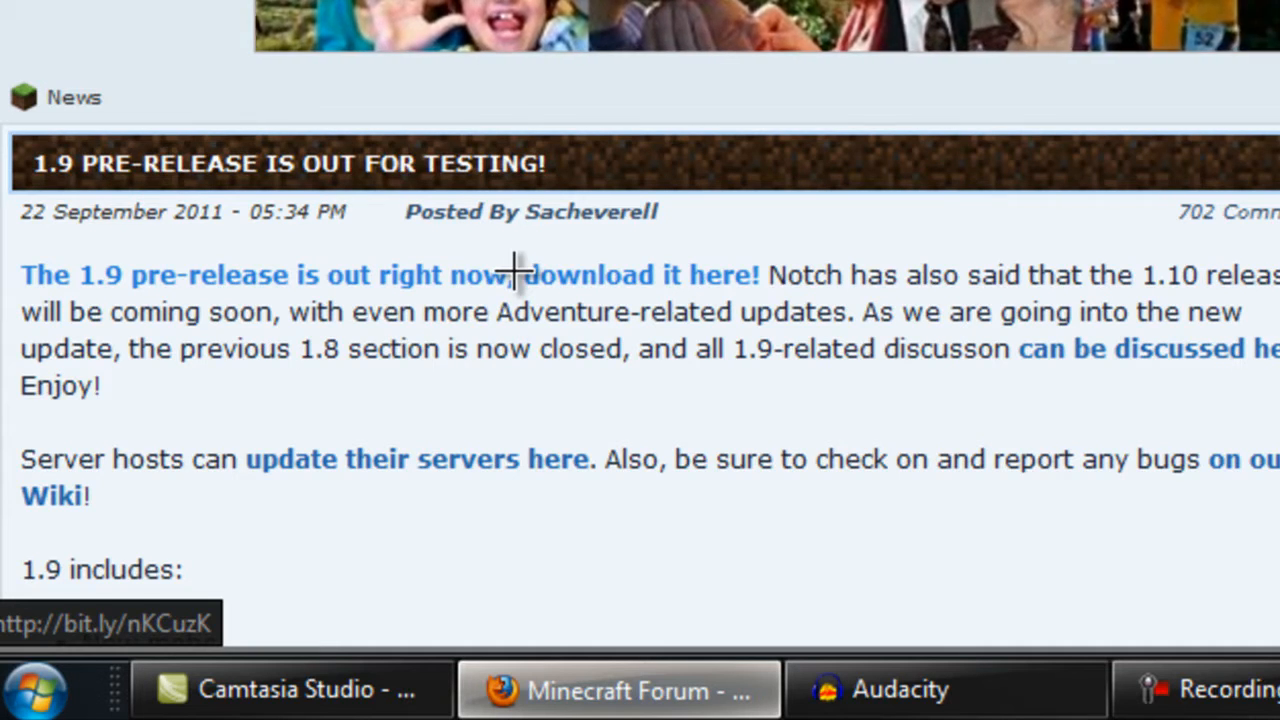
- Save minecraft_server.jar from the 1.9 news post and put the Downloads window away
{"action": "scroll", "scroll_direction": "down", "scroll_amount": 3}
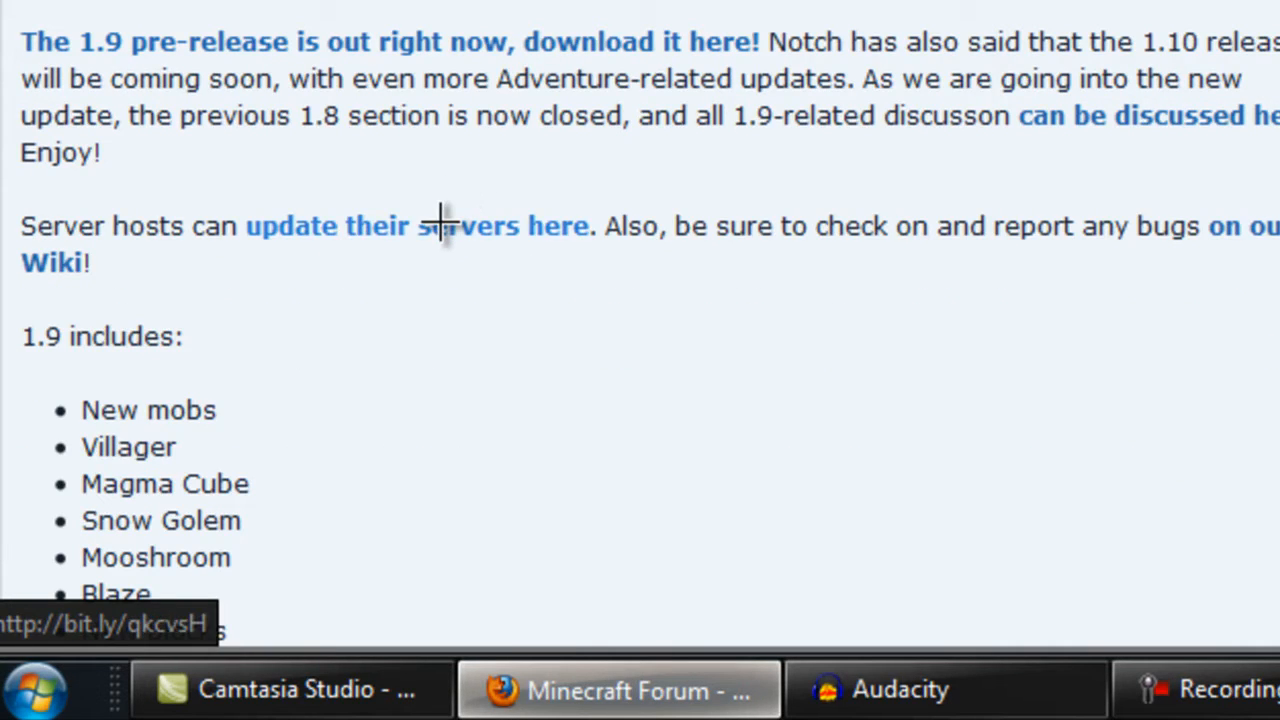
{"action": "mouse_move", "coordinate": [490, 232]}
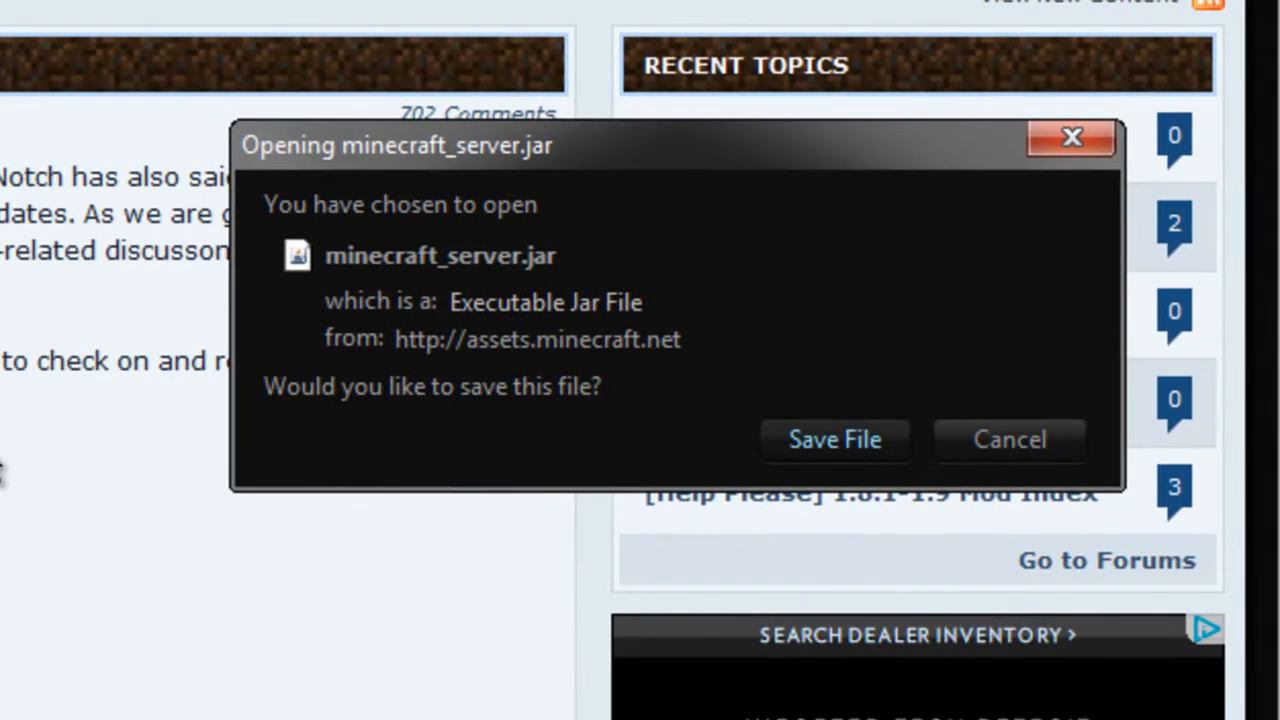
{"action": "left_click", "coordinate": [834, 440]}
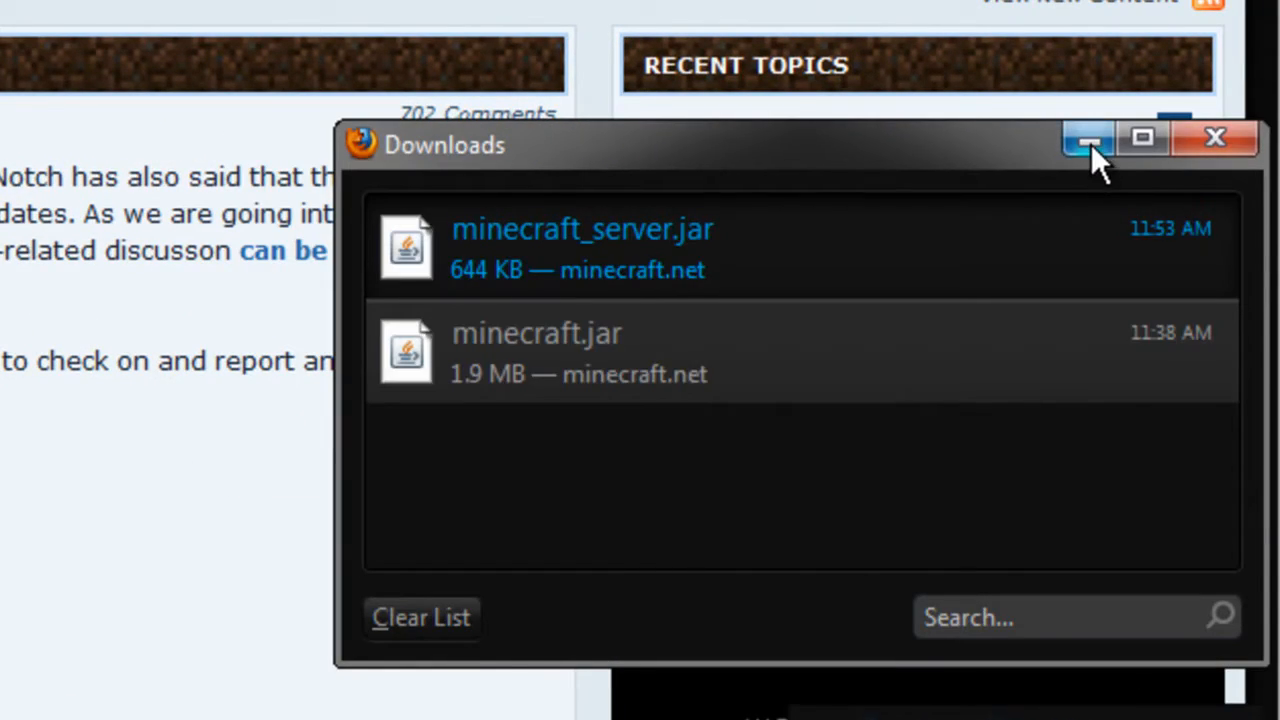
{"action": "mouse_move", "coordinate": [1090, 140]}
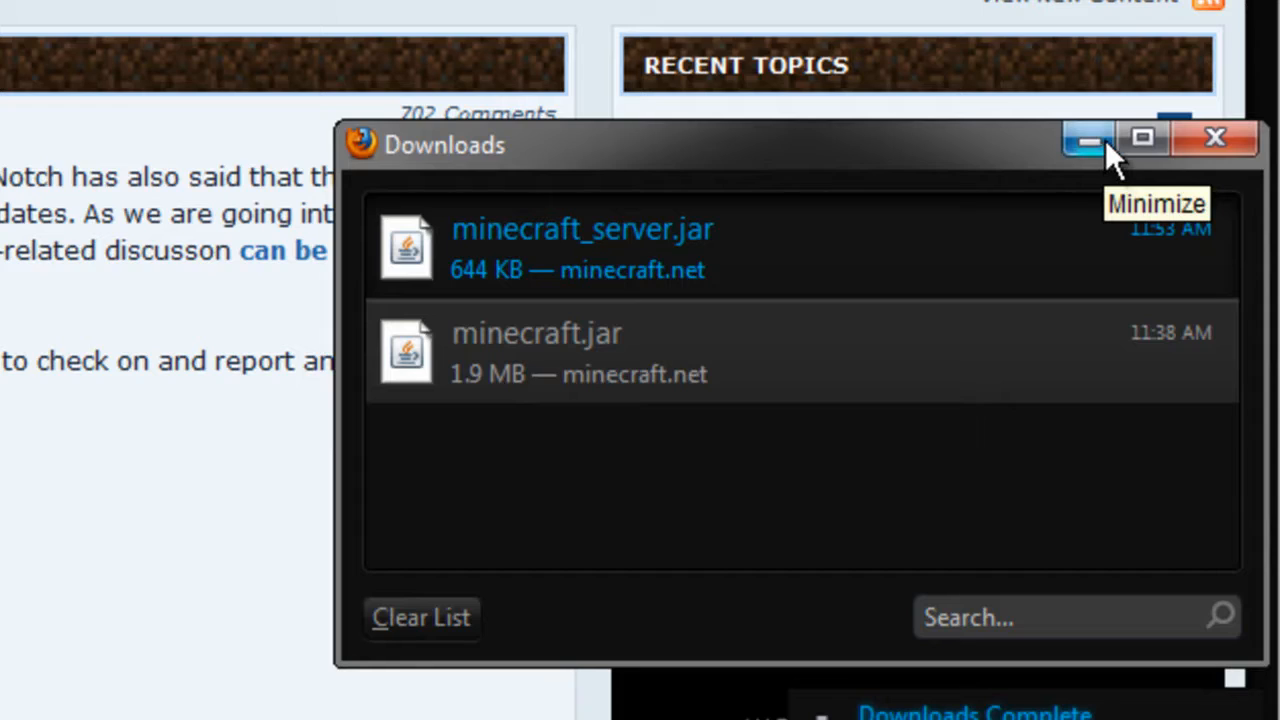
{"action": "left_click", "coordinate": [1088, 138]}
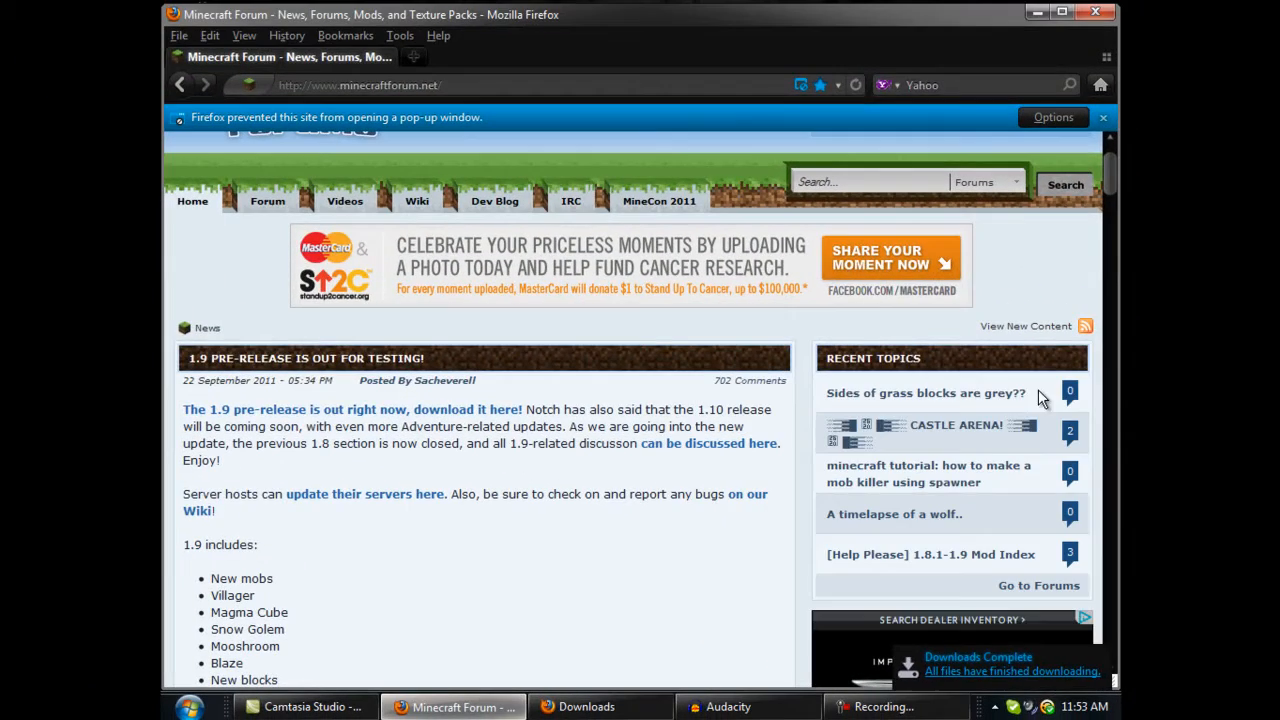
- Hide Audacity, then save the 1.9 pre-release client minecraft.jar from the 'download it here!' link
{"action": "left_click", "coordinate": [728, 708]}
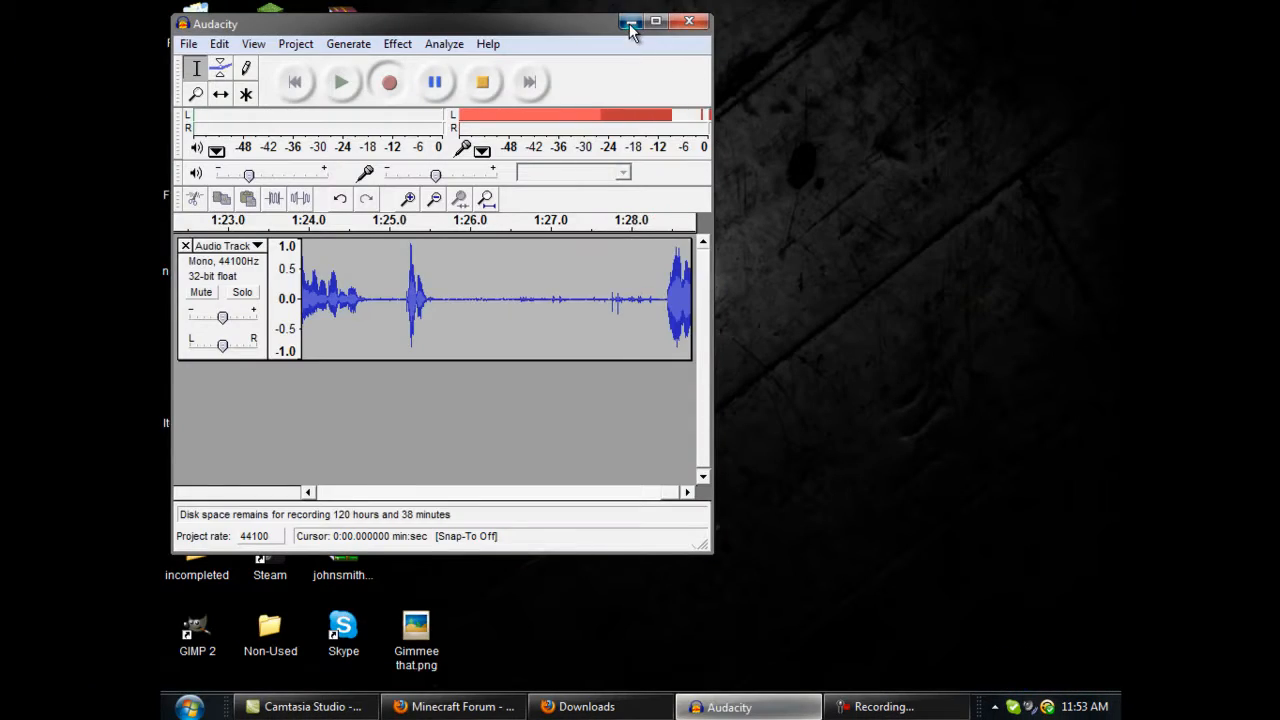
{"action": "left_click", "coordinate": [632, 20]}
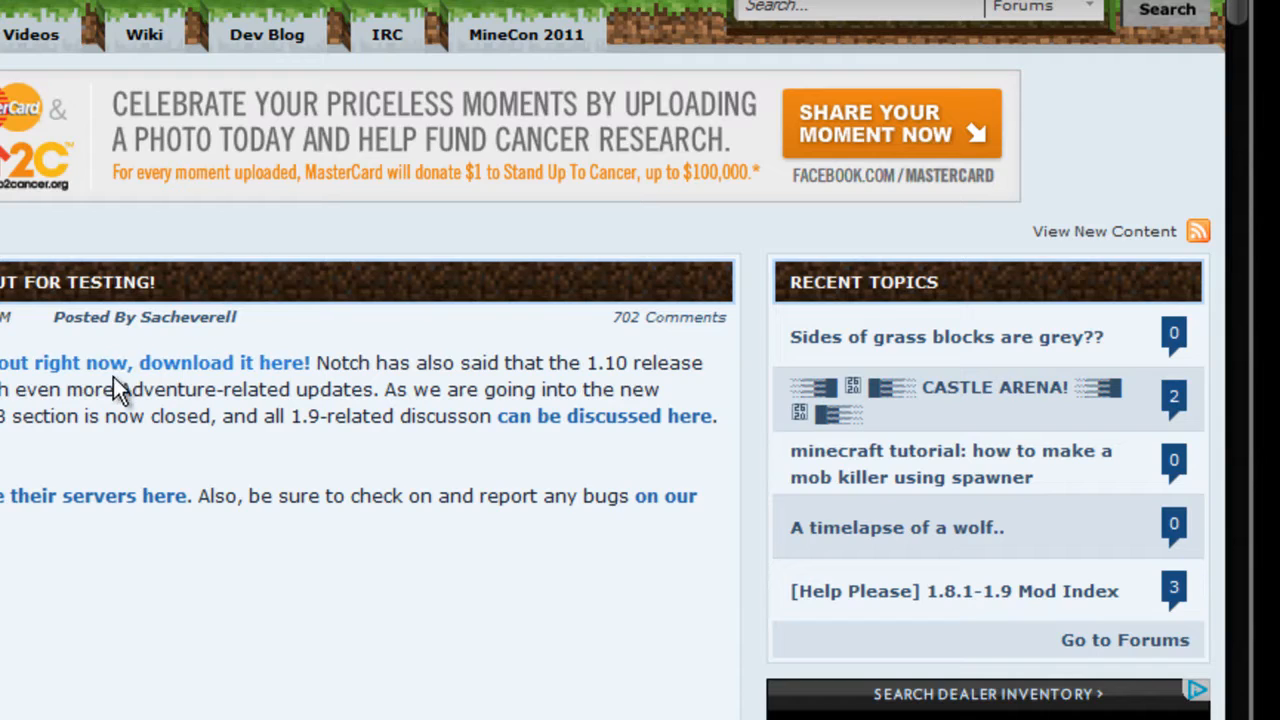
{"action": "left_click", "coordinate": [250, 362]}
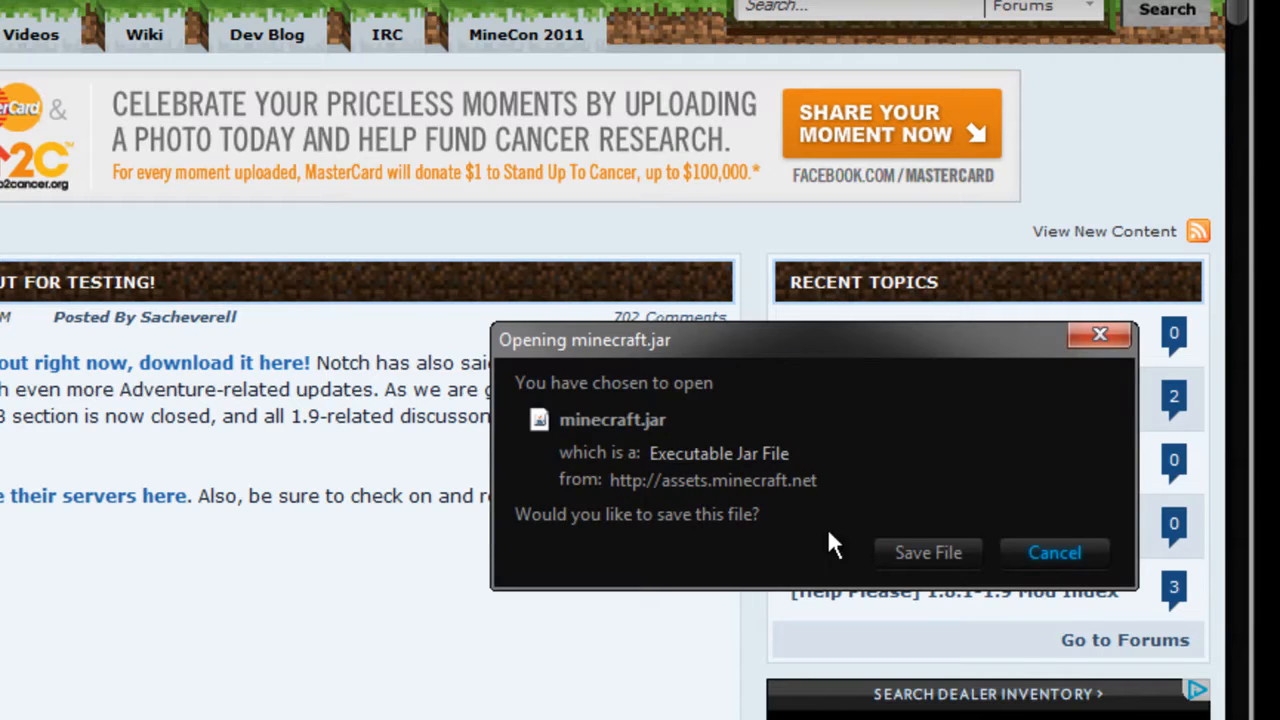
{"action": "left_click", "coordinate": [1054, 552]}
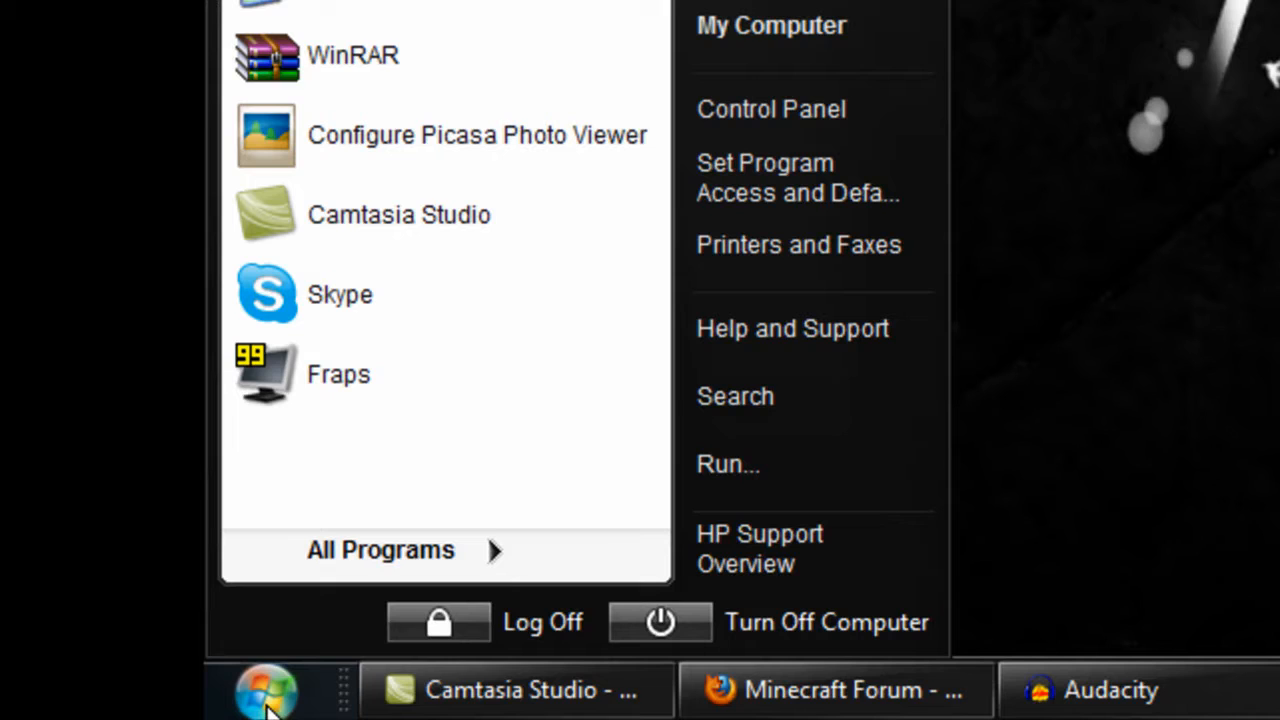
{"action": "mouse_move", "coordinate": [772, 108]}
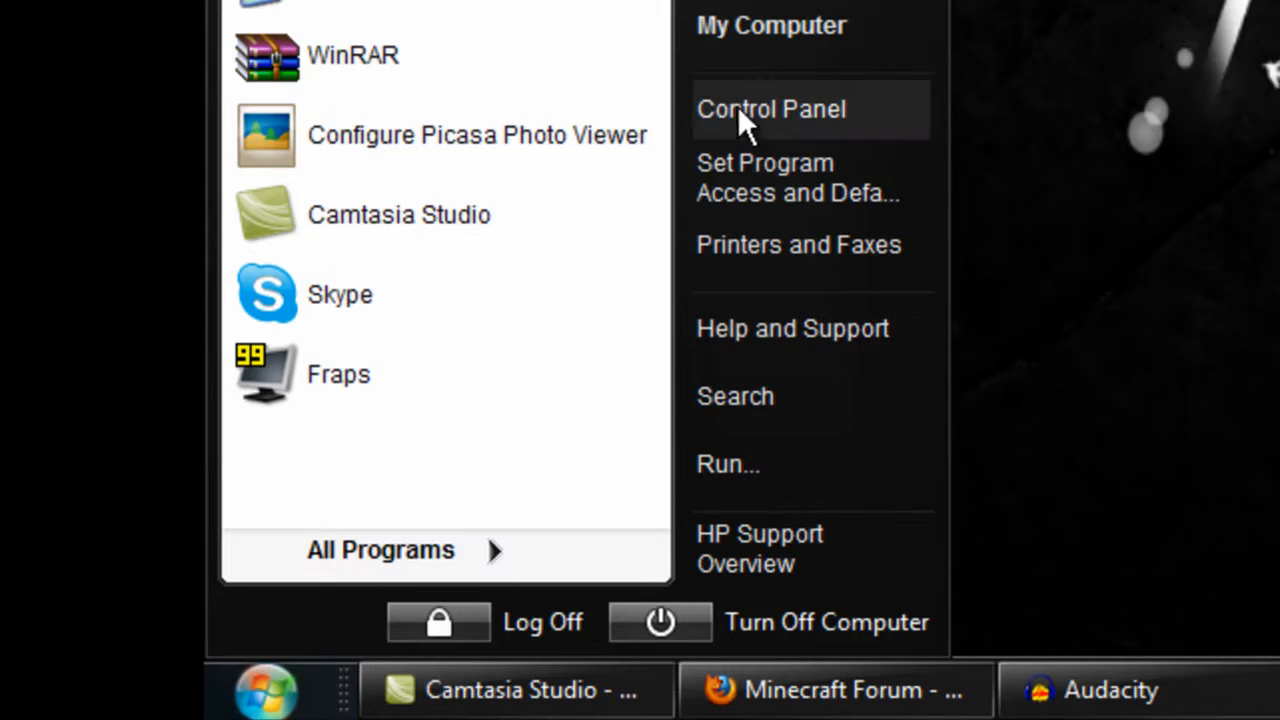
{"action": "mouse_move", "coordinate": [490, 548]}
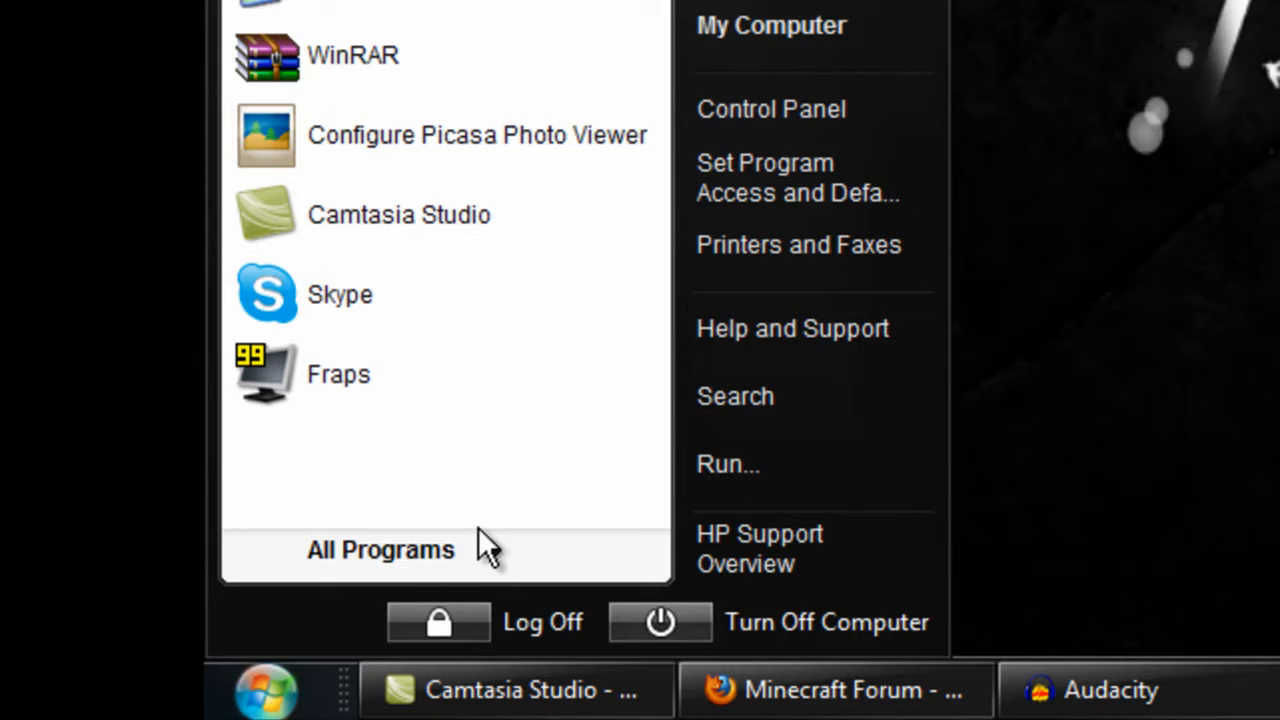
- Use Start > Run with %appdata% to open the Application Data folder
{"action": "left_click", "coordinate": [380, 548]}
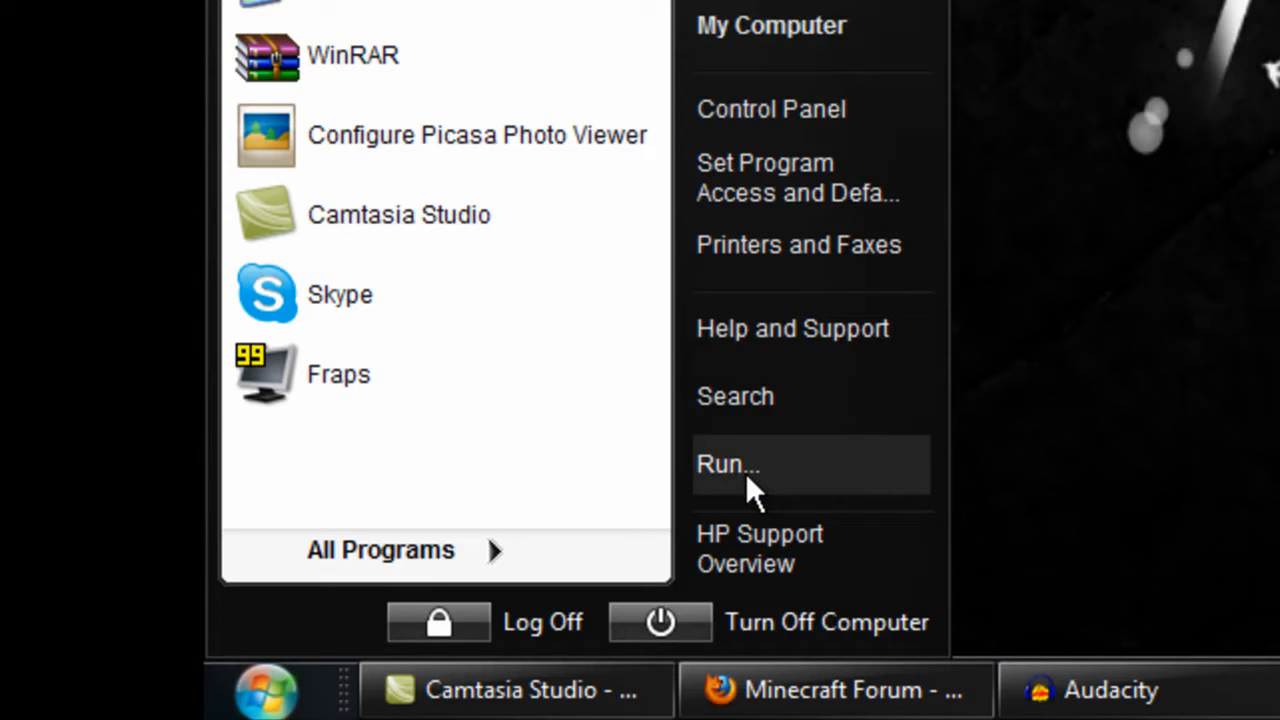
{"action": "left_click", "coordinate": [728, 464]}
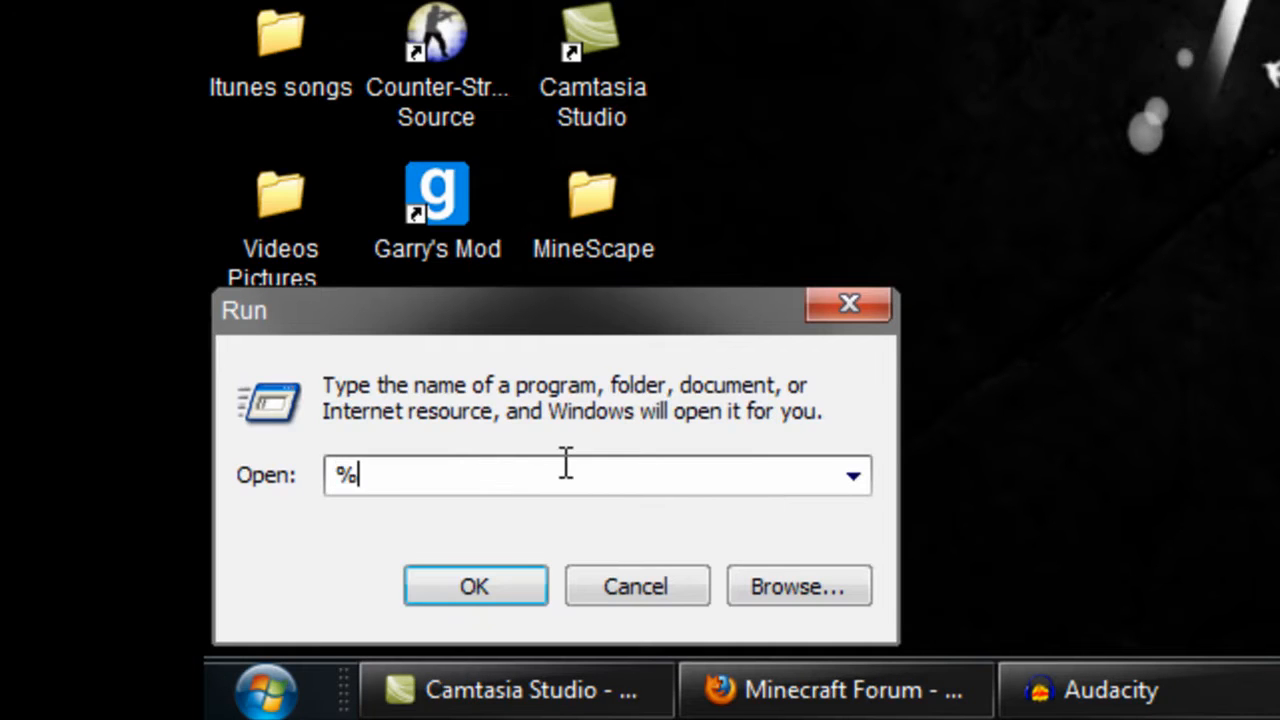
{"action": "type", "text": "appdata%"}
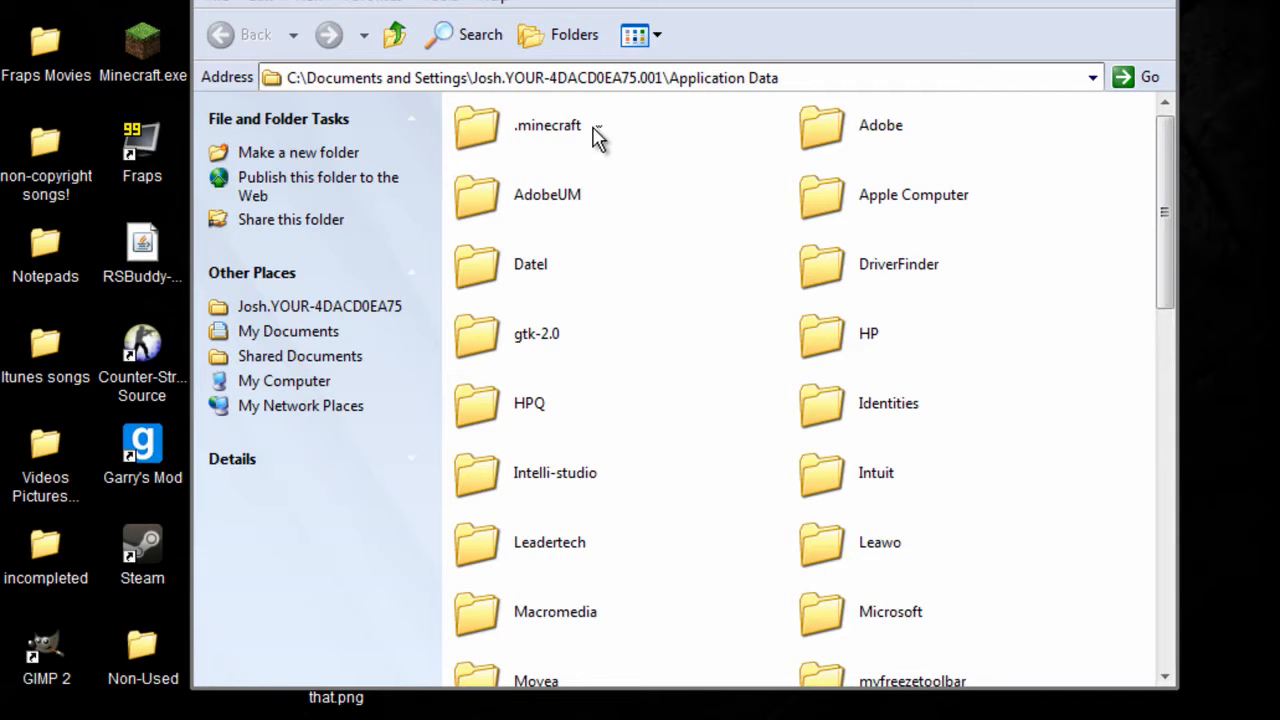
- Open .minecraft's bin folder and bring up the actions menu for minecraft.jar
{"action": "double_click", "coordinate": [548, 124]}
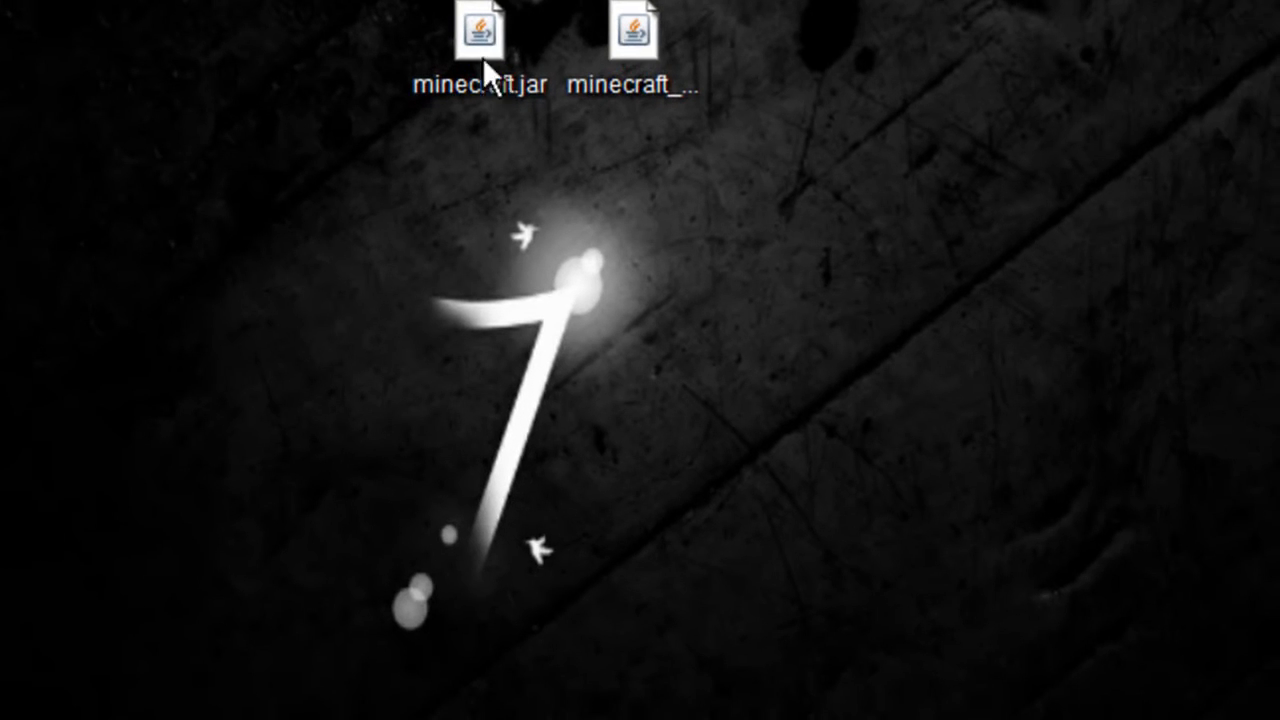
{"action": "left_click_drag", "start_coordinate": [478, 36], "coordinate": [478, 670]}
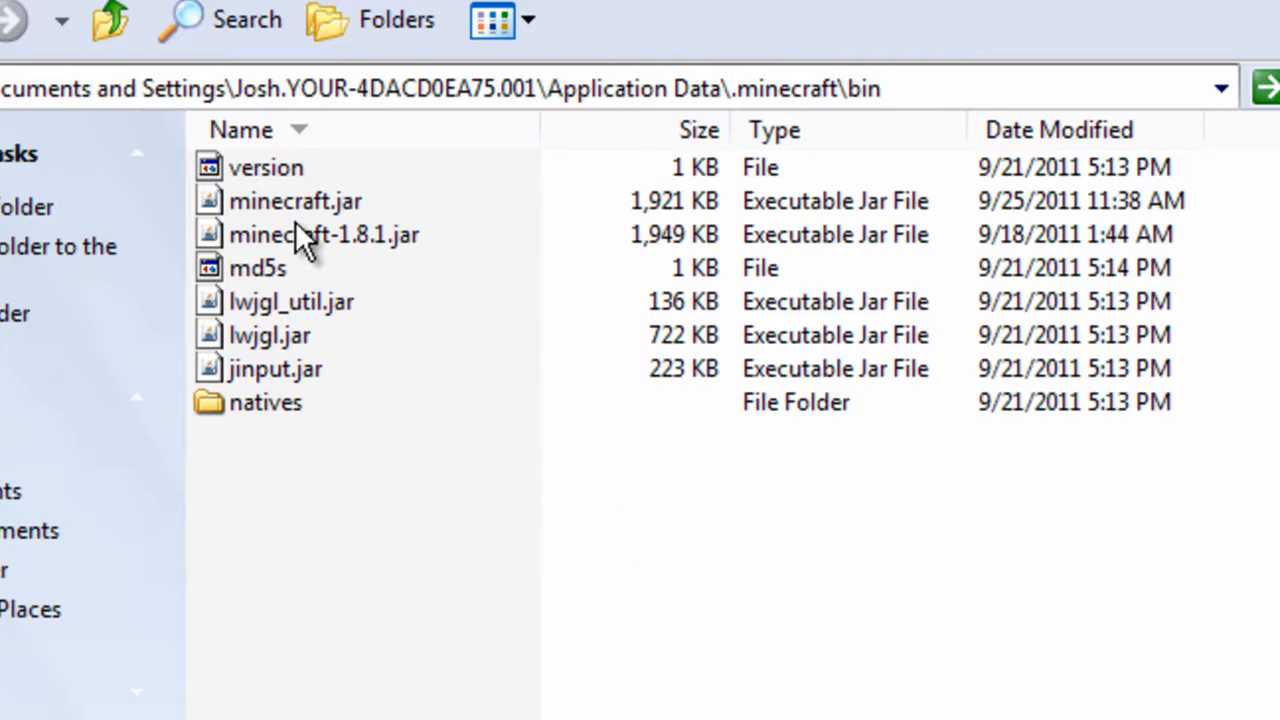
{"action": "left_click", "coordinate": [296, 200]}
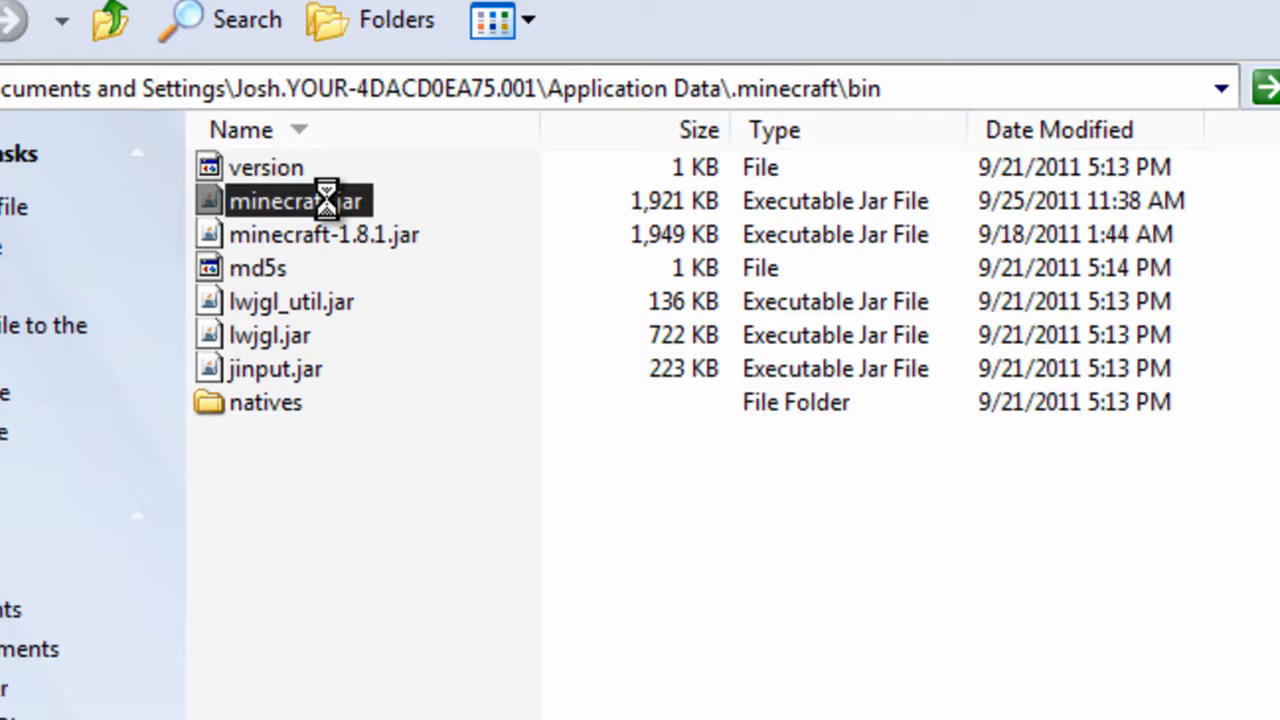
{"action": "right_click", "coordinate": [296, 200]}
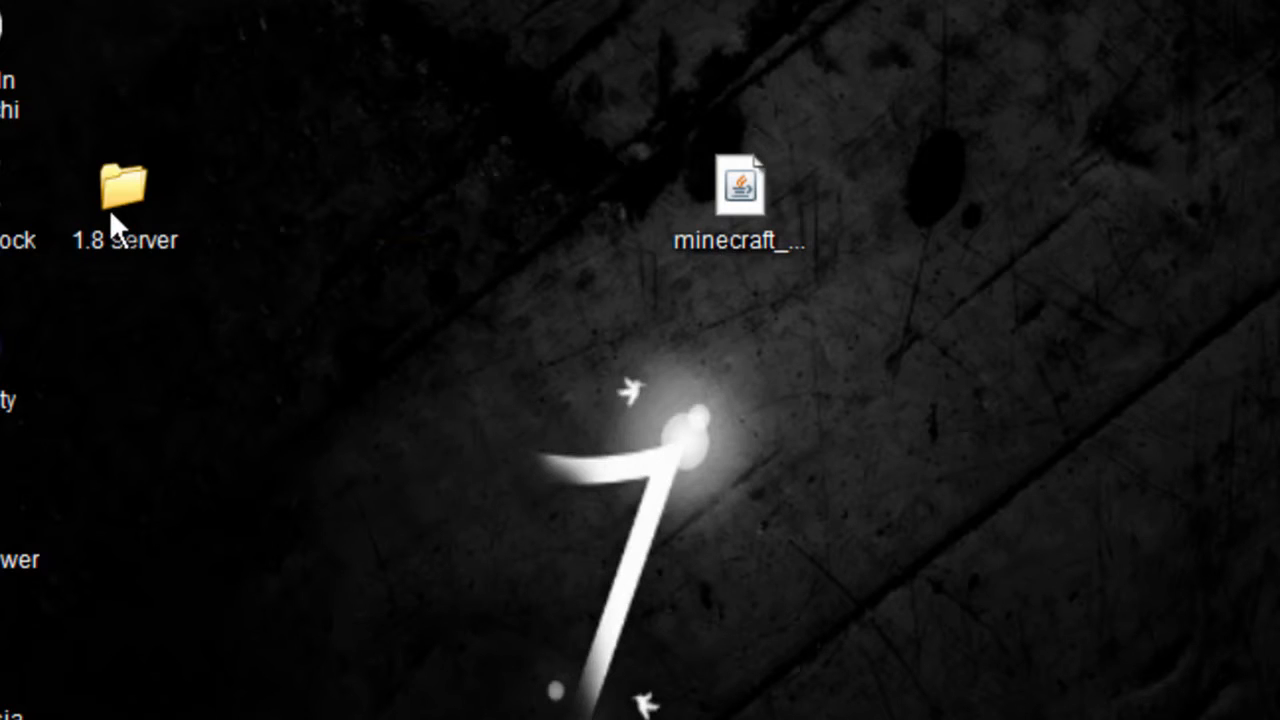
- Open the '1.8 server' desktop folder holding minecraft_server.jar
{"action": "double_click", "coordinate": [122, 190]}
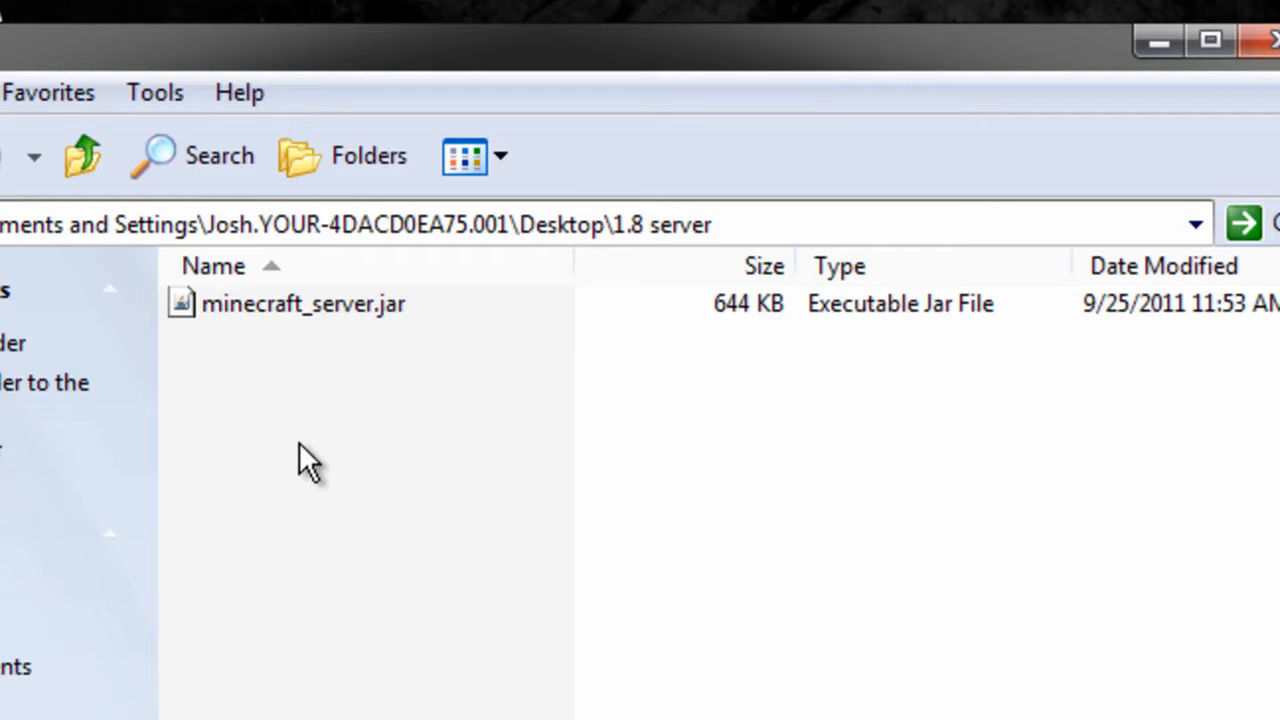
- Run minecraft_server.jar to generate its files, then open server.properties in Notepad
{"action": "left_click", "coordinate": [304, 304]}
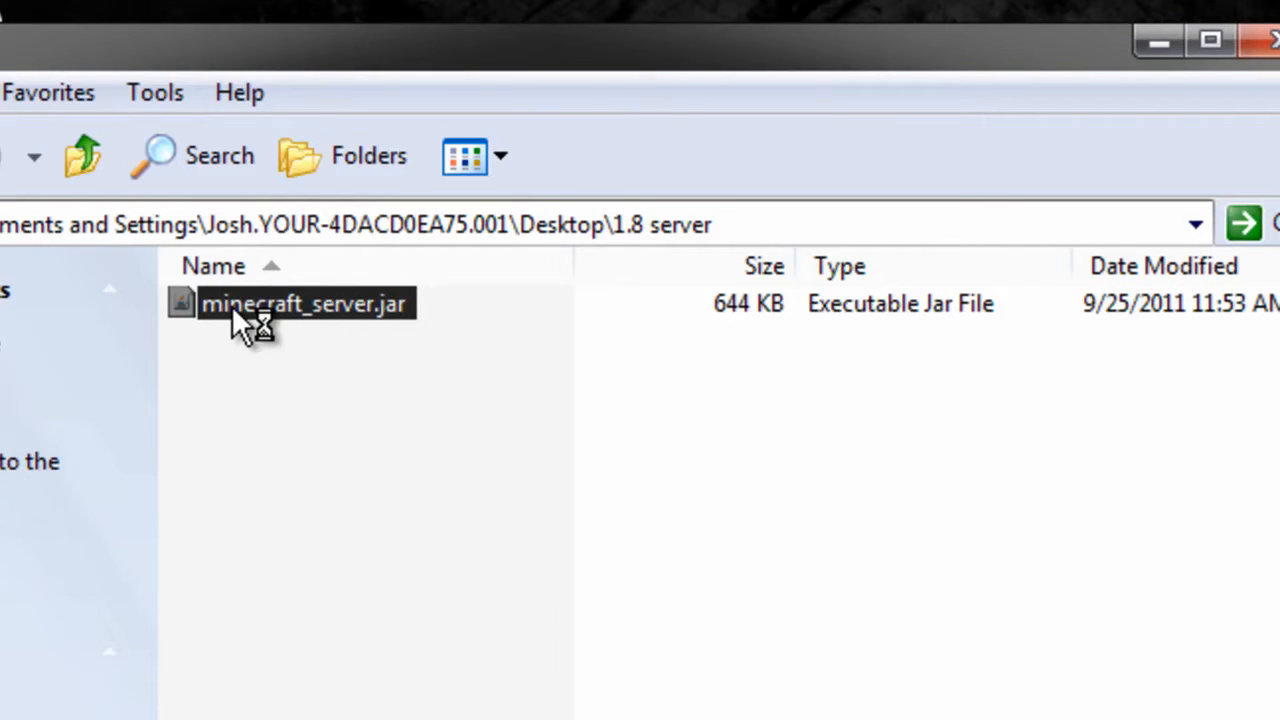
{"action": "mouse_move", "coordinate": [356, 344]}
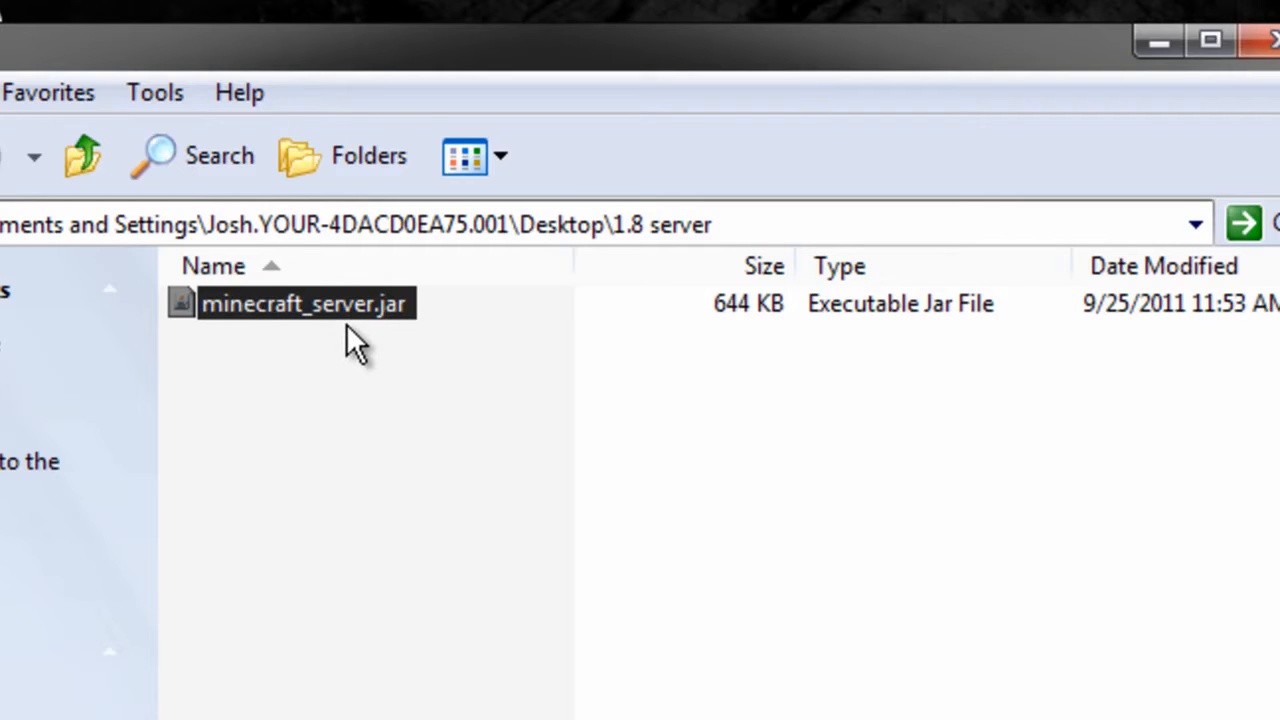
{"action": "double_click", "coordinate": [304, 304]}
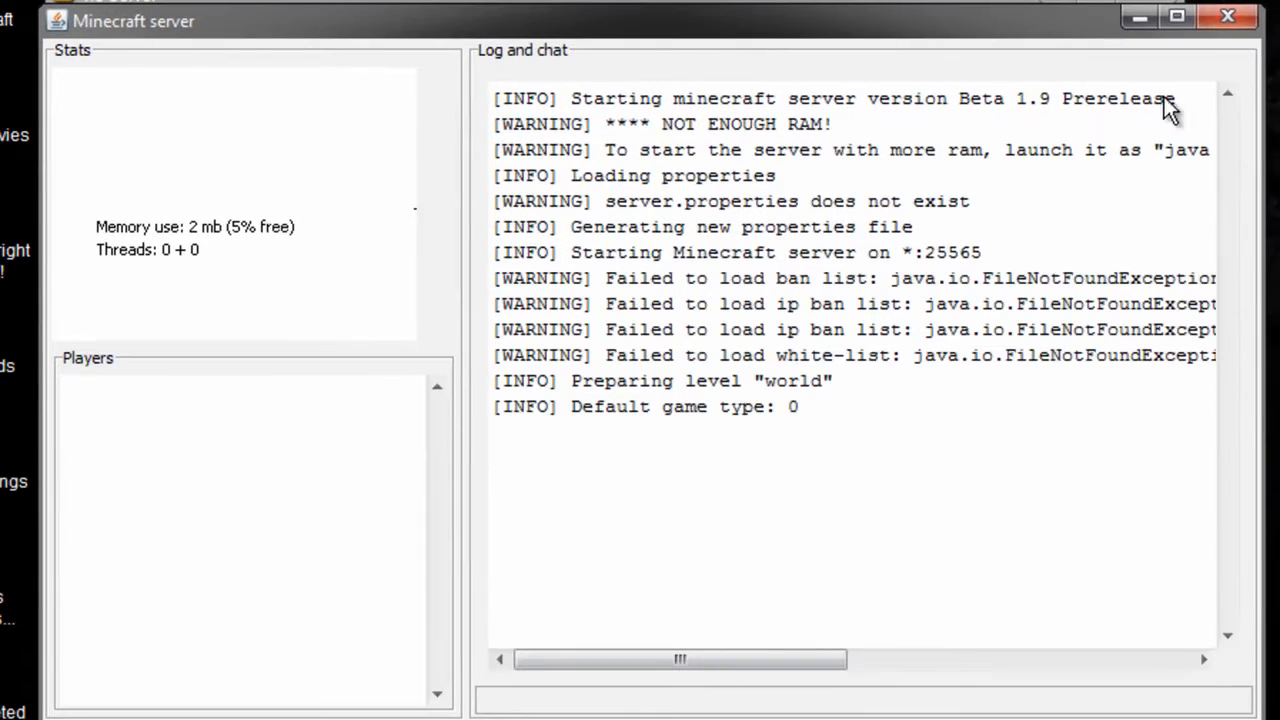
{"action": "mouse_move", "coordinate": [782, 210]}
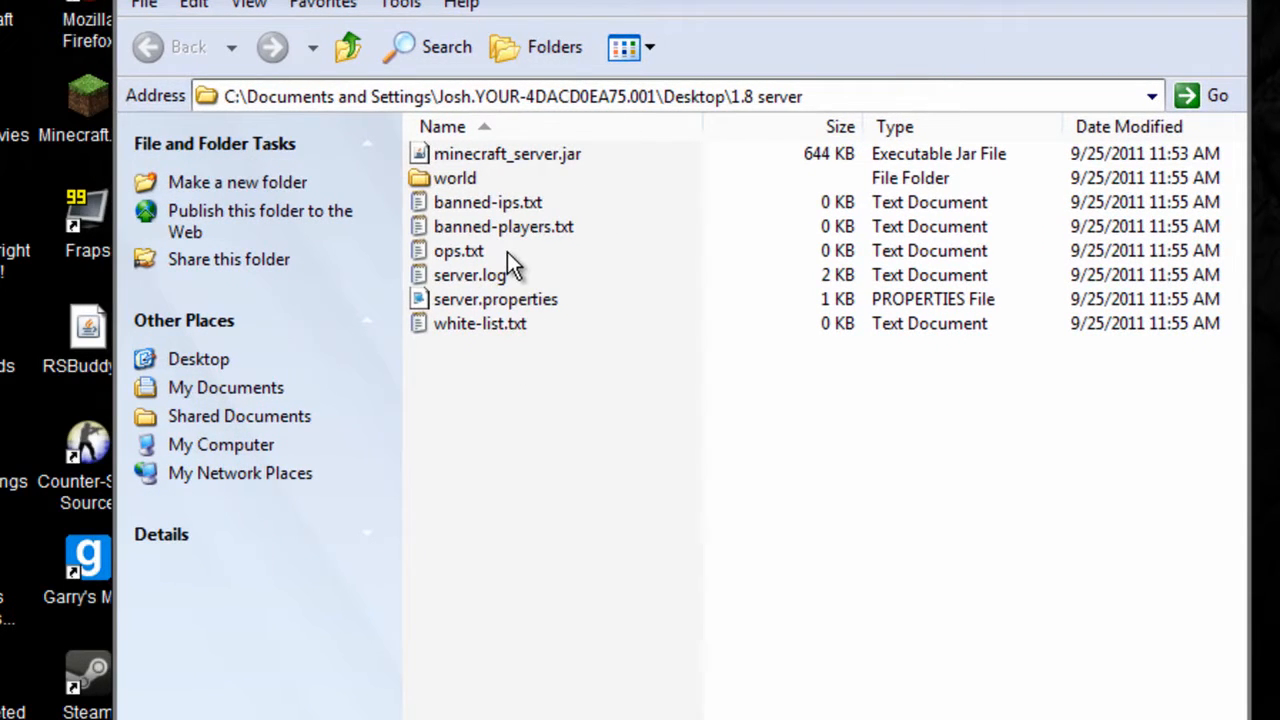
{"action": "mouse_move", "coordinate": [460, 184]}
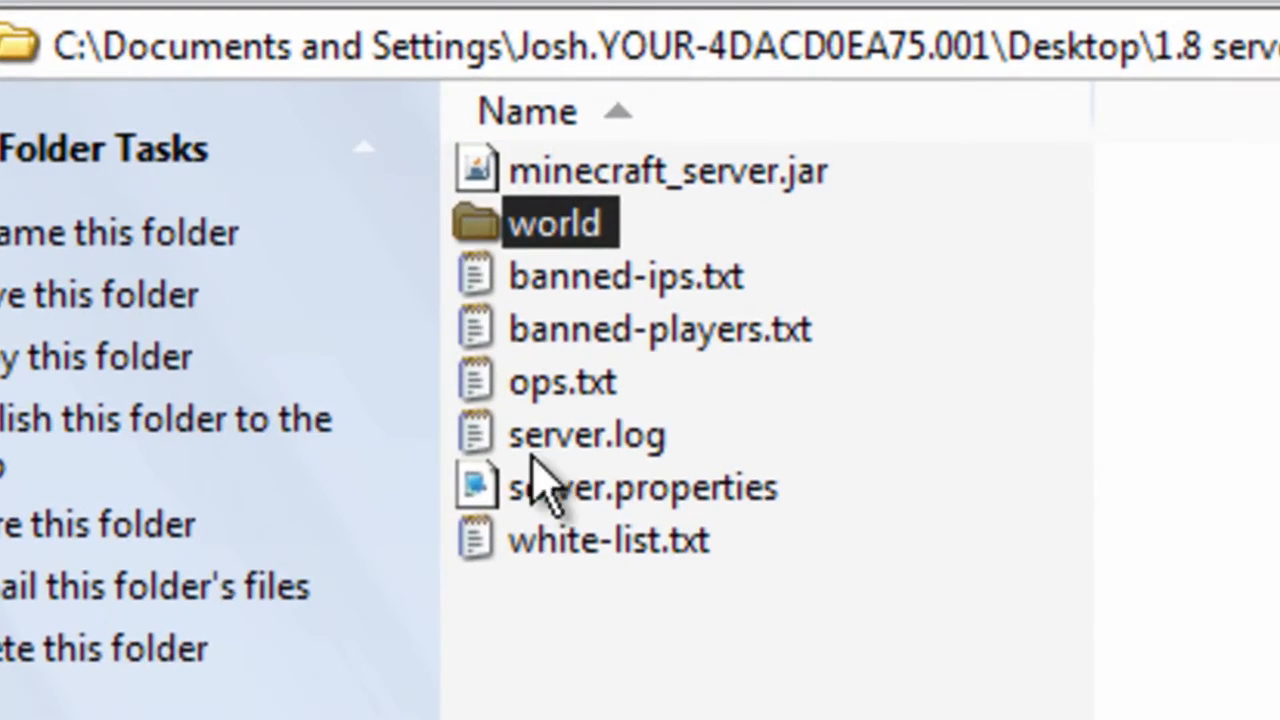
{"action": "double_click", "coordinate": [616, 486]}
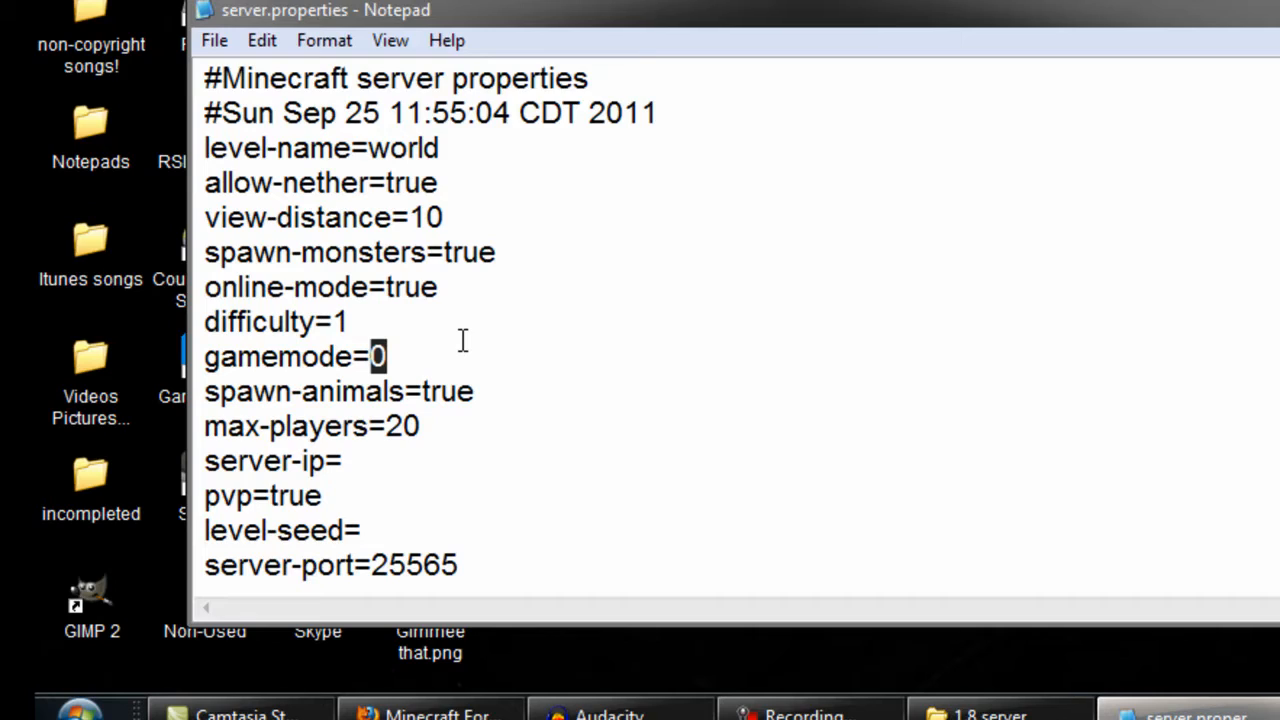
{"action": "type", "text": "1"}
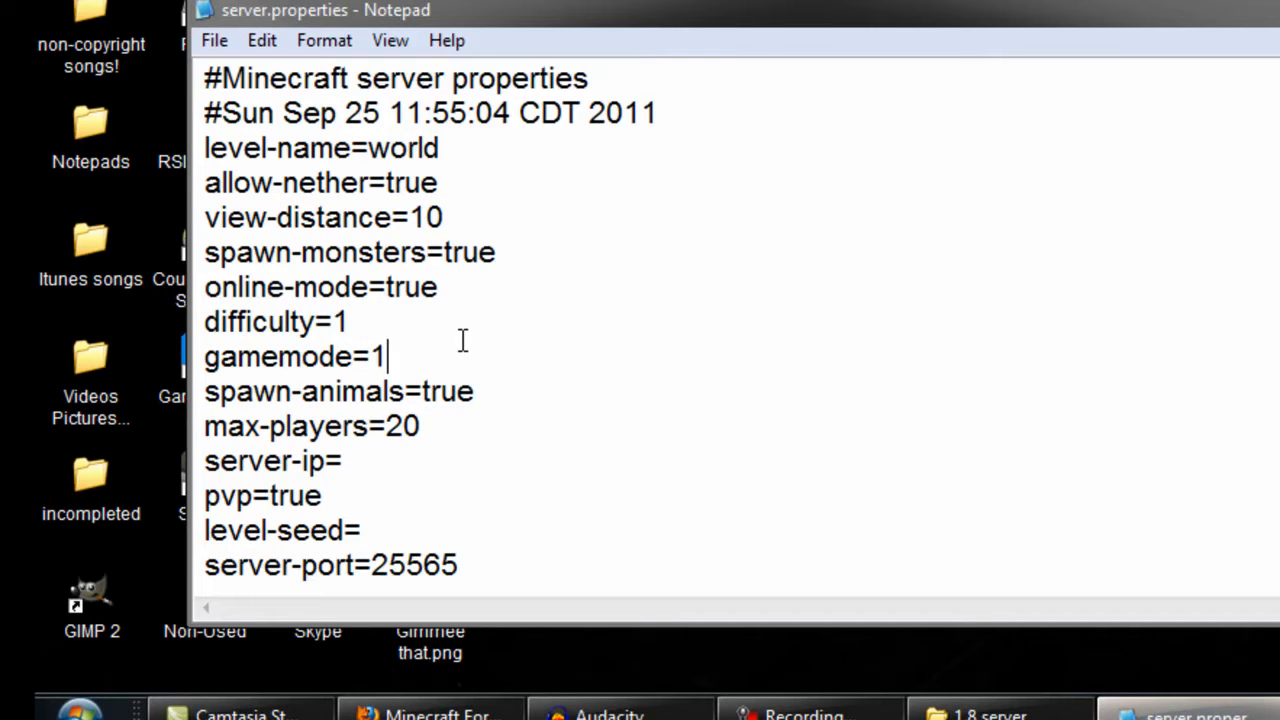
{"action": "type", "text": "0"}
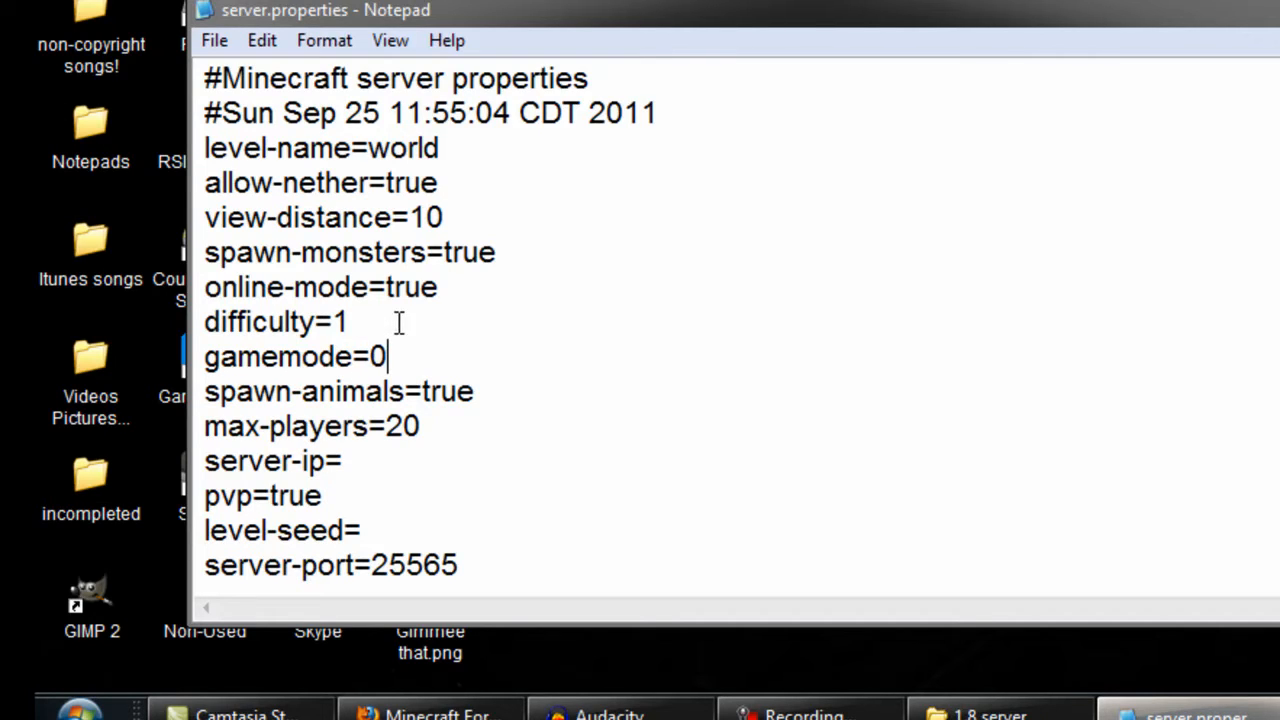
{"action": "left_click", "coordinate": [350, 320]}
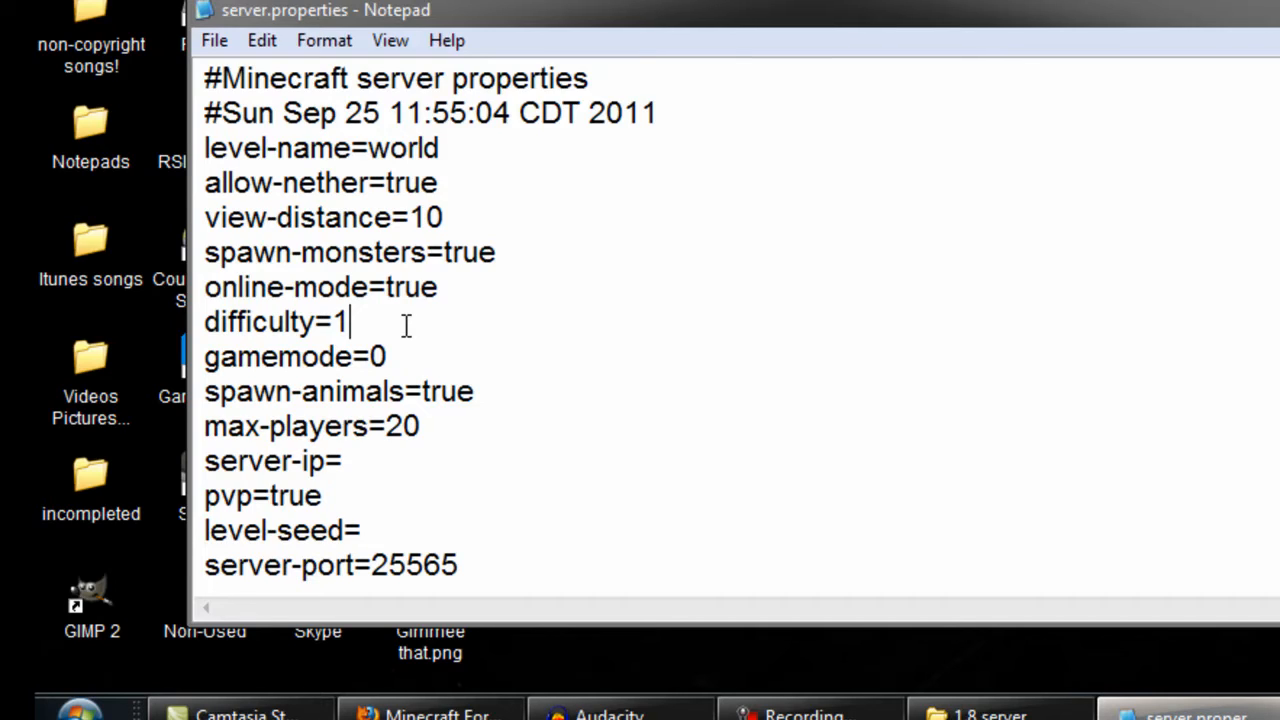
{"action": "type", "text": "0"}
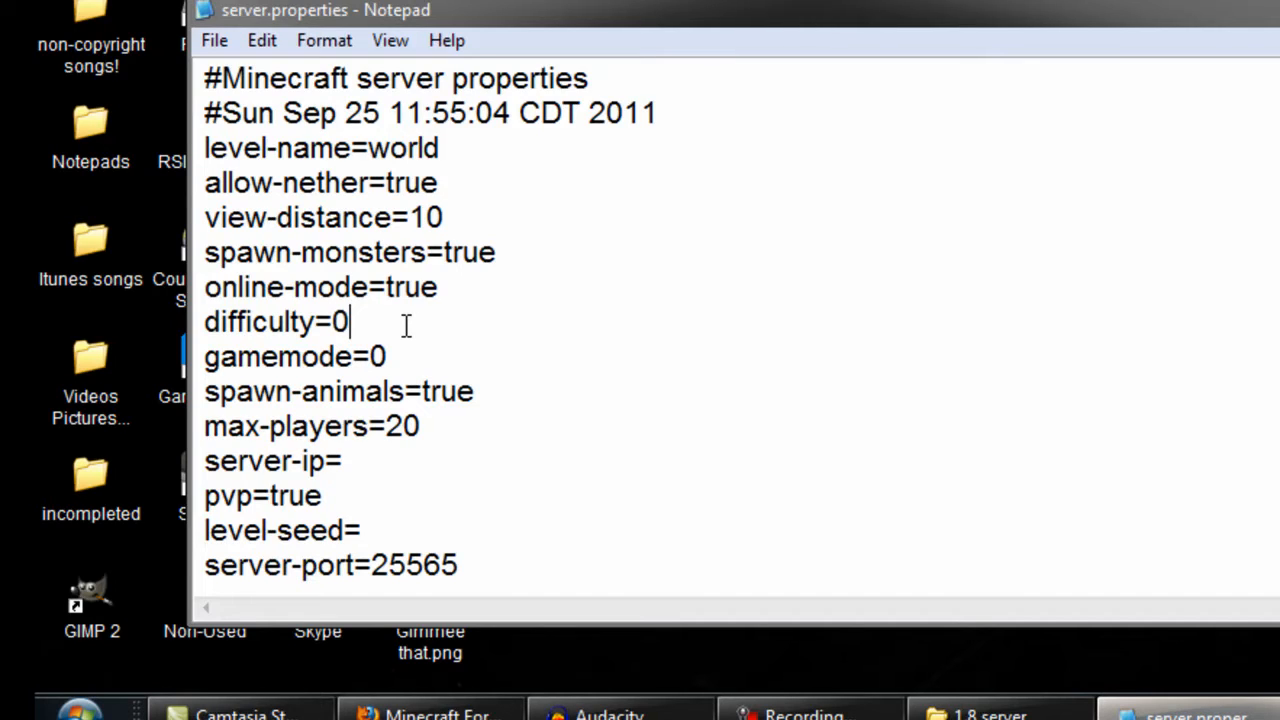
{"action": "type", "text": "1"}
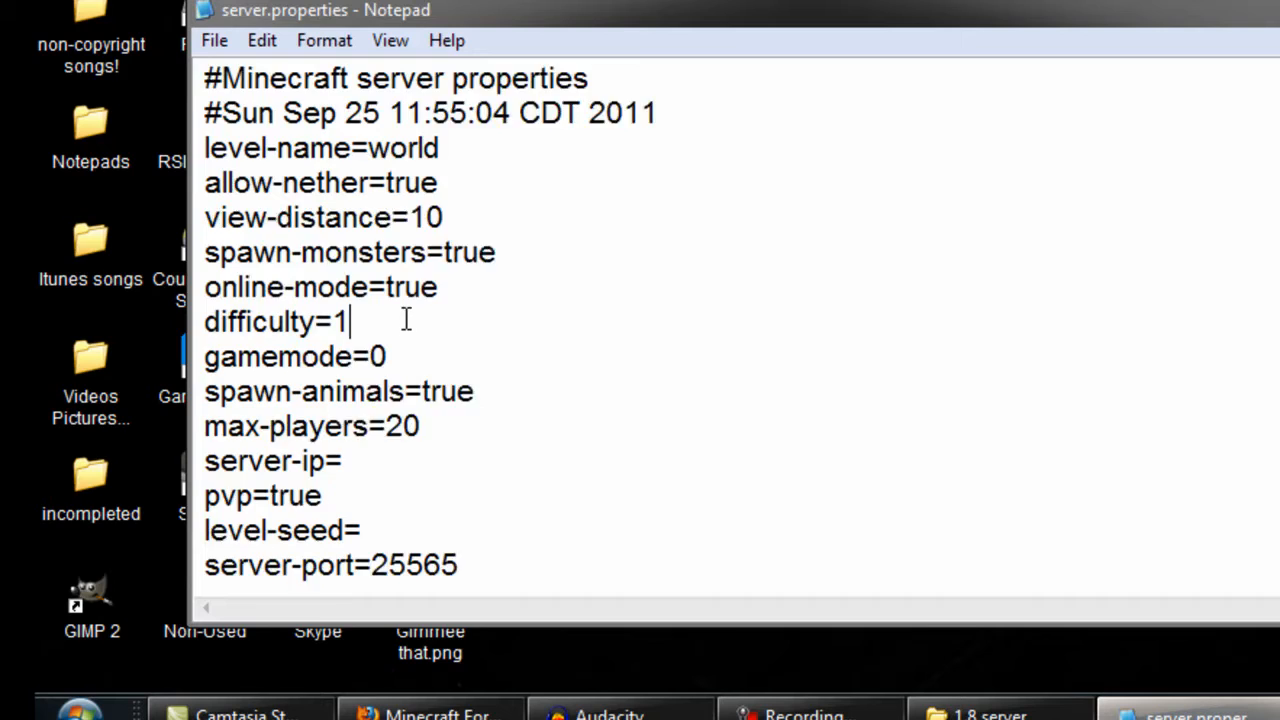
{"action": "scroll", "scroll_direction": "down", "scroll_amount": 3}
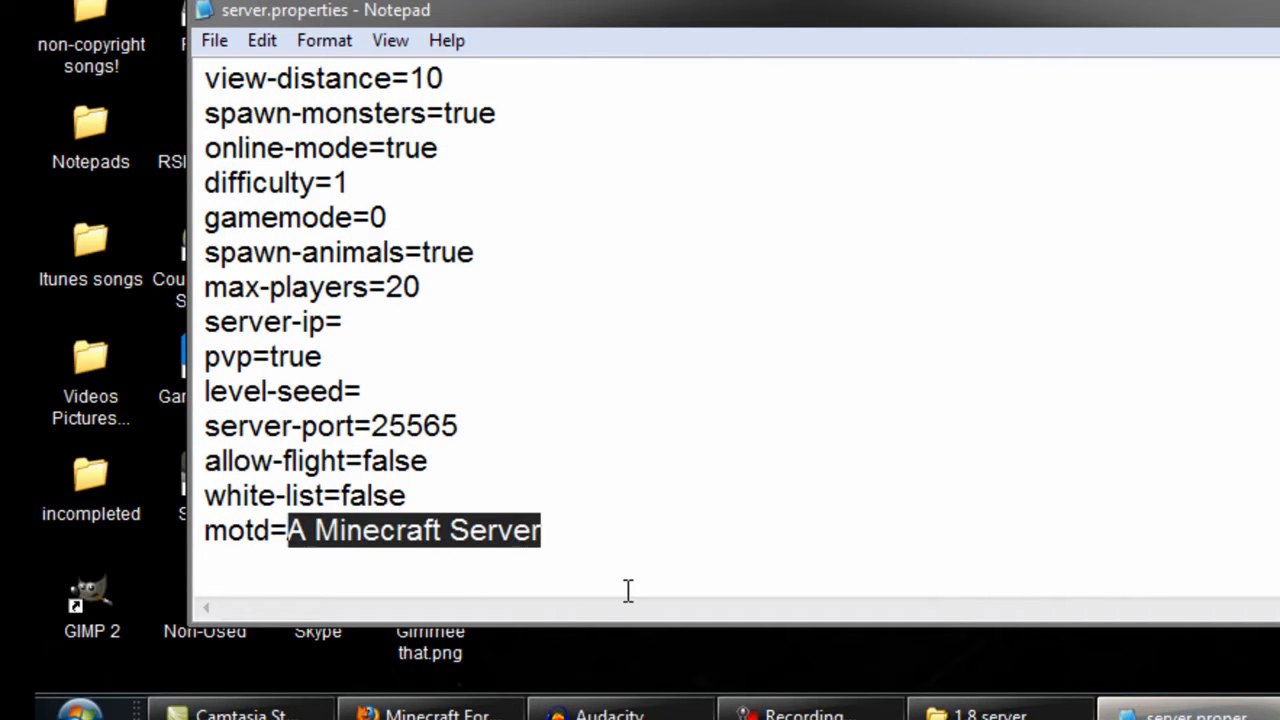
- Replace the default motd with 'Click me to join!'
{"action": "key", "text": "Delete"}
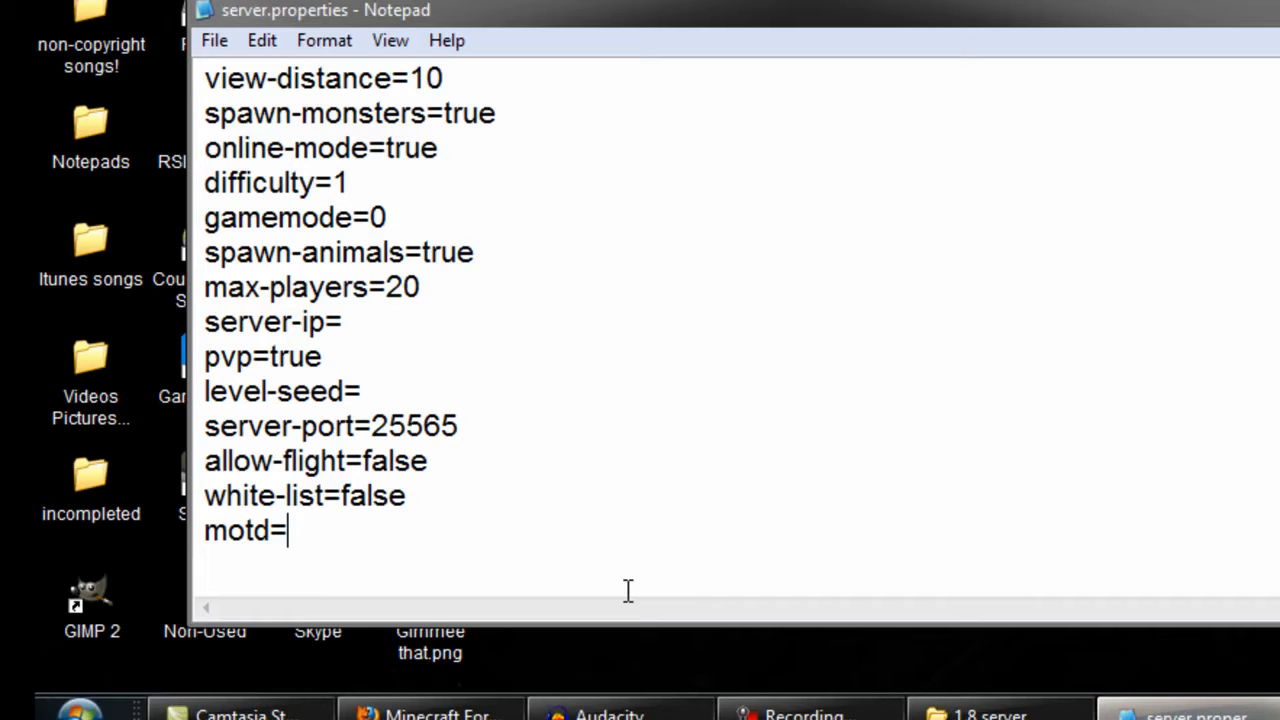
{"action": "type", "text": "My Mi"}
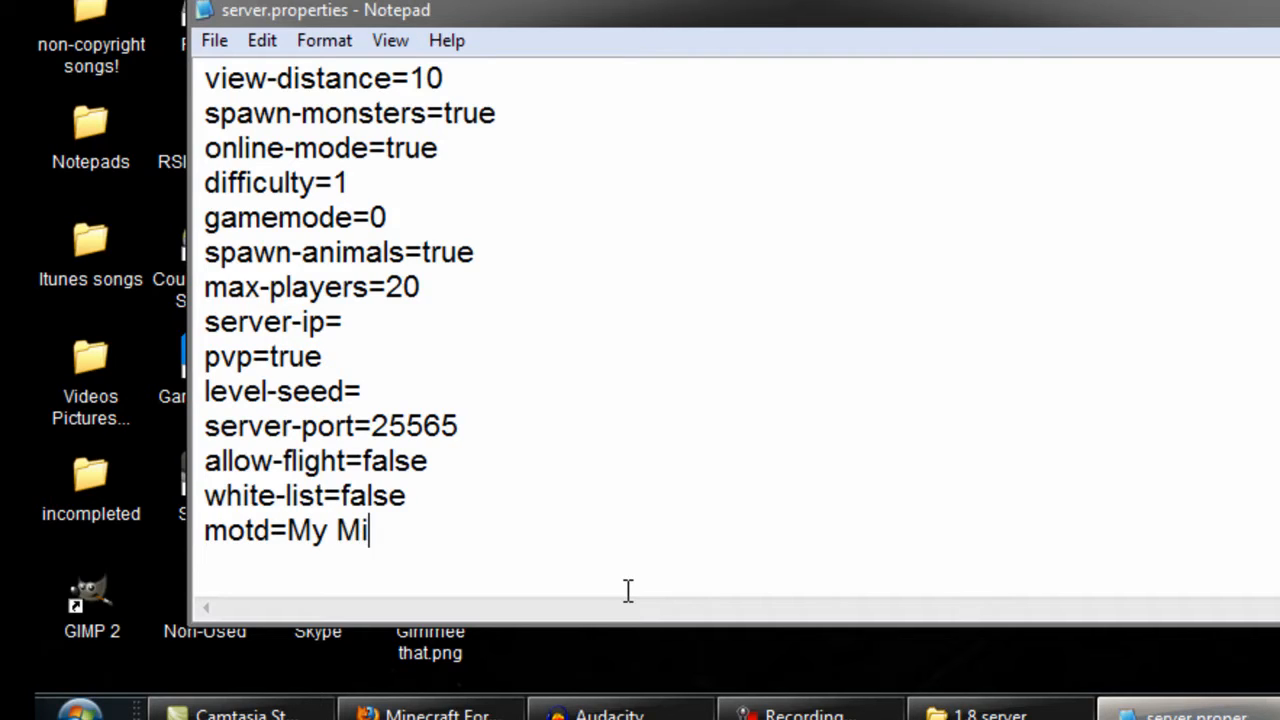
{"action": "key", "text": "Backspace"}
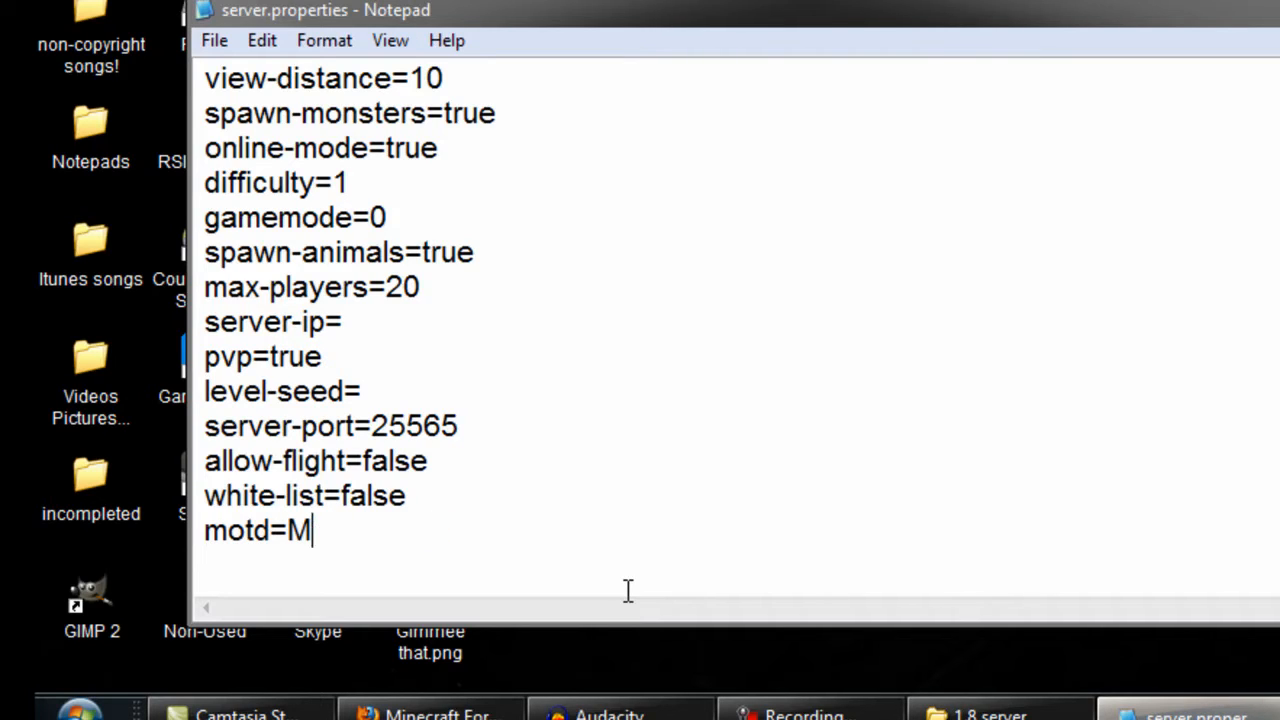
{"action": "type", "text": "Click me to"}
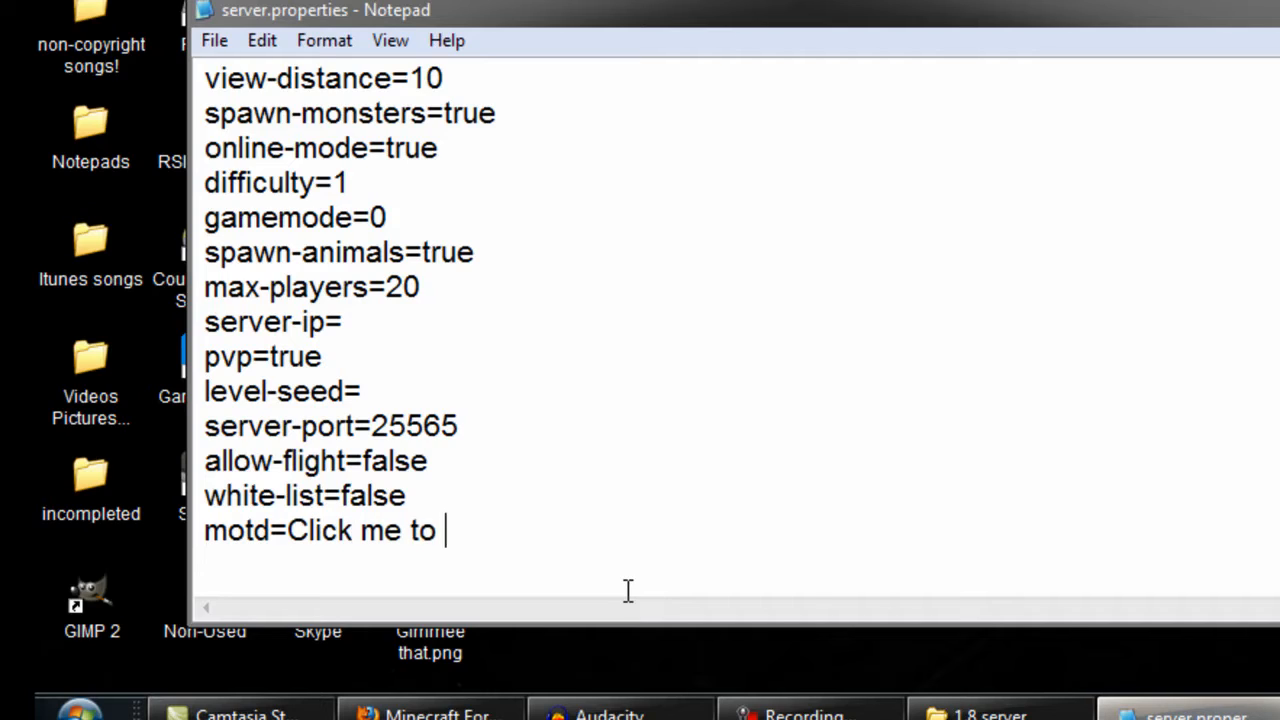
{"action": "type", "text": "join!"}
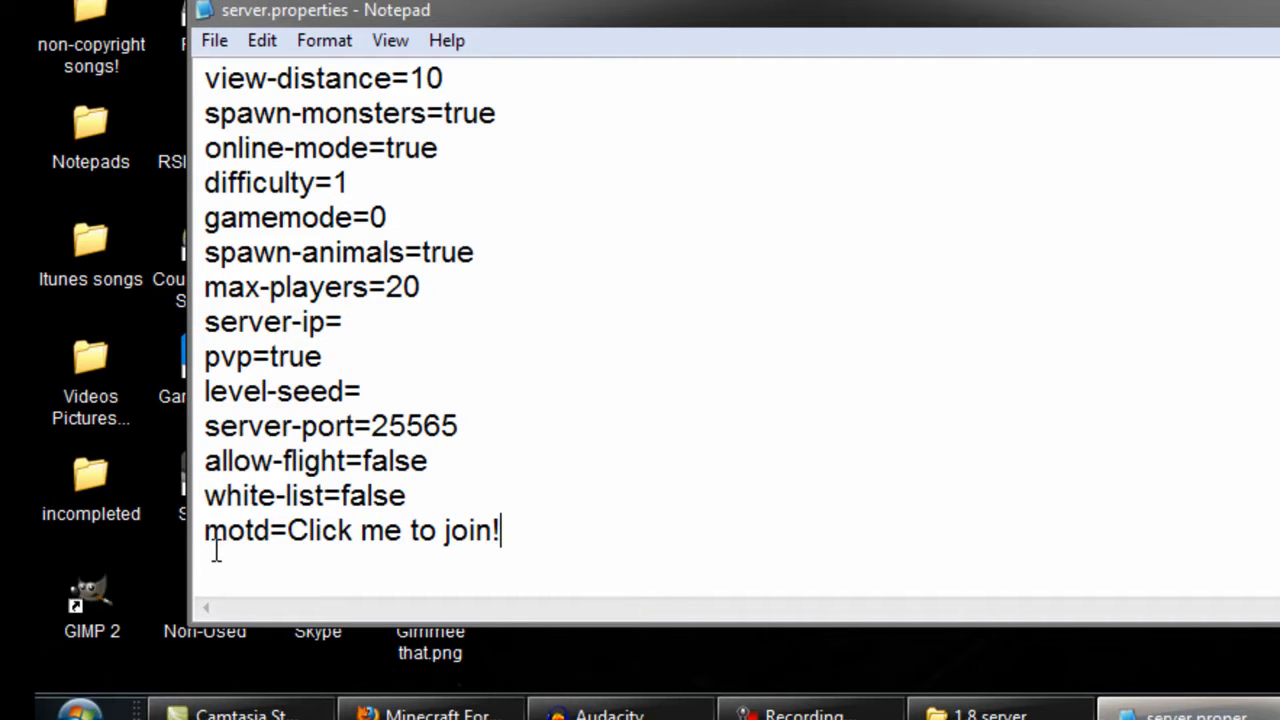
- Retype the white-list value as false and move to the empty server-ip value
{"action": "double_click", "coordinate": [384, 496]}
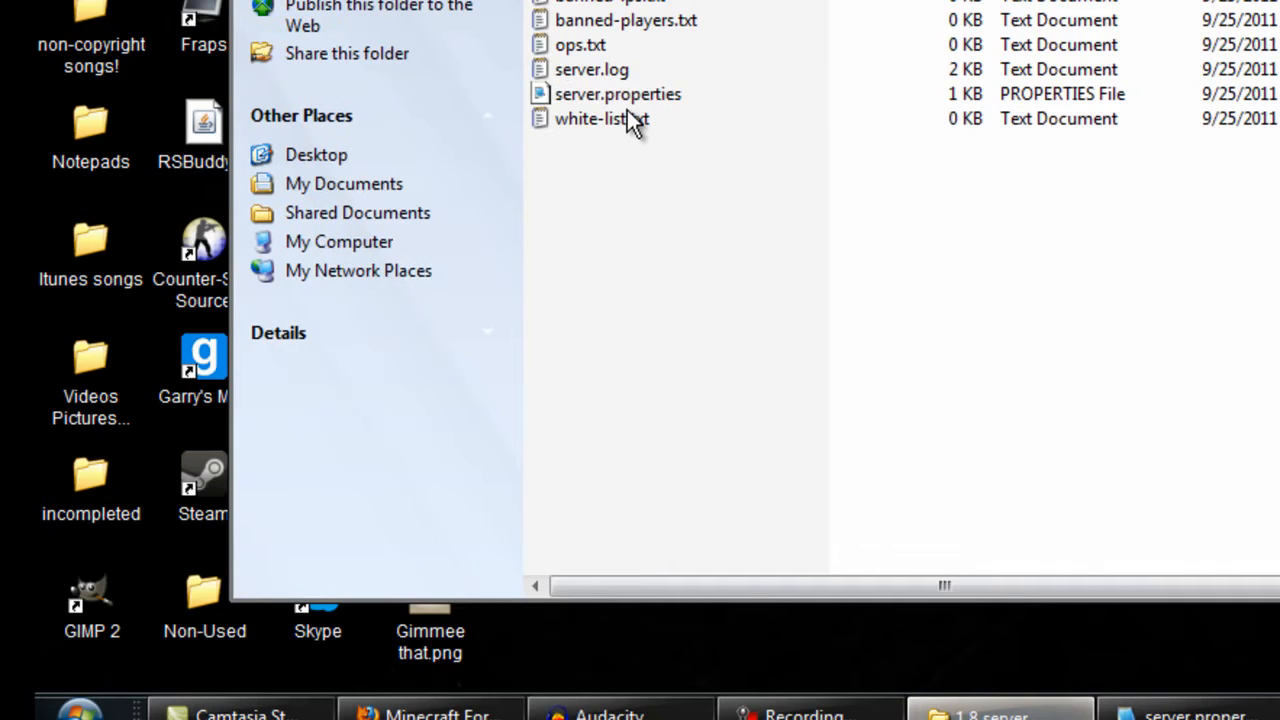
{"action": "mouse_move", "coordinate": [1064, 658]}
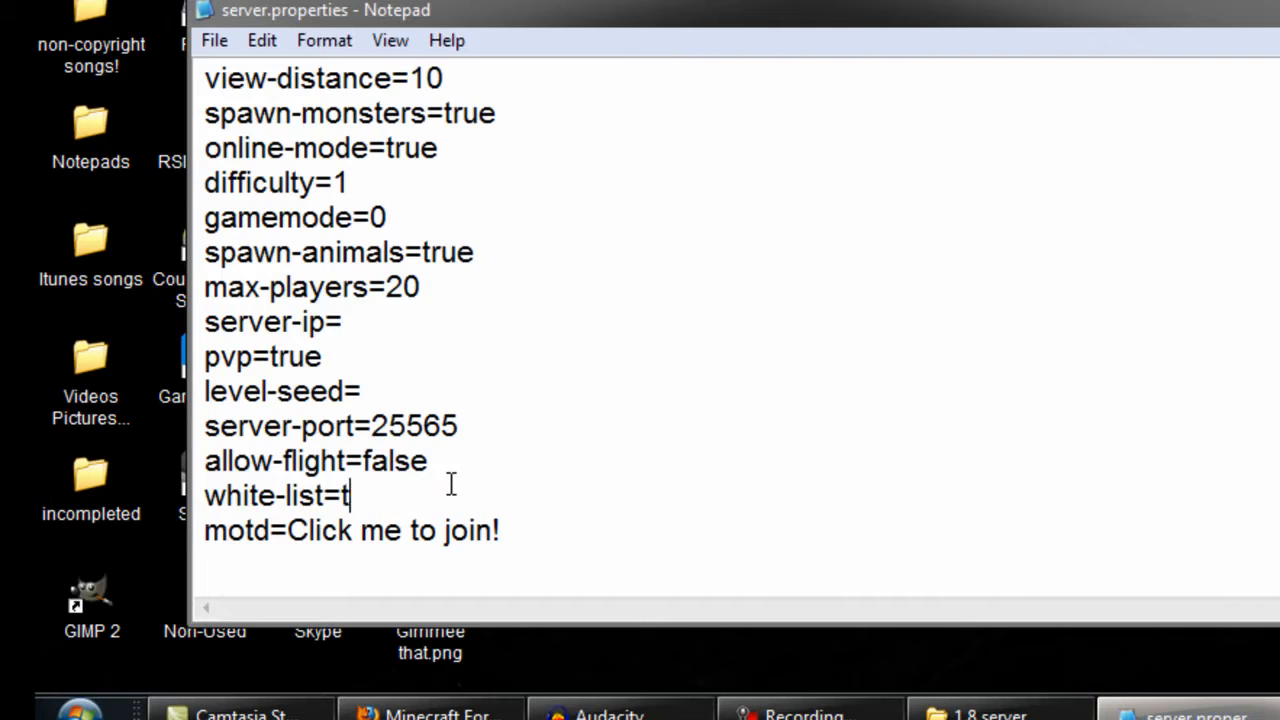
{"action": "type", "text": "f"}
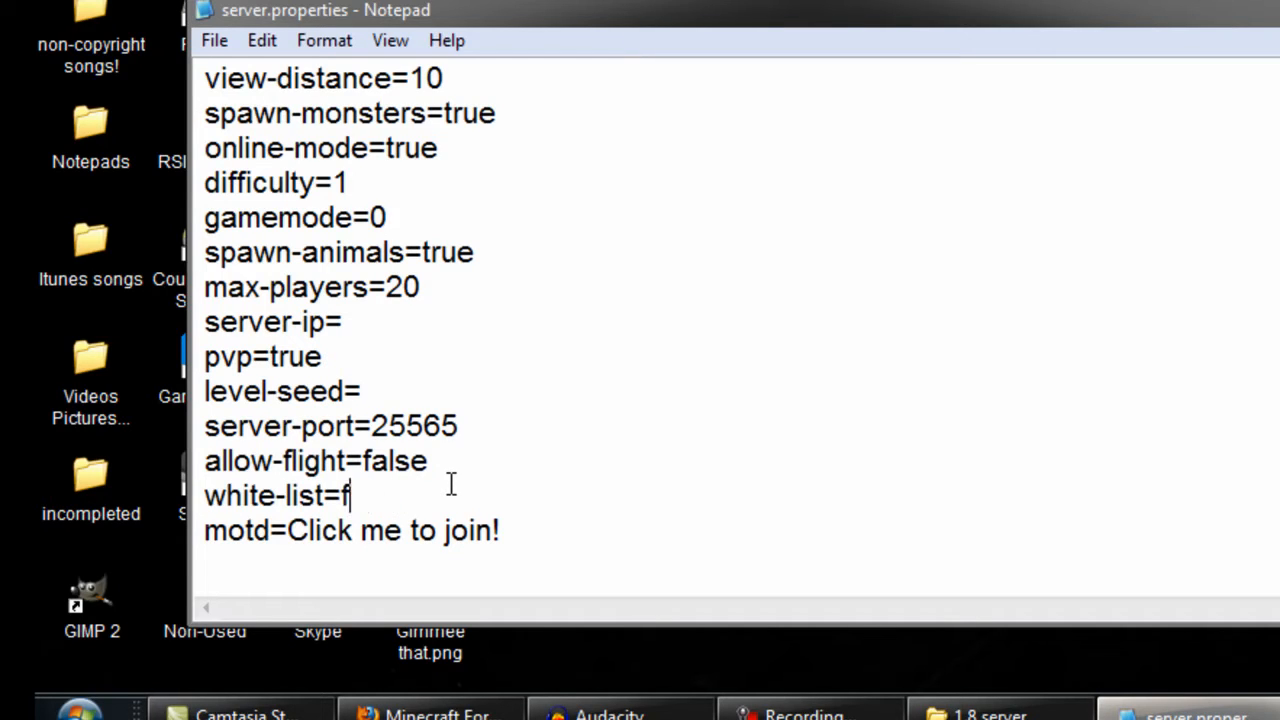
{"action": "type", "text": "alse"}
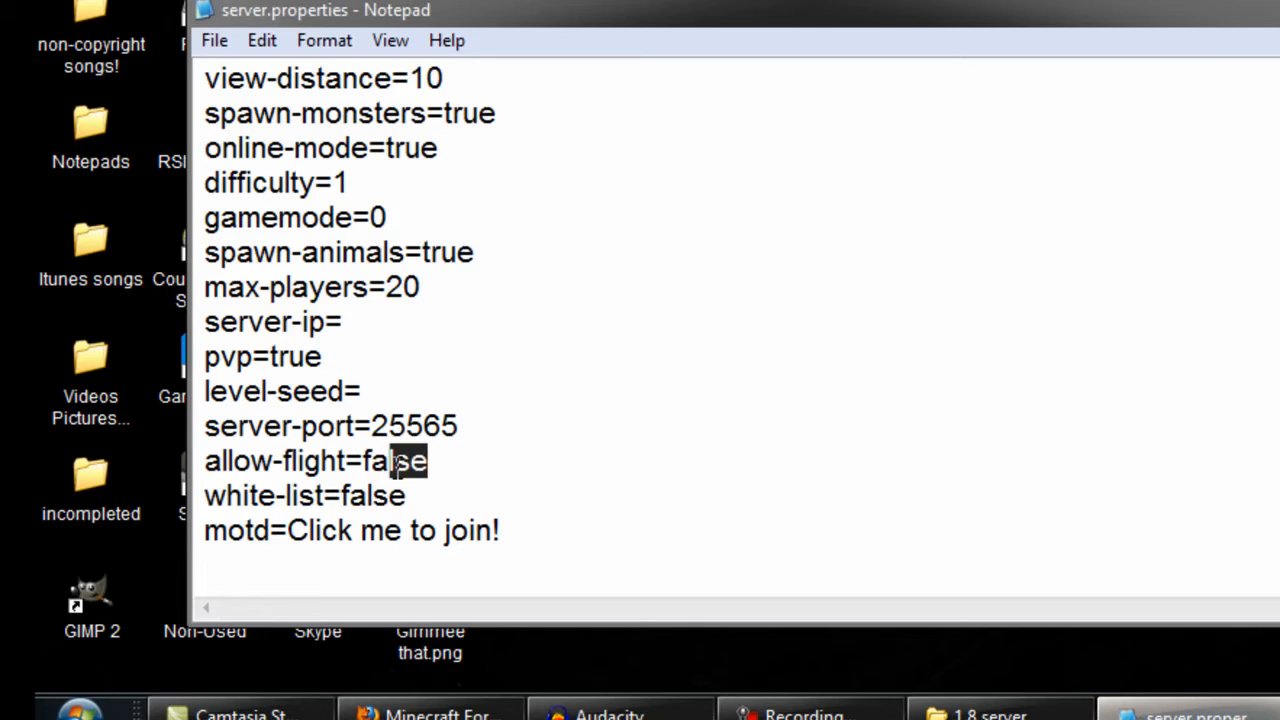
{"action": "left_click", "coordinate": [344, 320]}
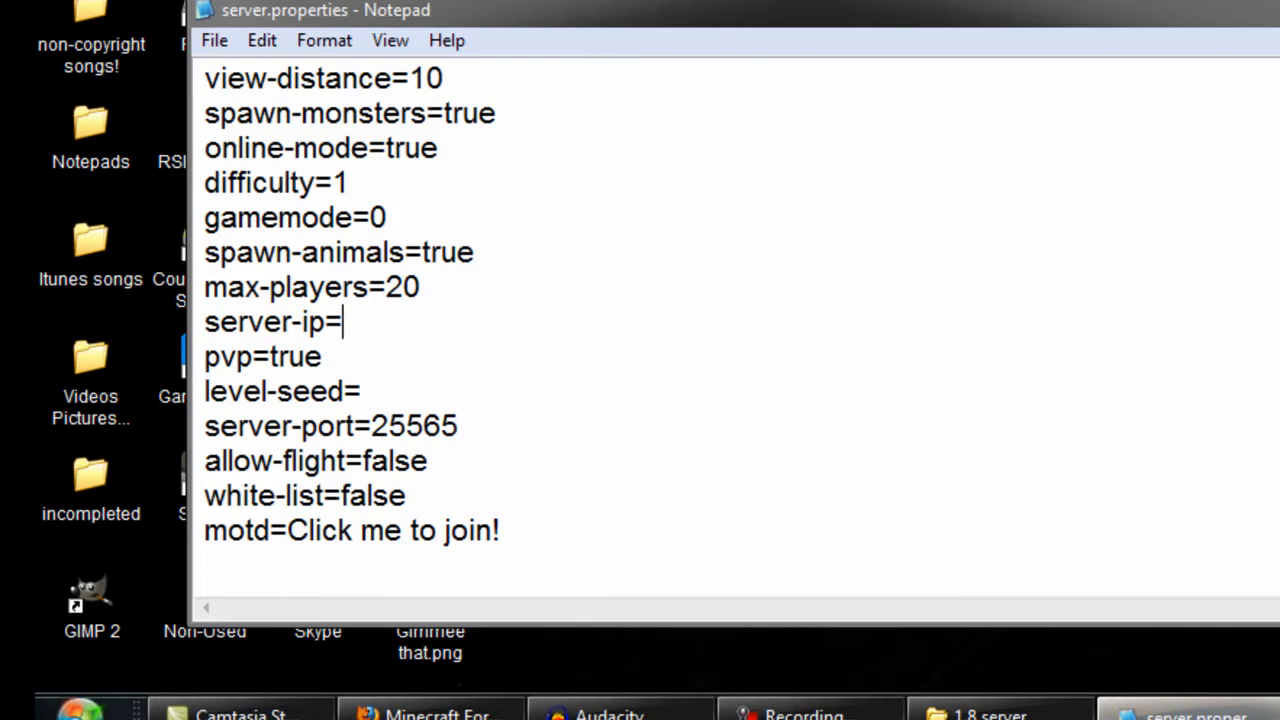
- Bring up a command prompt via Win+R and start the ipconfig lookup
{"action": "key", "text": "Win+r"}
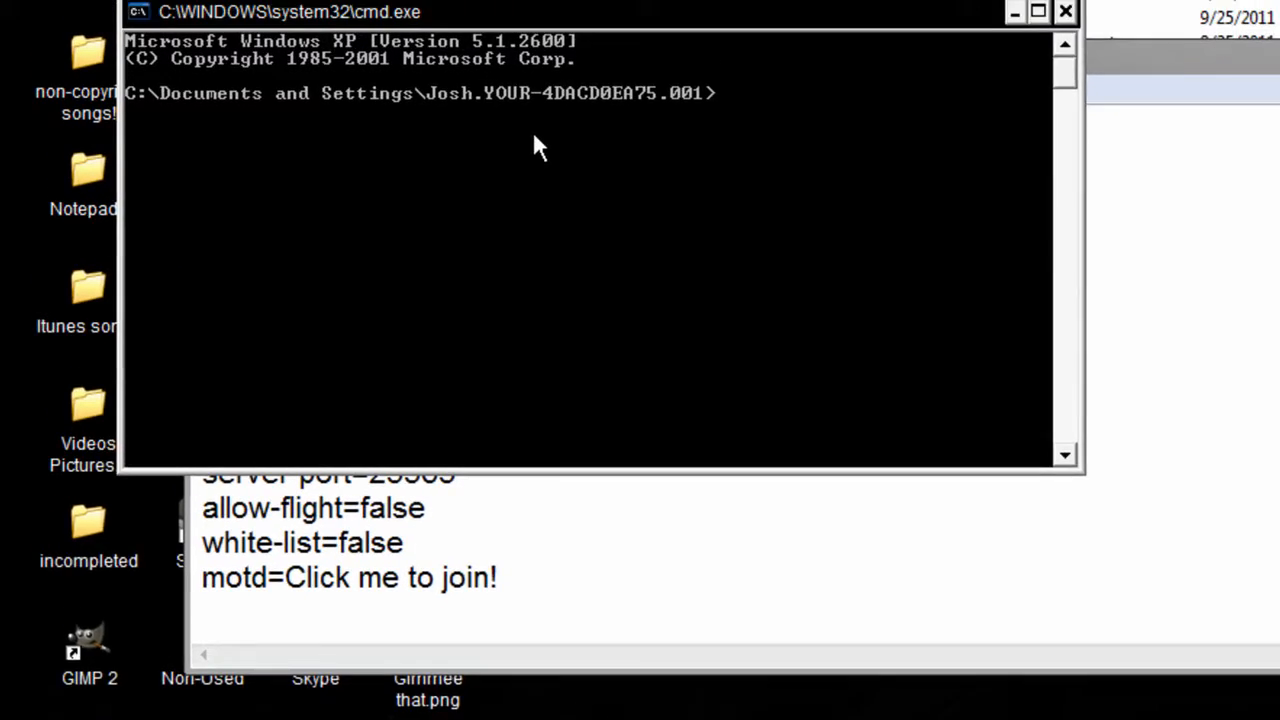
{"action": "type", "text": "ipconfig"}
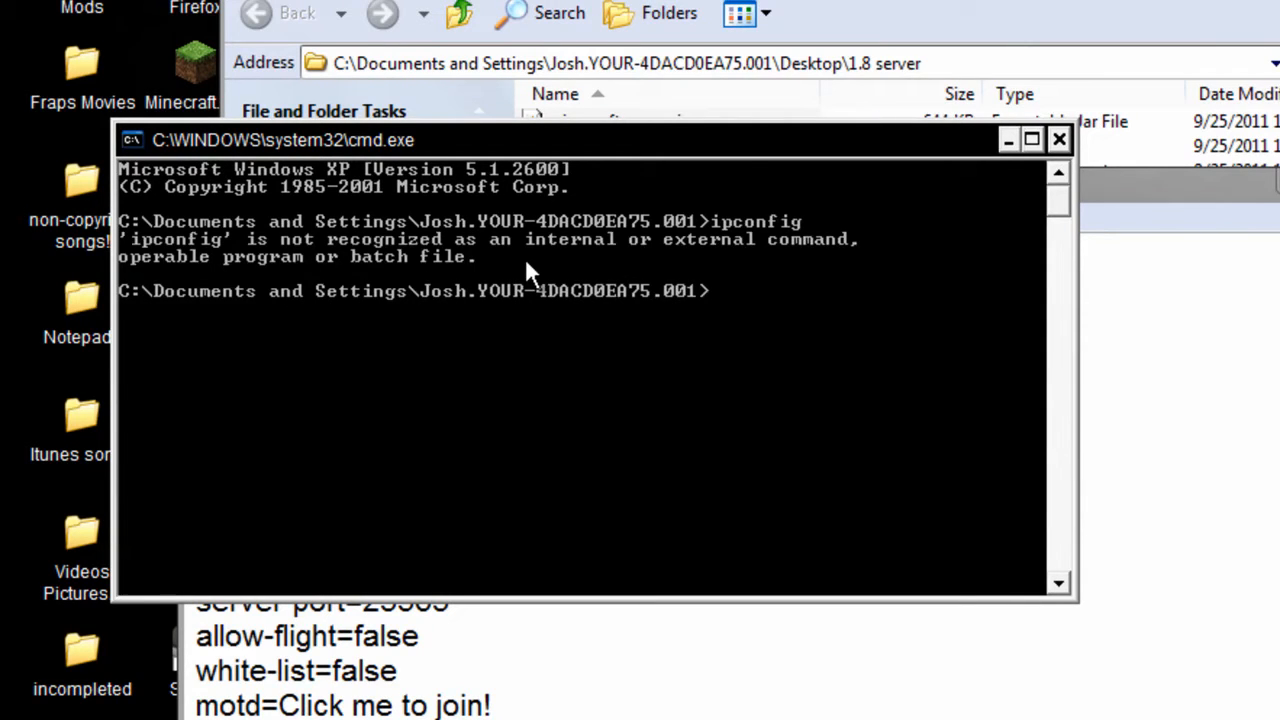
{"action": "mouse_move", "coordinate": [776, 276]}
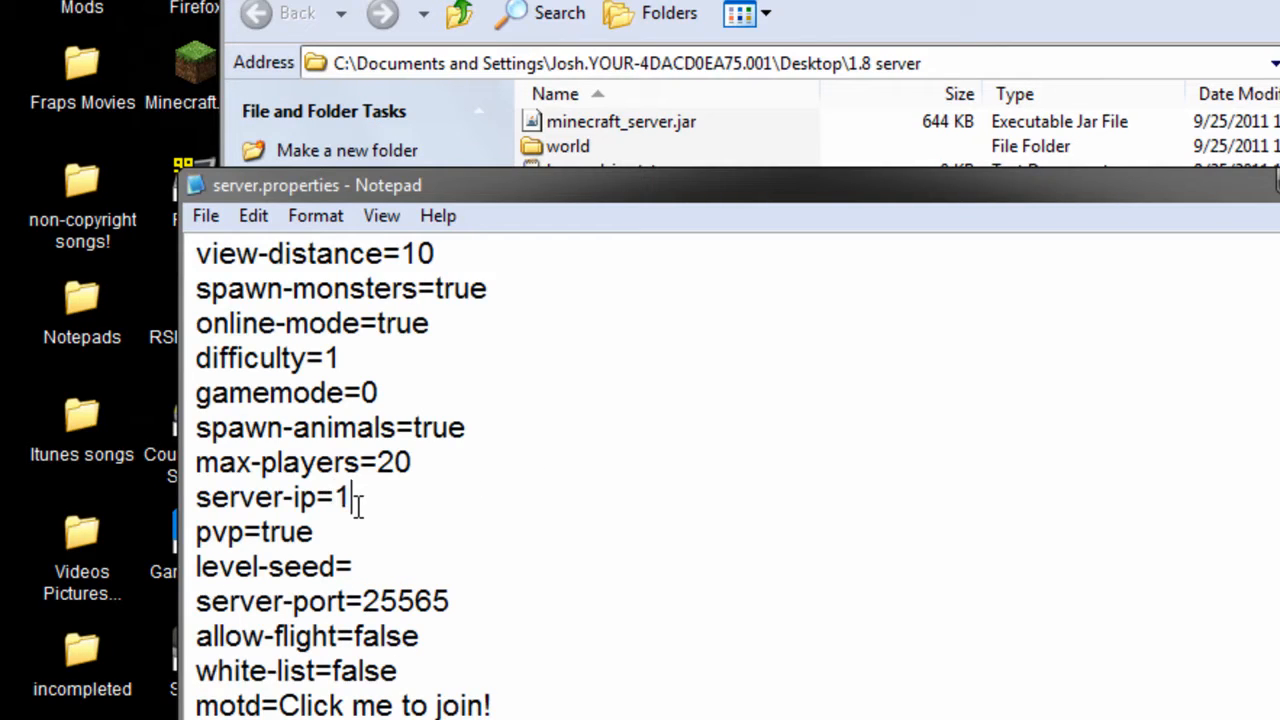
- Set server-ip to 192.168.1.109 and maximize the Notepad window
{"action": "type", "text": "92"}
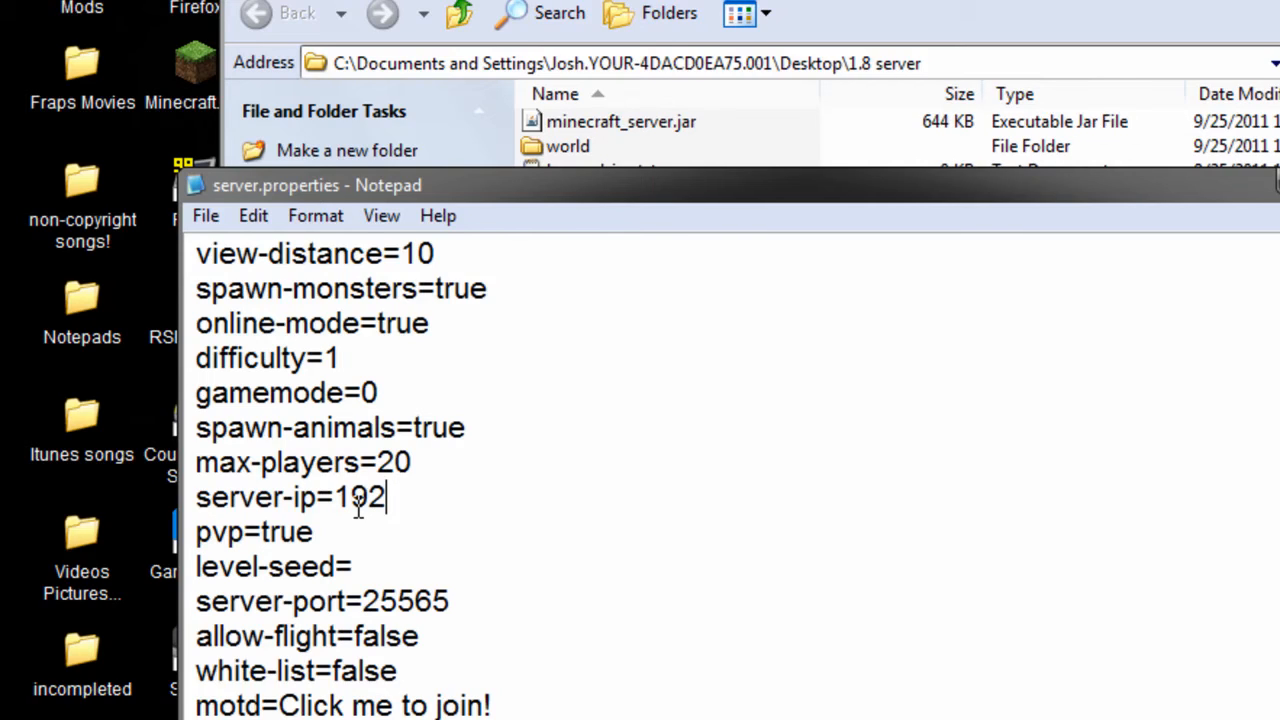
{"action": "type", "text": "."}
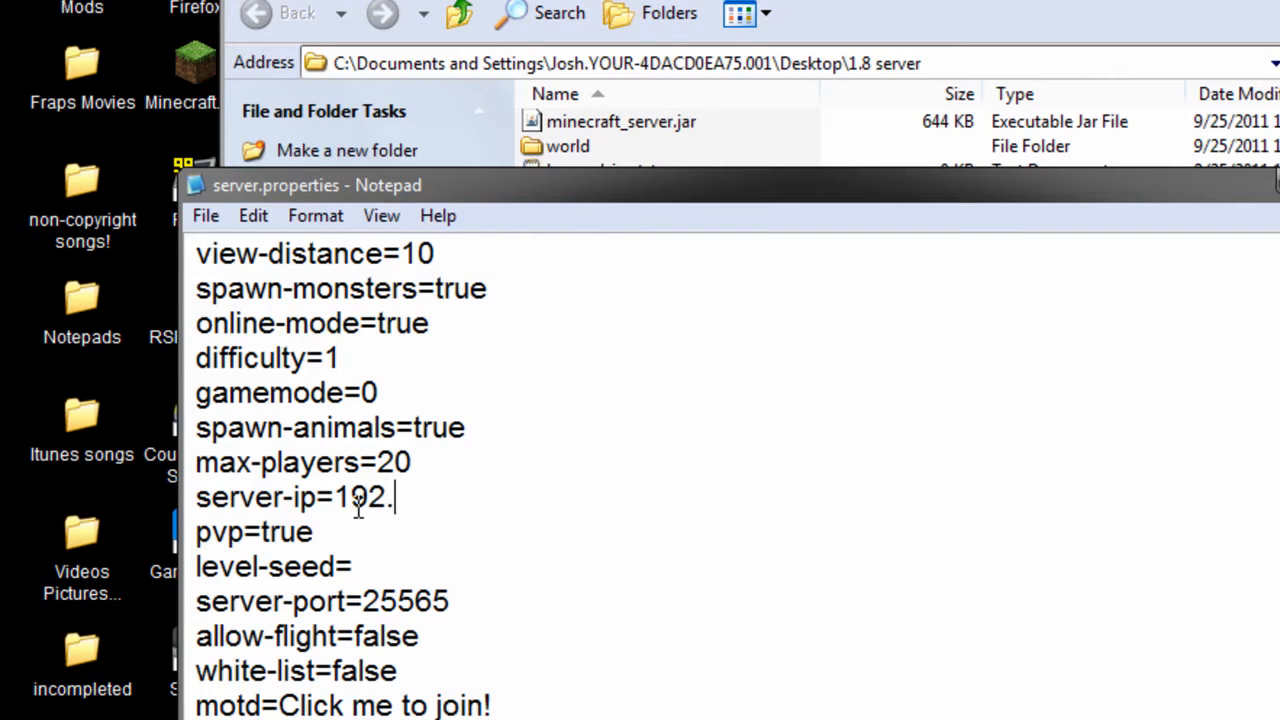
{"action": "type", "text": "168"}
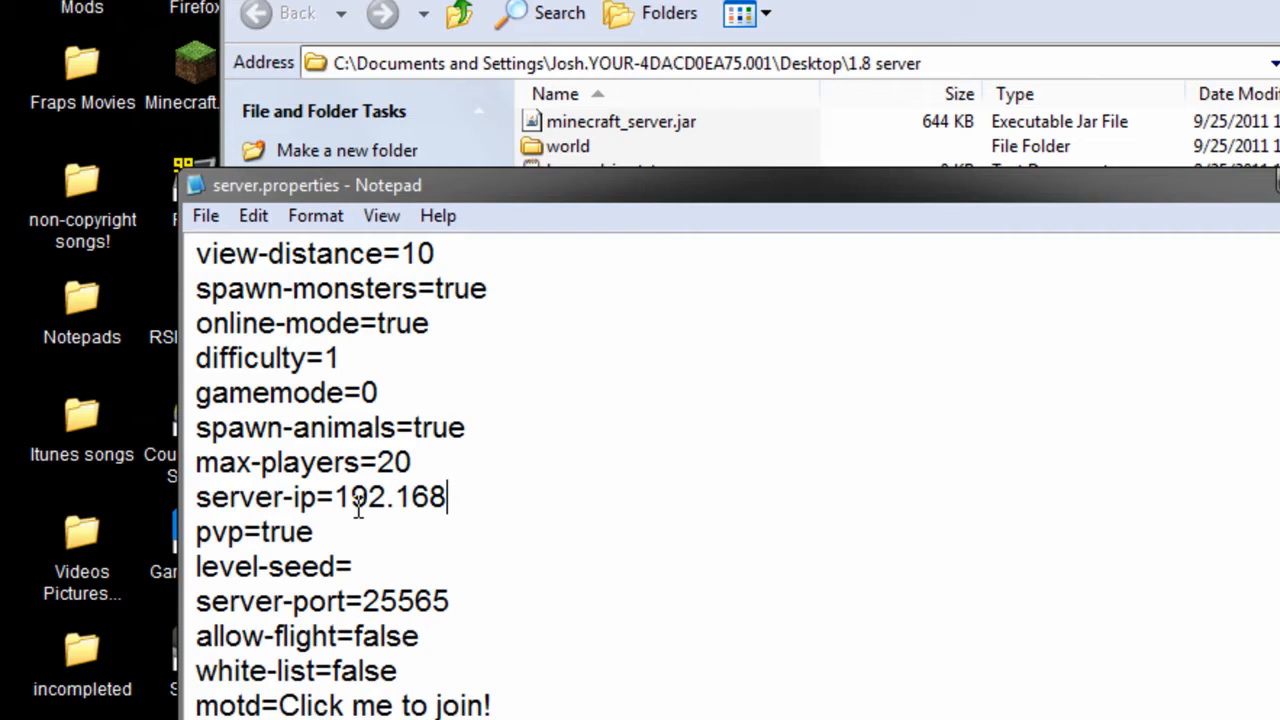
{"action": "type", "text": ".1.109"}
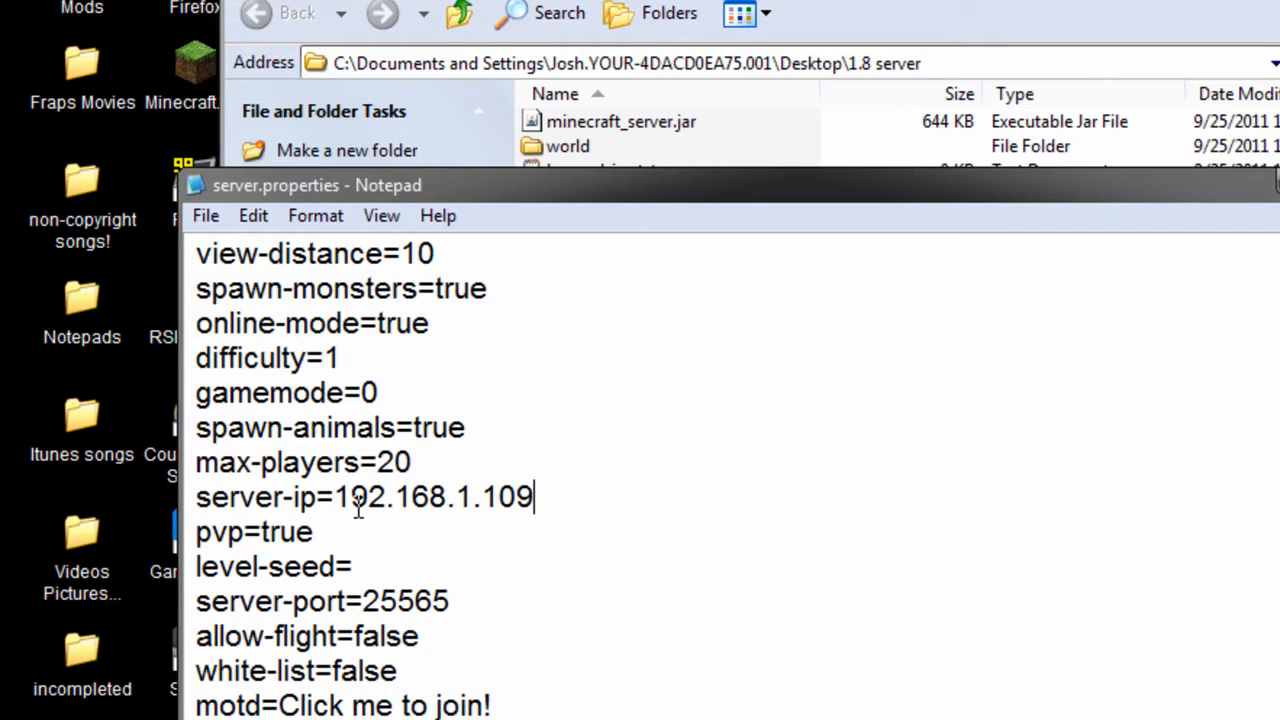
{"action": "left_click", "coordinate": [204, 216]}
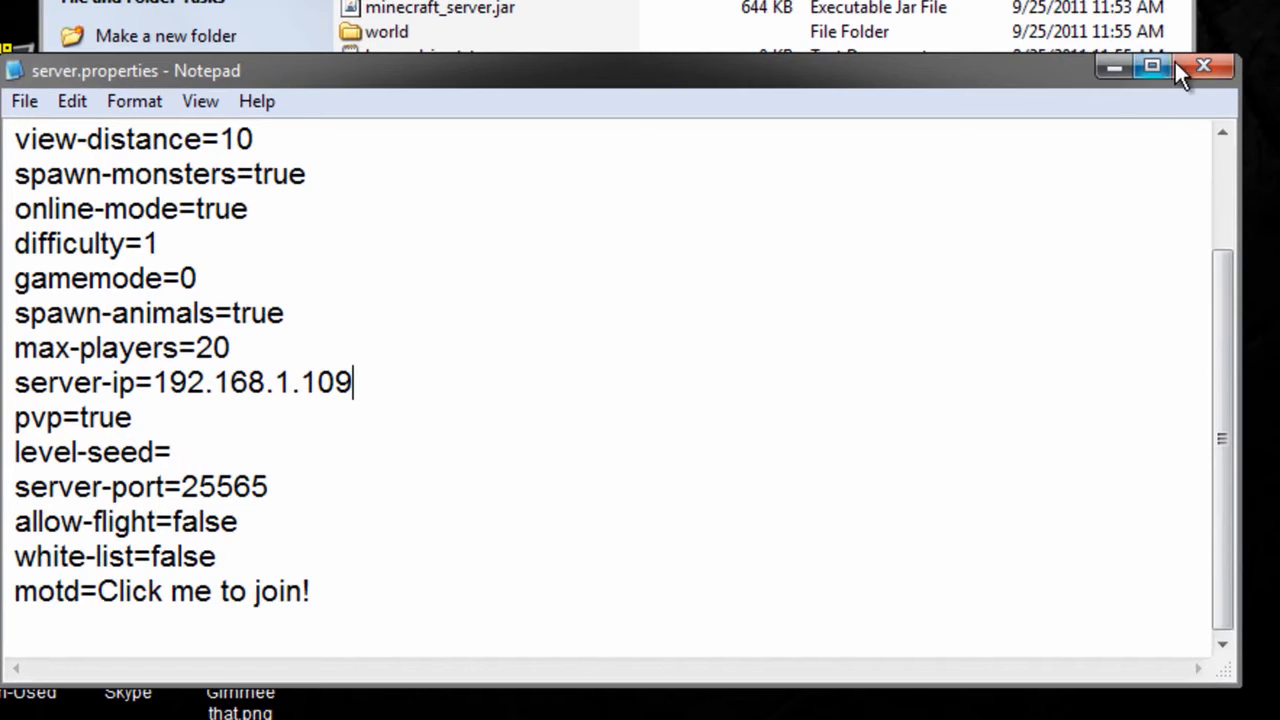
{"action": "mouse_move", "coordinate": [1204, 68]}
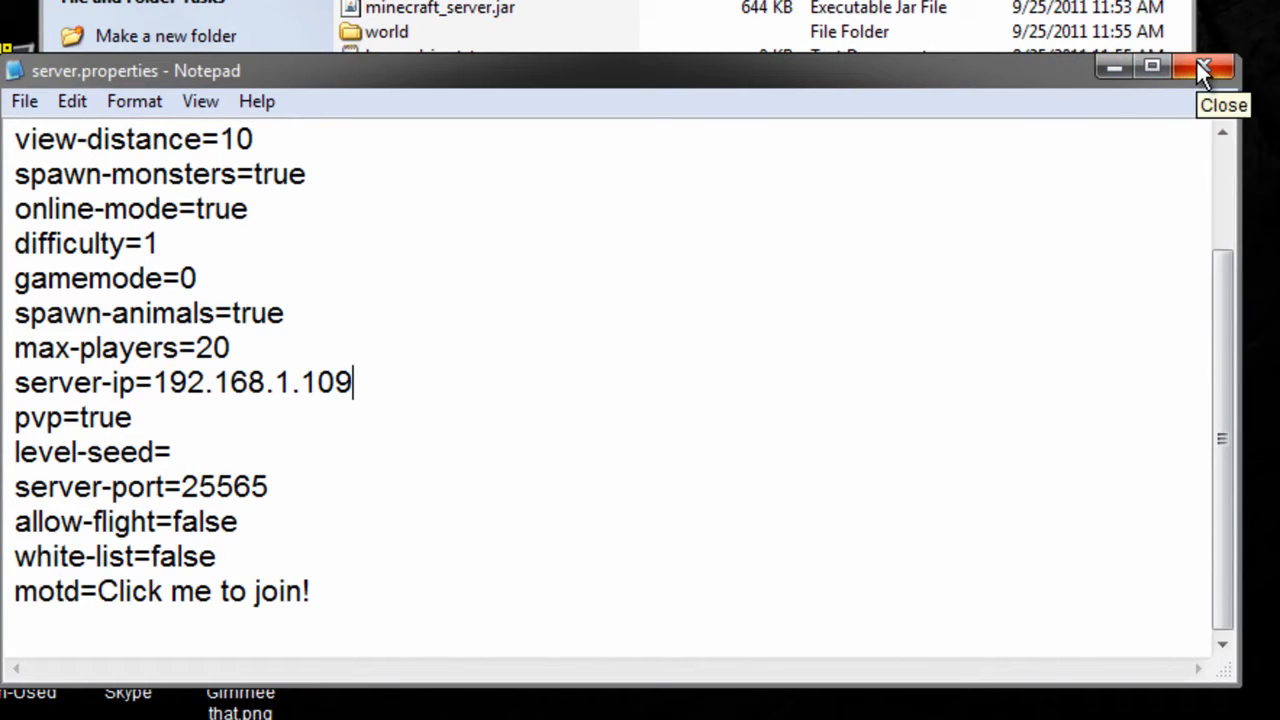
- Check that online-mode reads true, then close server.properties
{"action": "right_click", "coordinate": [404, 336]}
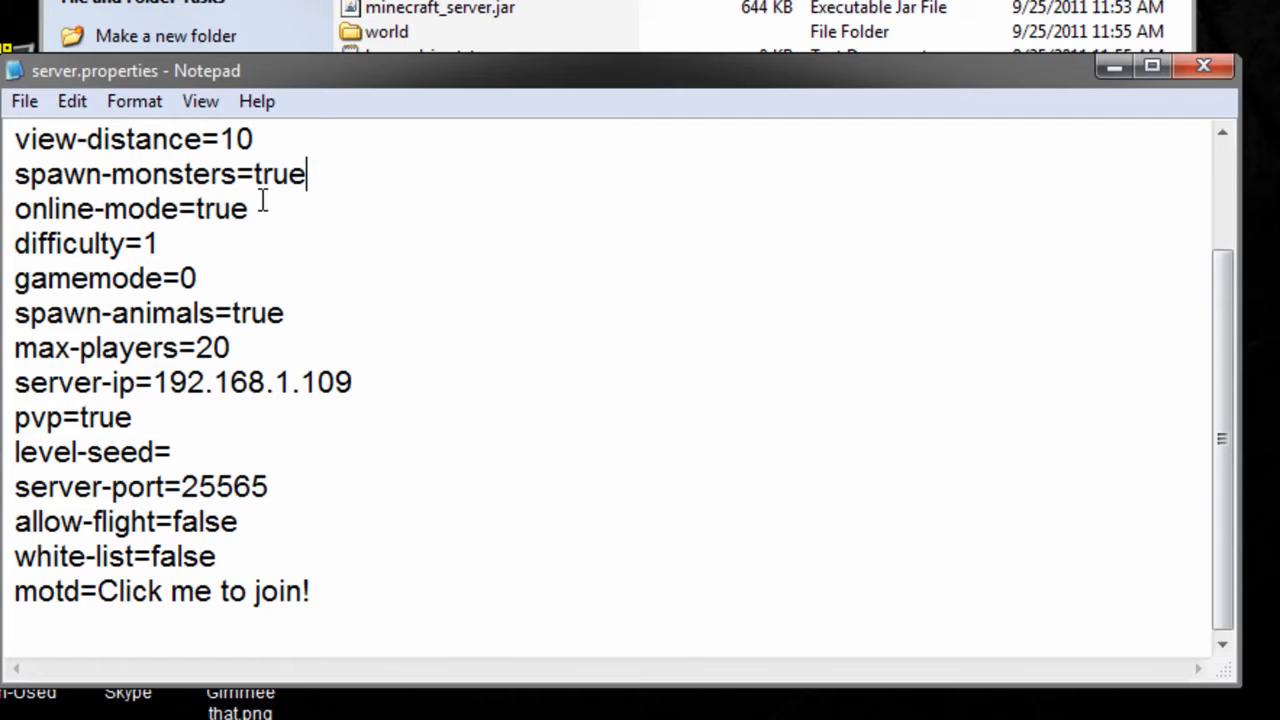
{"action": "double_click", "coordinate": [220, 210]}
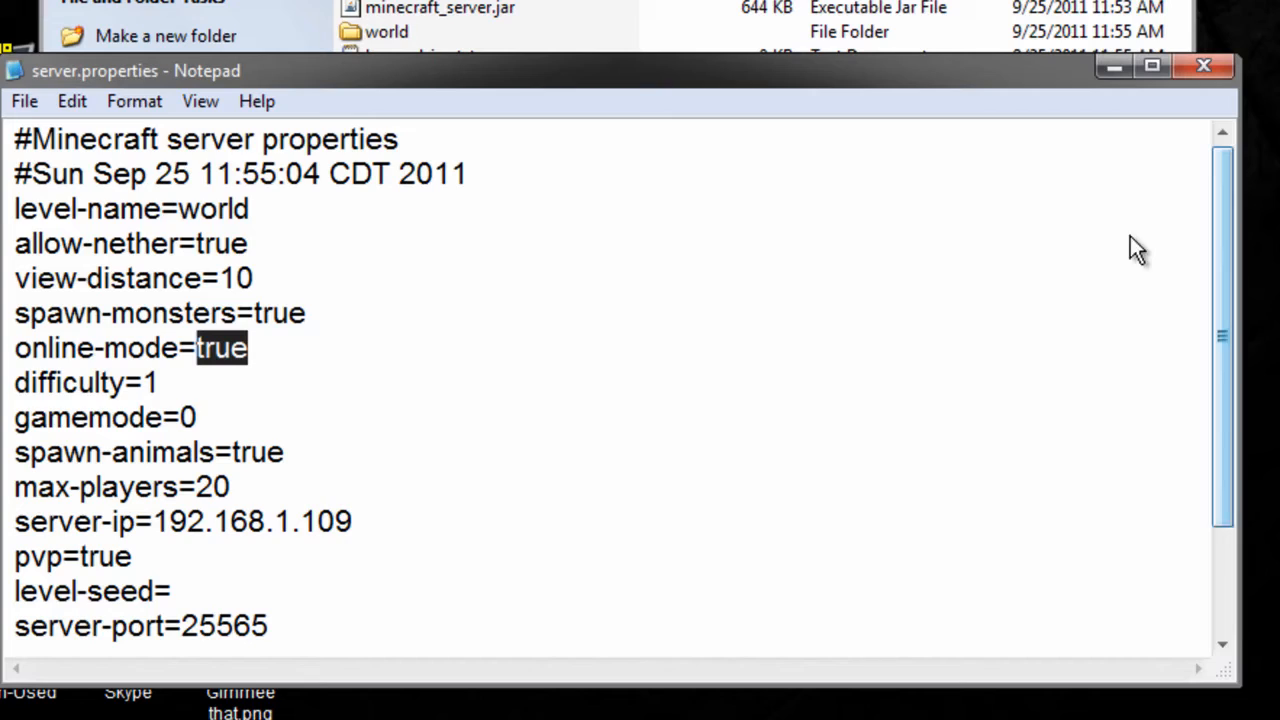
{"action": "left_click", "coordinate": [260, 348]}
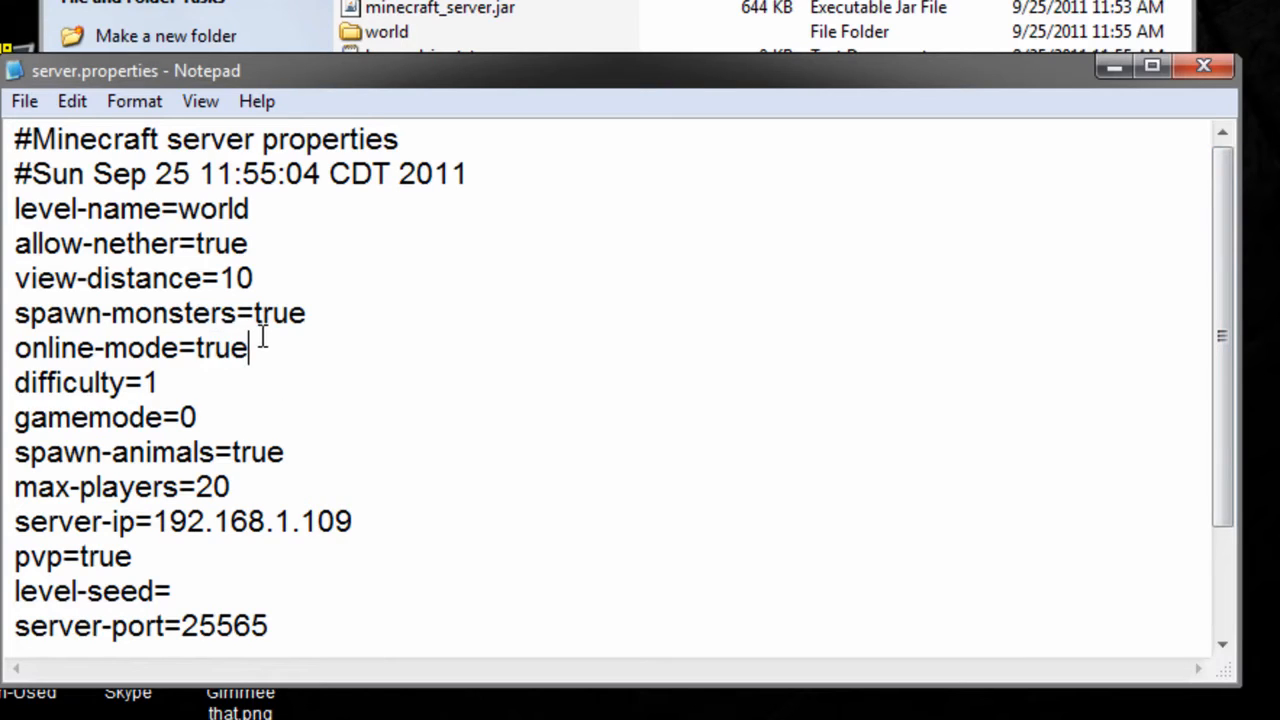
{"action": "double_click", "coordinate": [222, 348]}
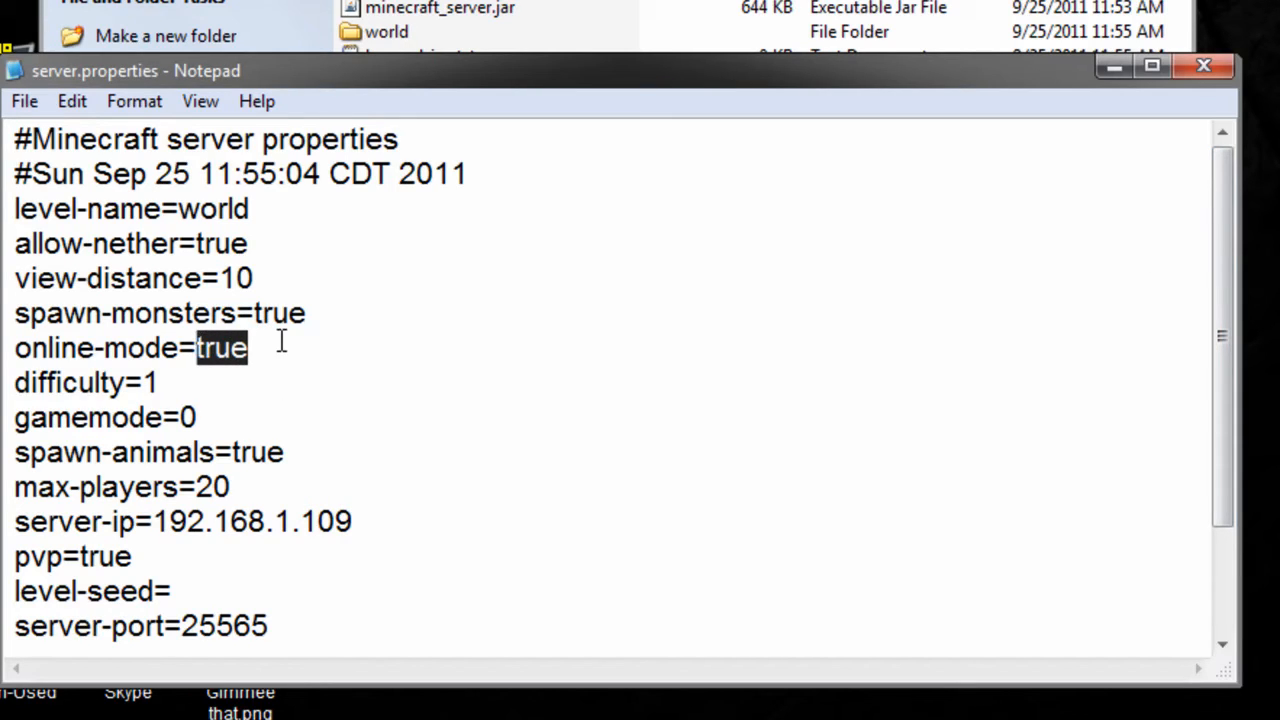
{"action": "left_click", "coordinate": [248, 348]}
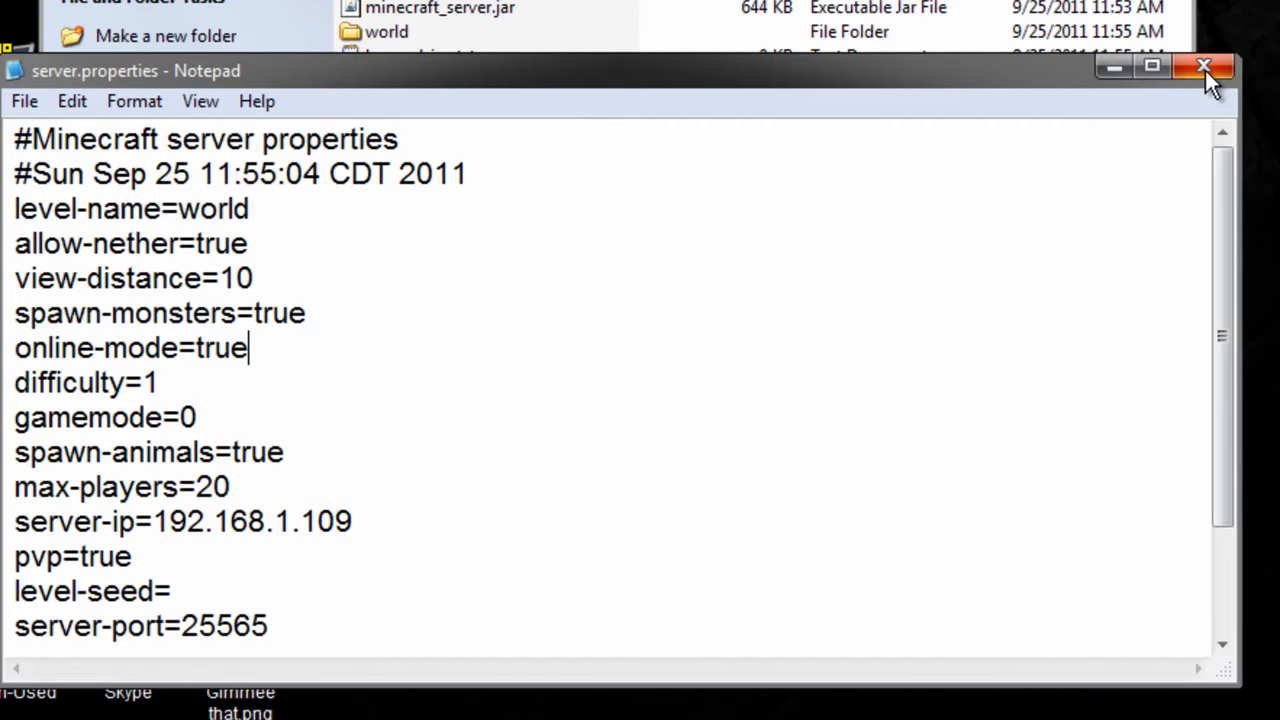
{"action": "left_click", "coordinate": [1204, 68]}
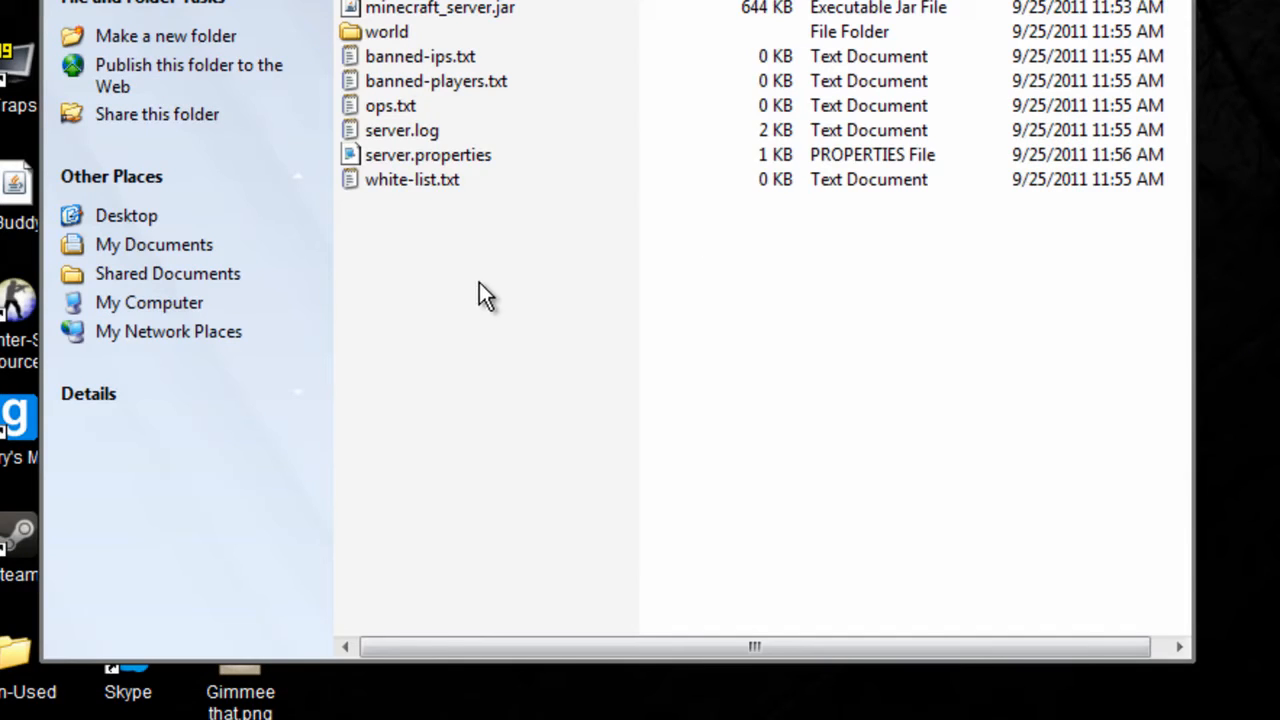
{"action": "mouse_move", "coordinate": [400, 118]}
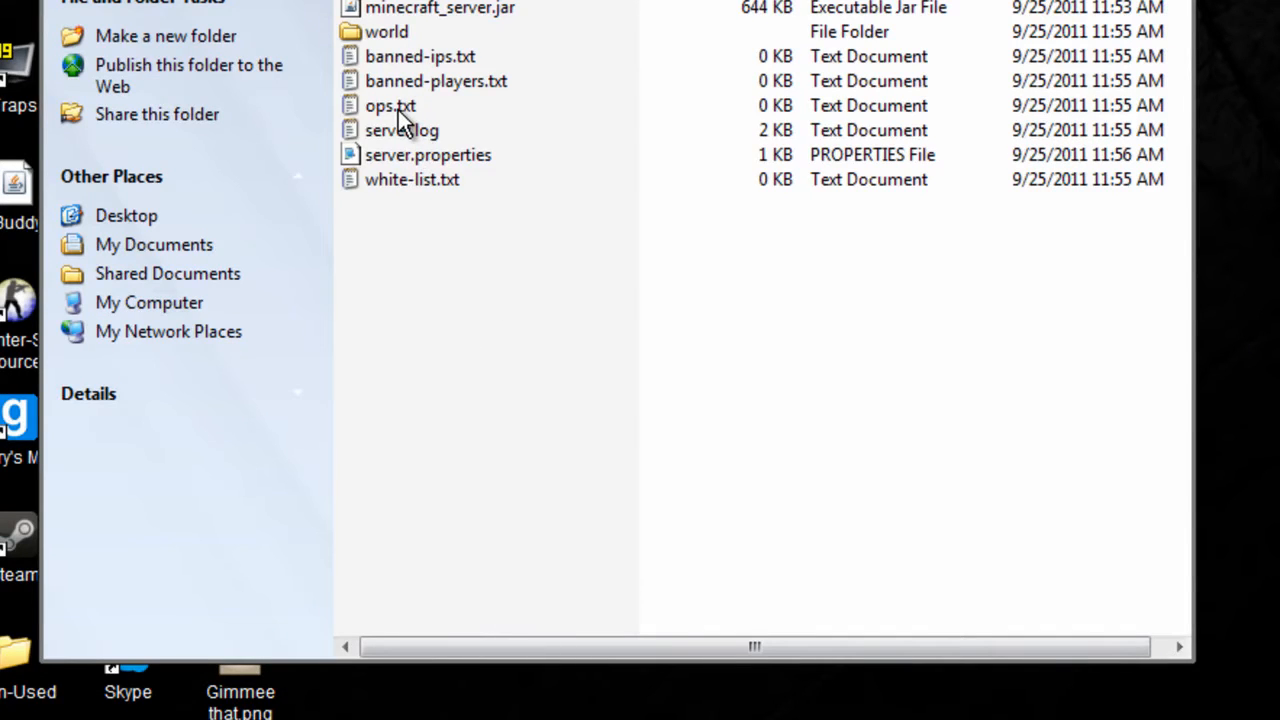
- Add the operator name 'masterzen24' to ops.txt and close Notepad saving it
{"action": "double_click", "coordinate": [390, 104]}
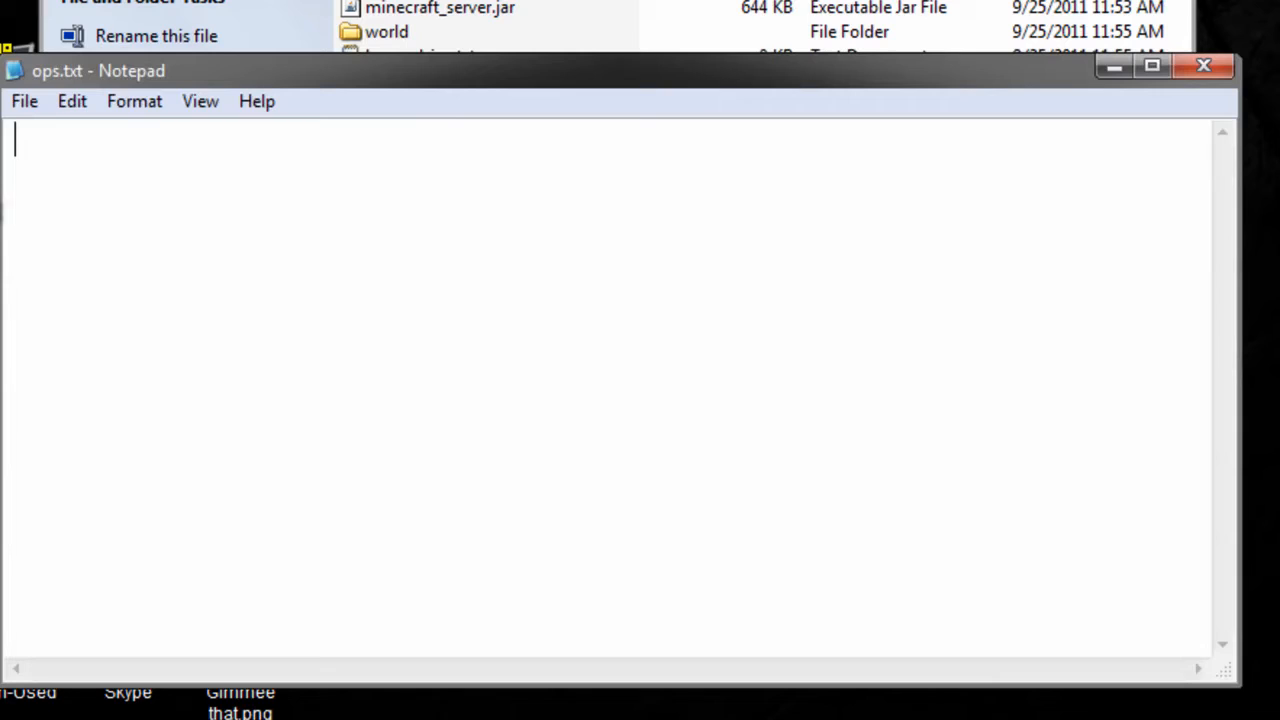
{"action": "mouse_move", "coordinate": [94, 148]}
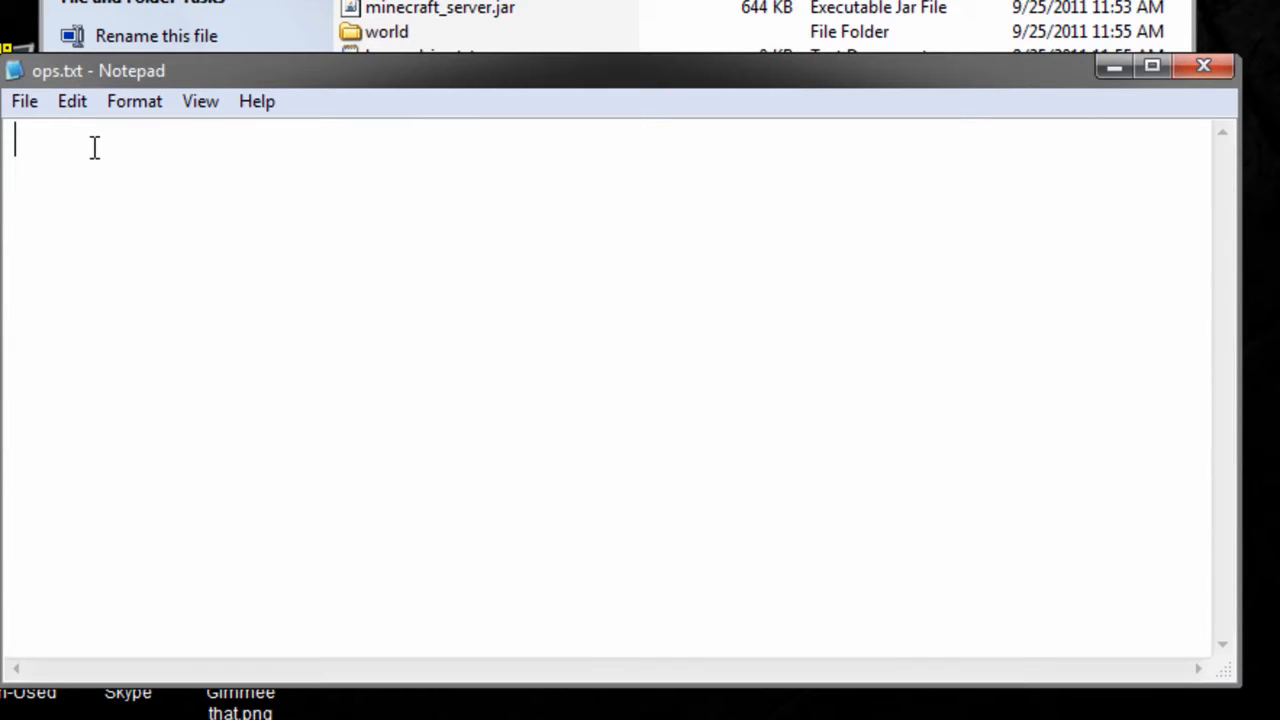
{"action": "type", "text": "ma"}
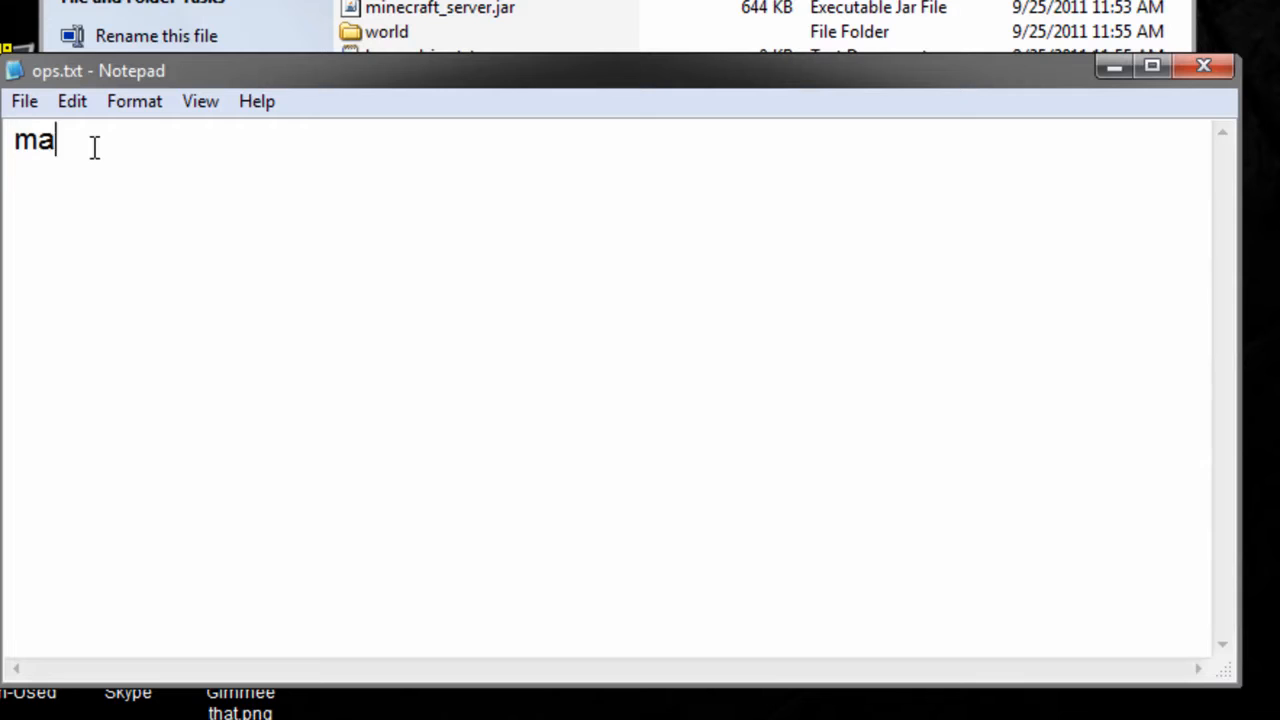
{"action": "type", "text": "sterzen24"}
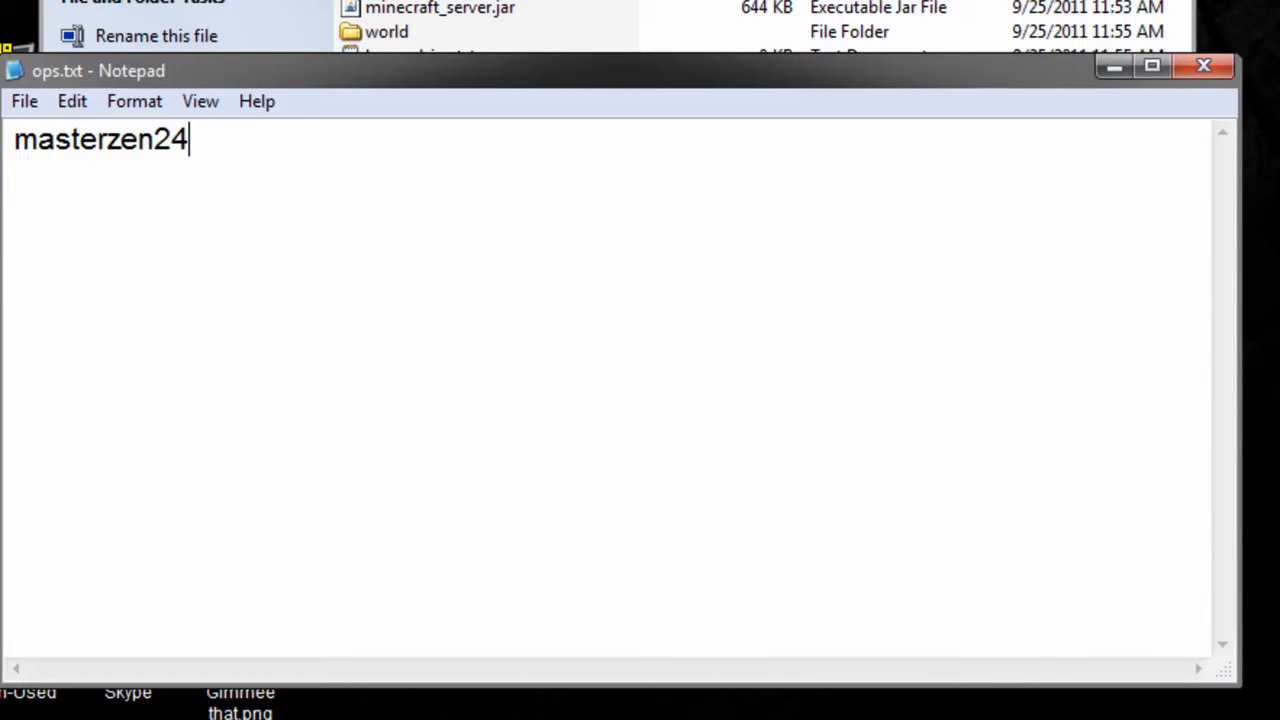
{"action": "mouse_move", "coordinate": [1204, 68]}
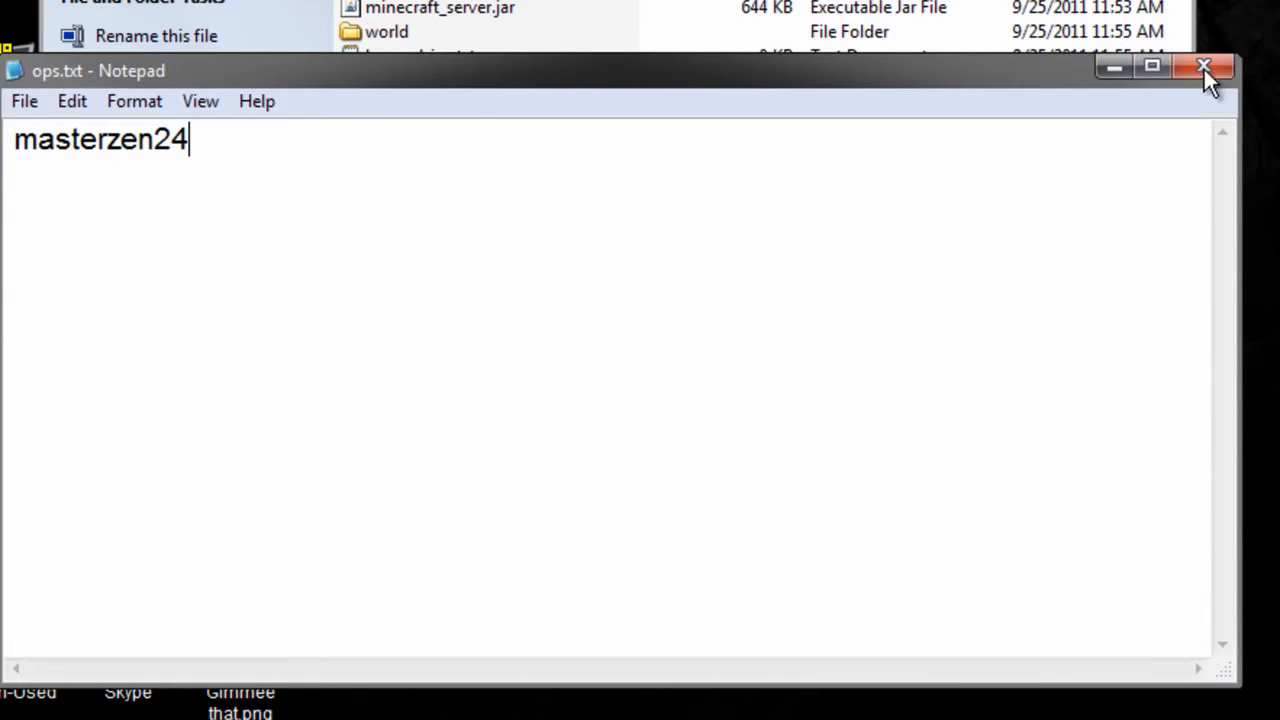
{"action": "left_click", "coordinate": [1204, 68]}
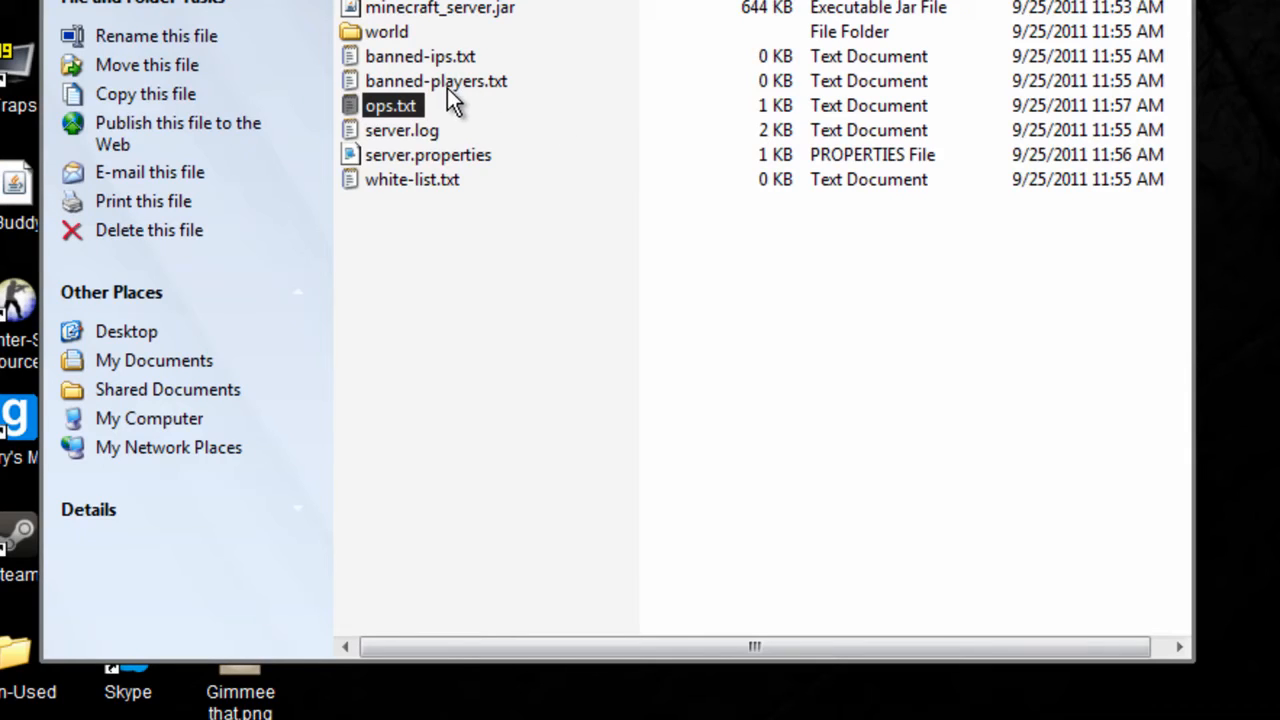
{"action": "mouse_move", "coordinate": [428, 58]}
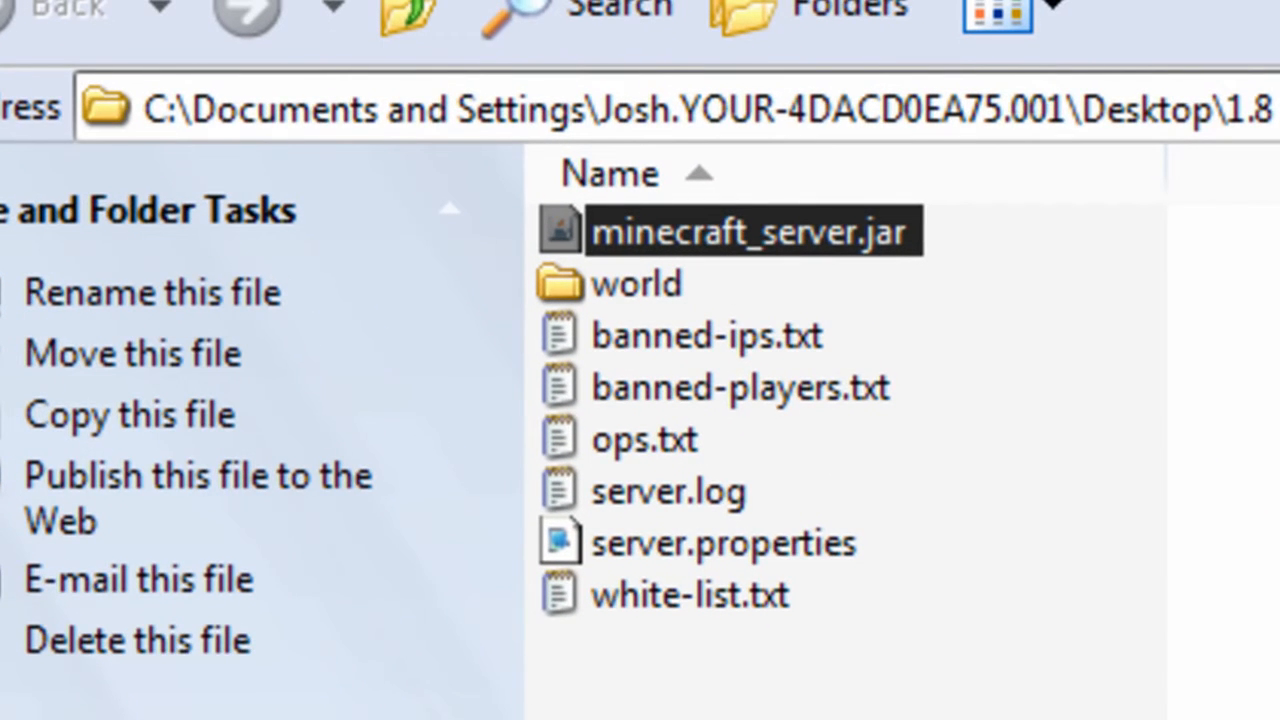
- Relaunch minecraft_server.jar from the server folder
{"action": "double_click", "coordinate": [752, 230]}
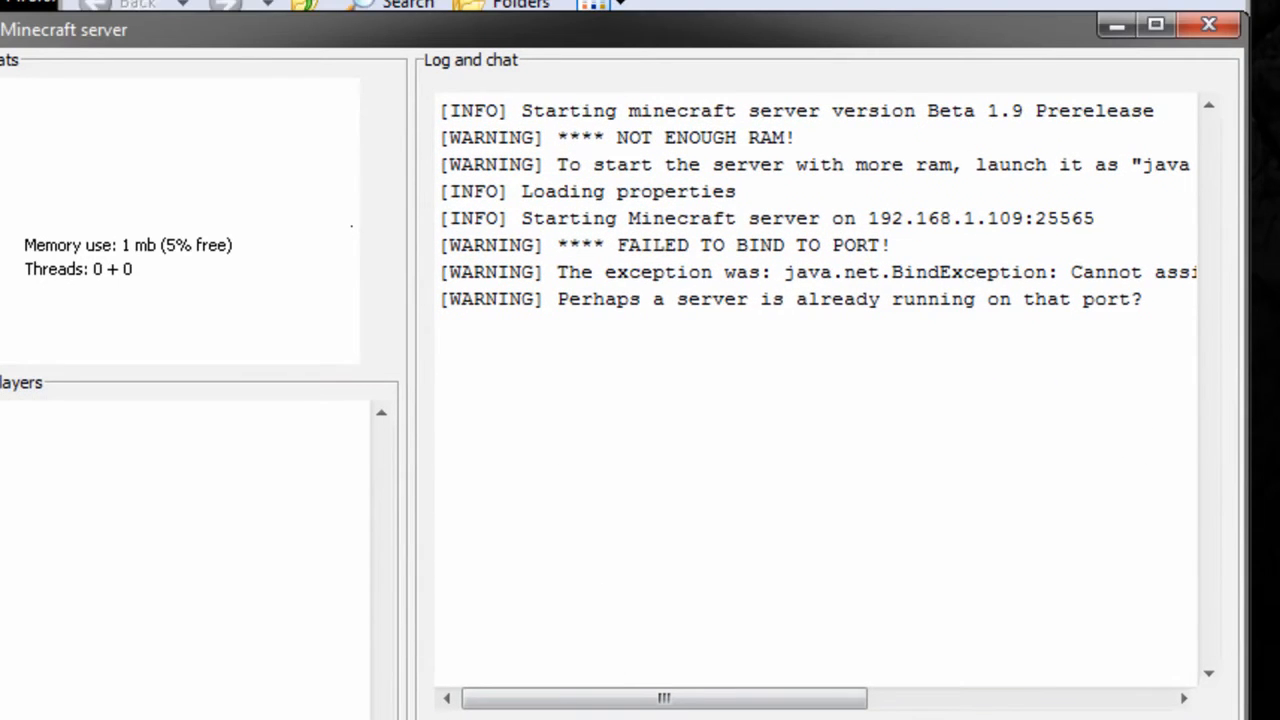
{"action": "mouse_move", "coordinate": [576, 304]}
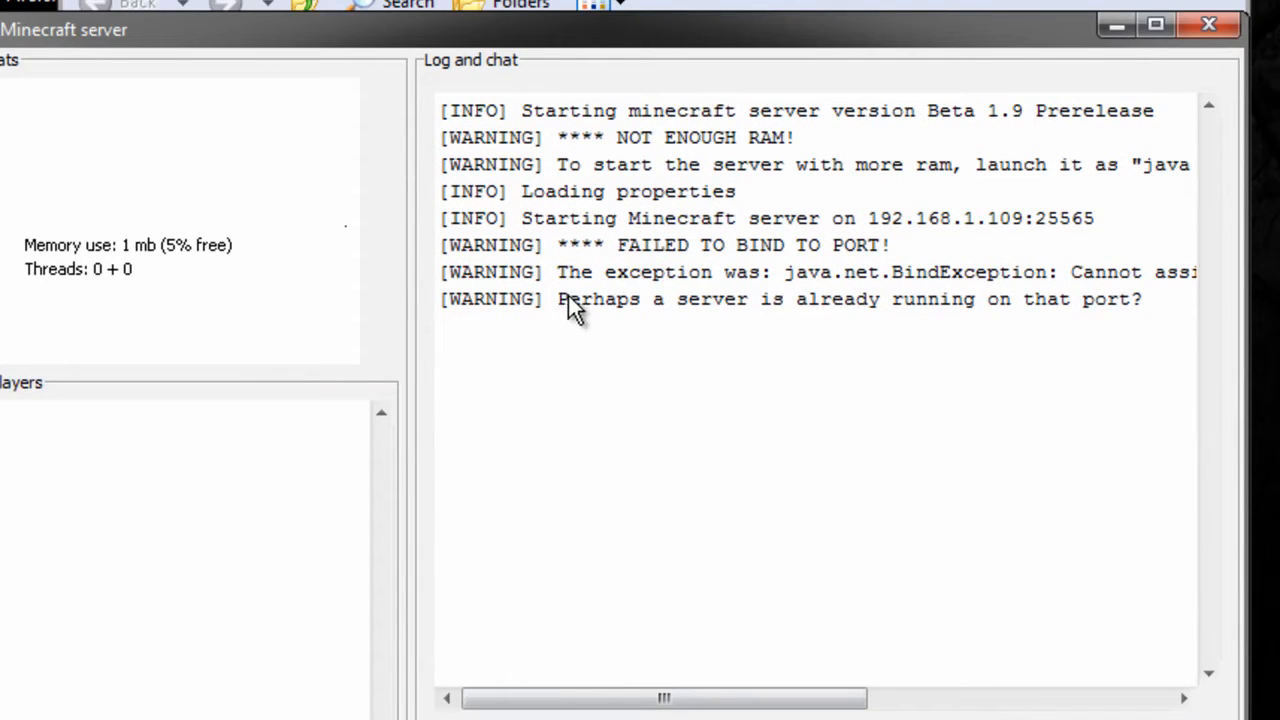
- Highlight the 'Perhaps a server is already running on that port?' warning in the server log
{"action": "left_click_drag", "start_coordinate": [558, 298], "coordinate": [1142, 298]}
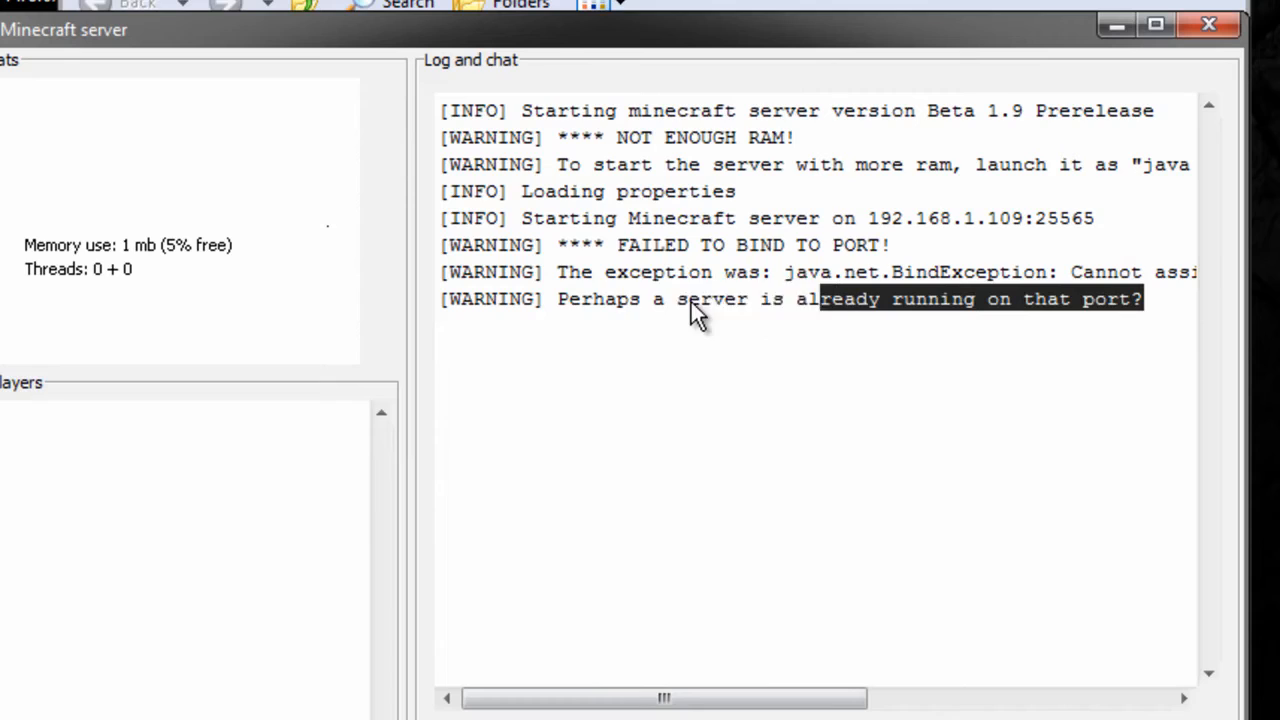
{"action": "left_click_drag", "start_coordinate": [820, 300], "coordinate": [560, 300]}
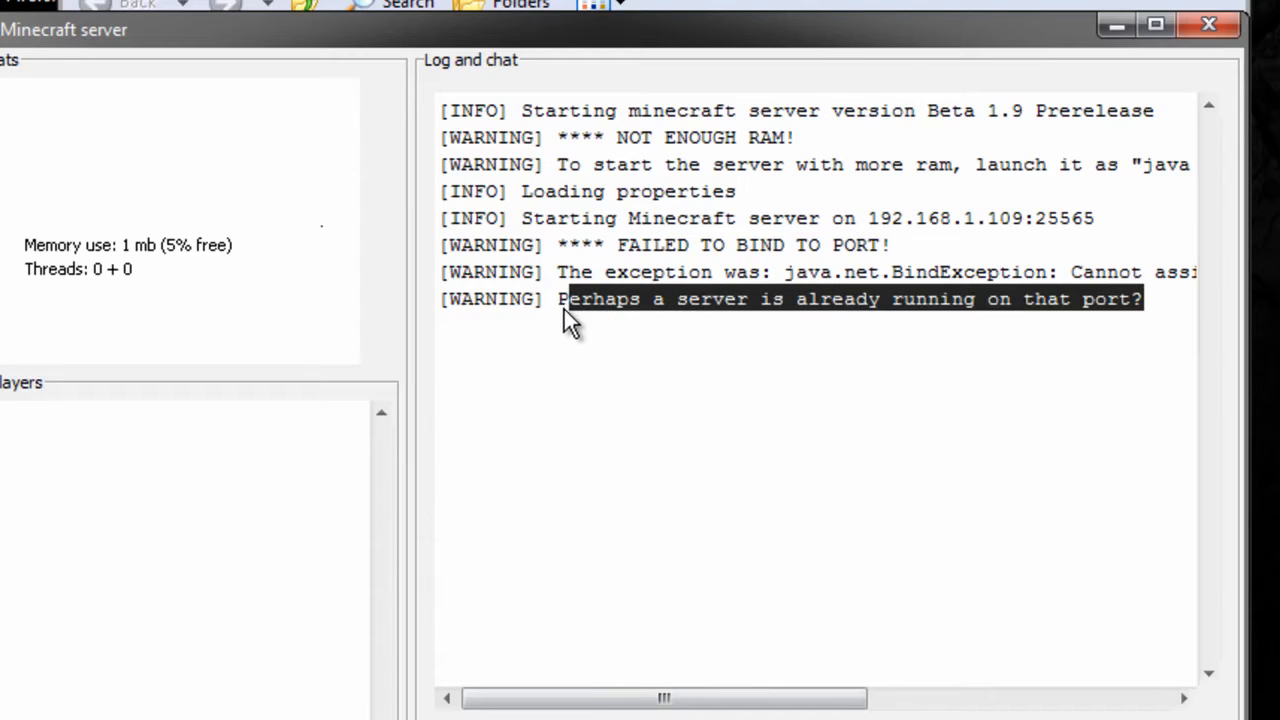
{"action": "mouse_move", "coordinate": [1156, 24]}
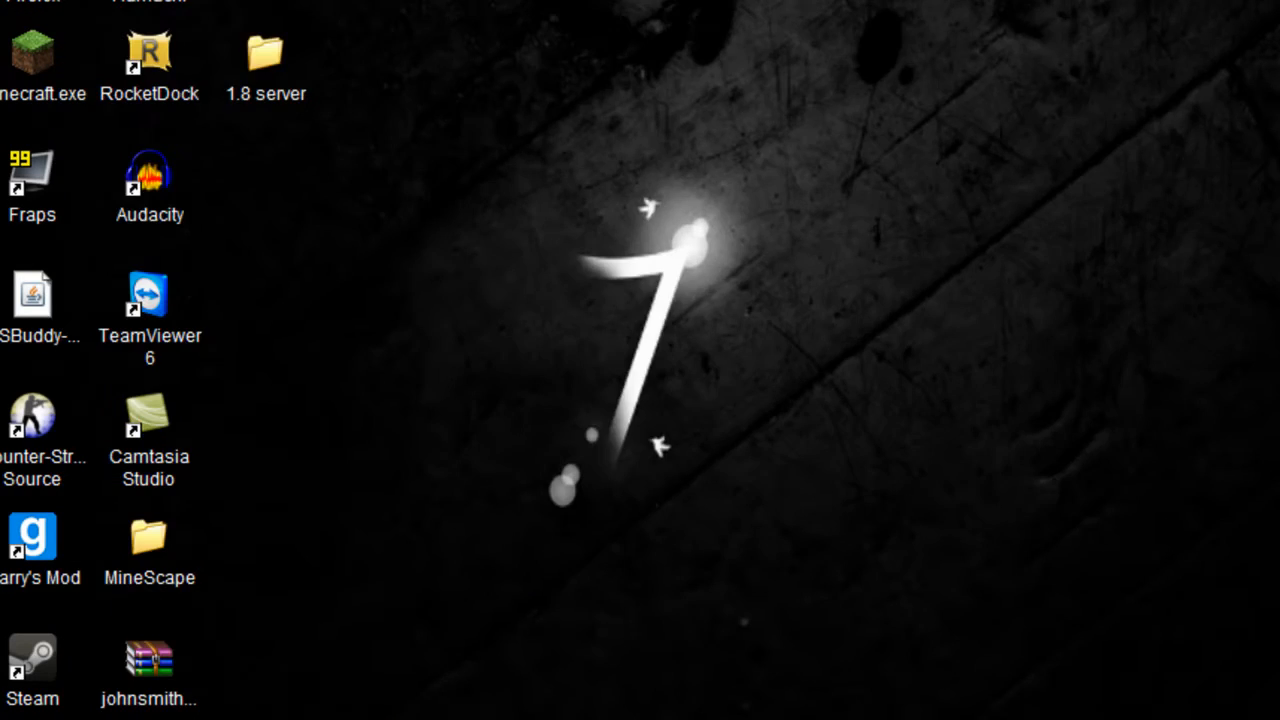
- Start minecraft_server.jar again, then launch Minecraft.exe to the title screen
{"action": "double_click", "coordinate": [264, 50]}
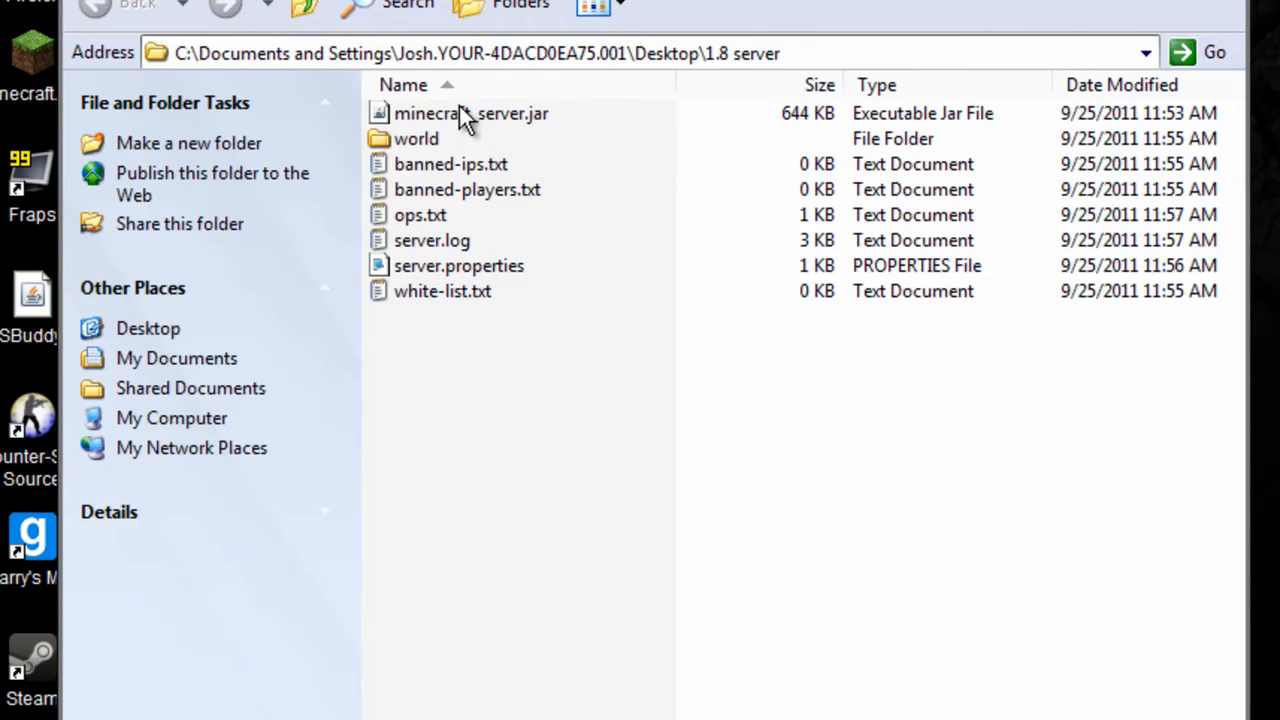
{"action": "mouse_move", "coordinate": [464, 120]}
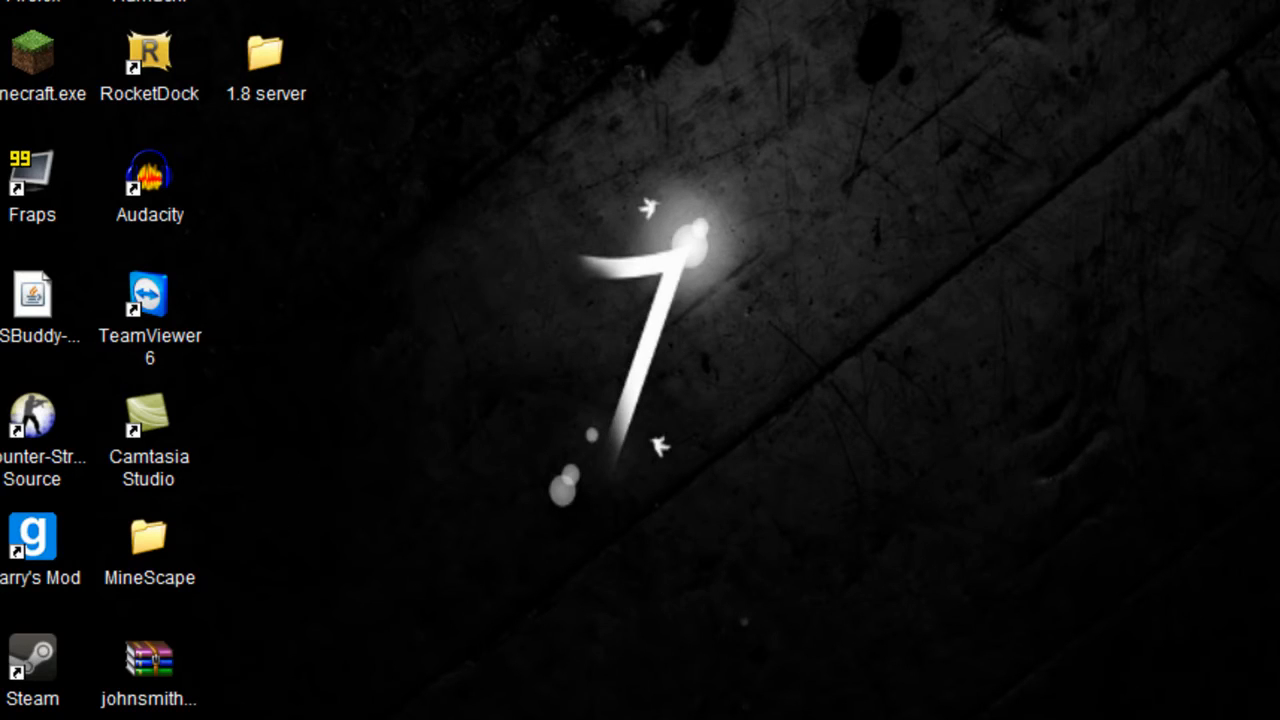
{"action": "mouse_move", "coordinate": [196, 104]}
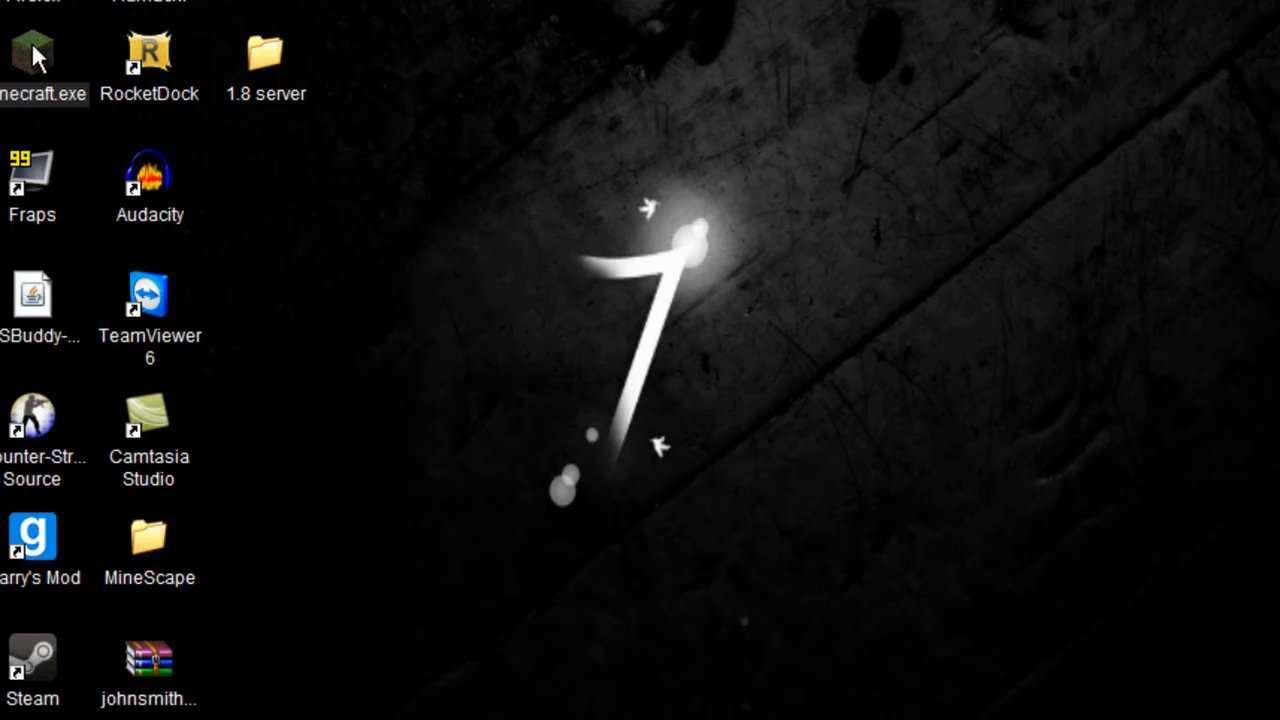
{"action": "double_click", "coordinate": [32, 54]}
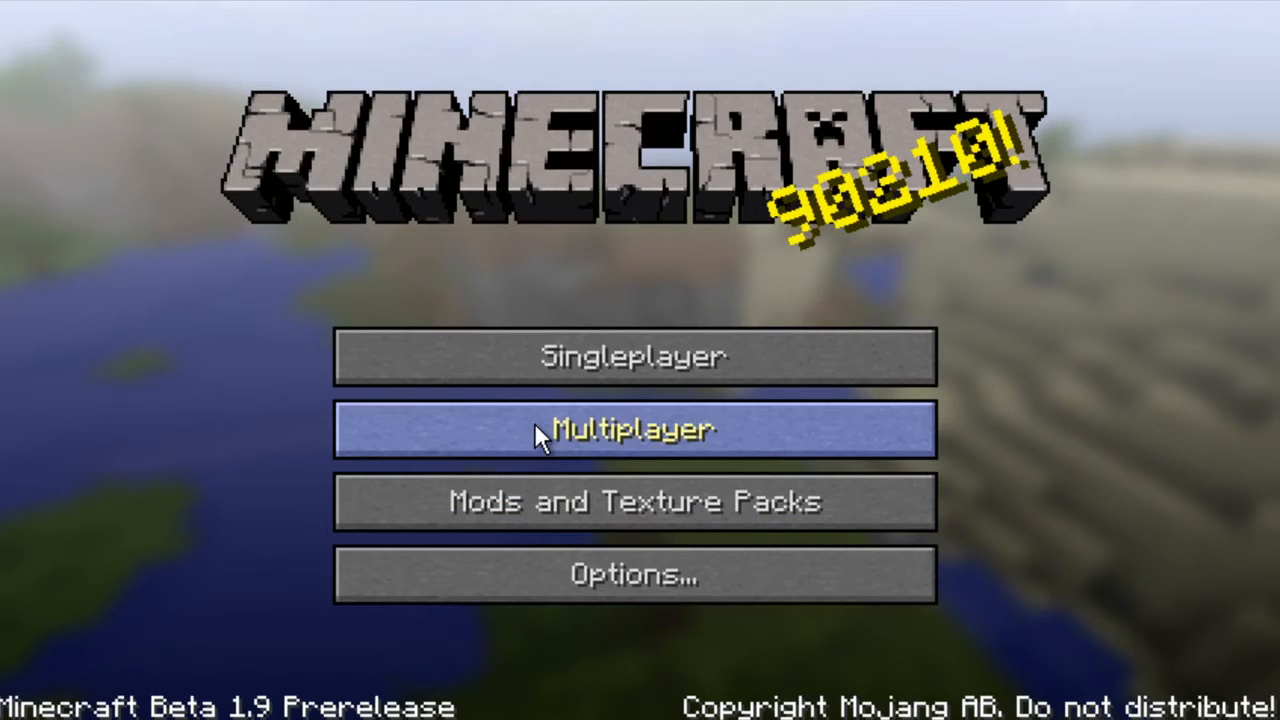
{"action": "mouse_move", "coordinate": [518, 478]}
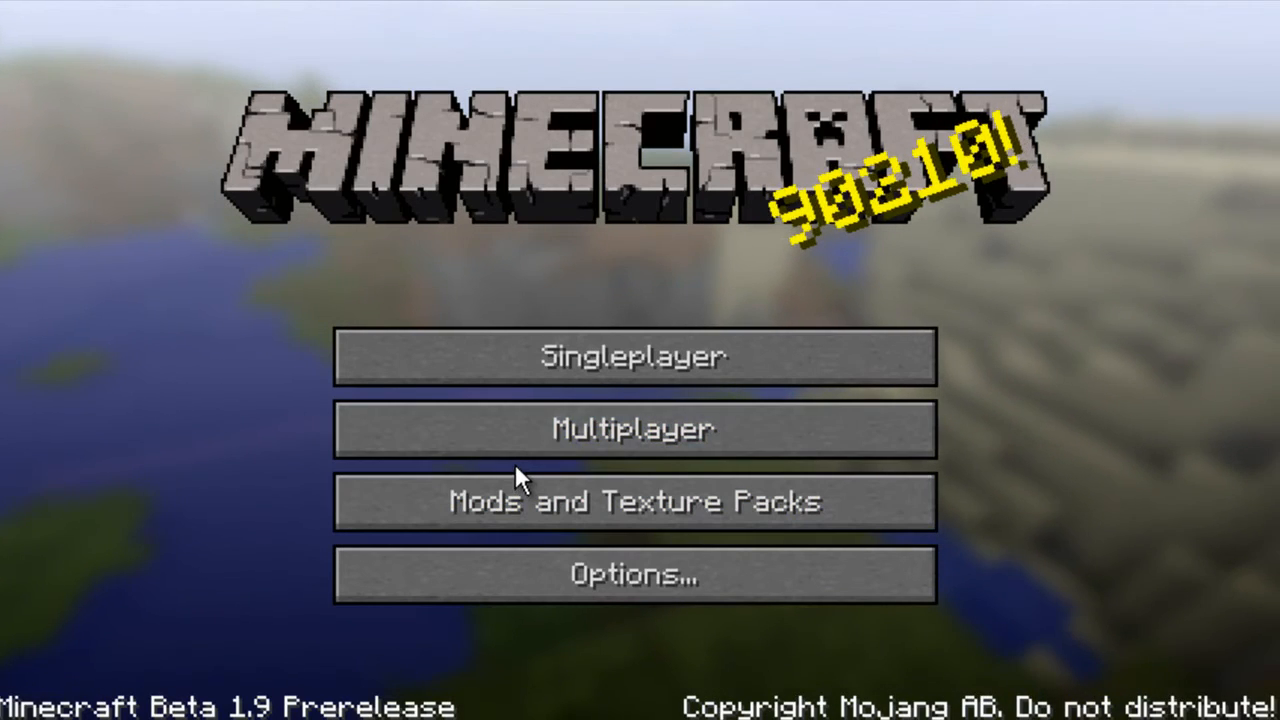
- View the multiplayer server list with both saved servers unreachable, then cancel out
{"action": "left_click", "coordinate": [634, 428]}
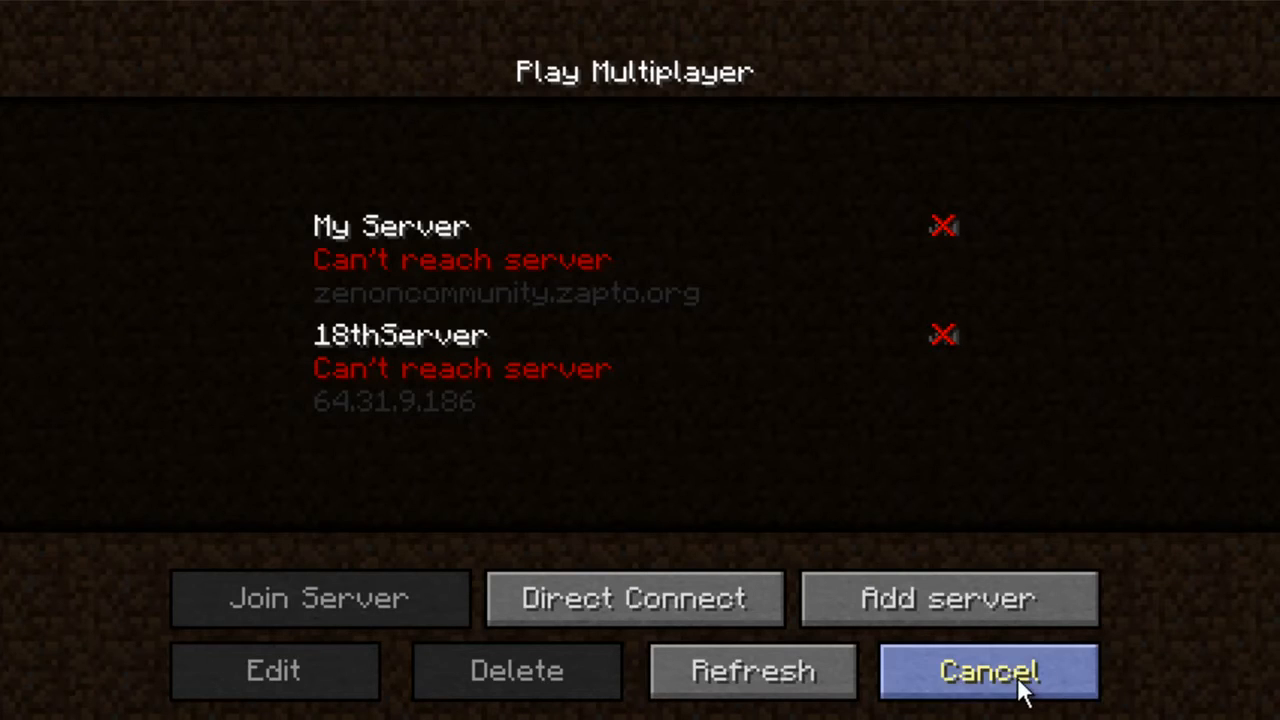
{"action": "left_click", "coordinate": [988, 670]}
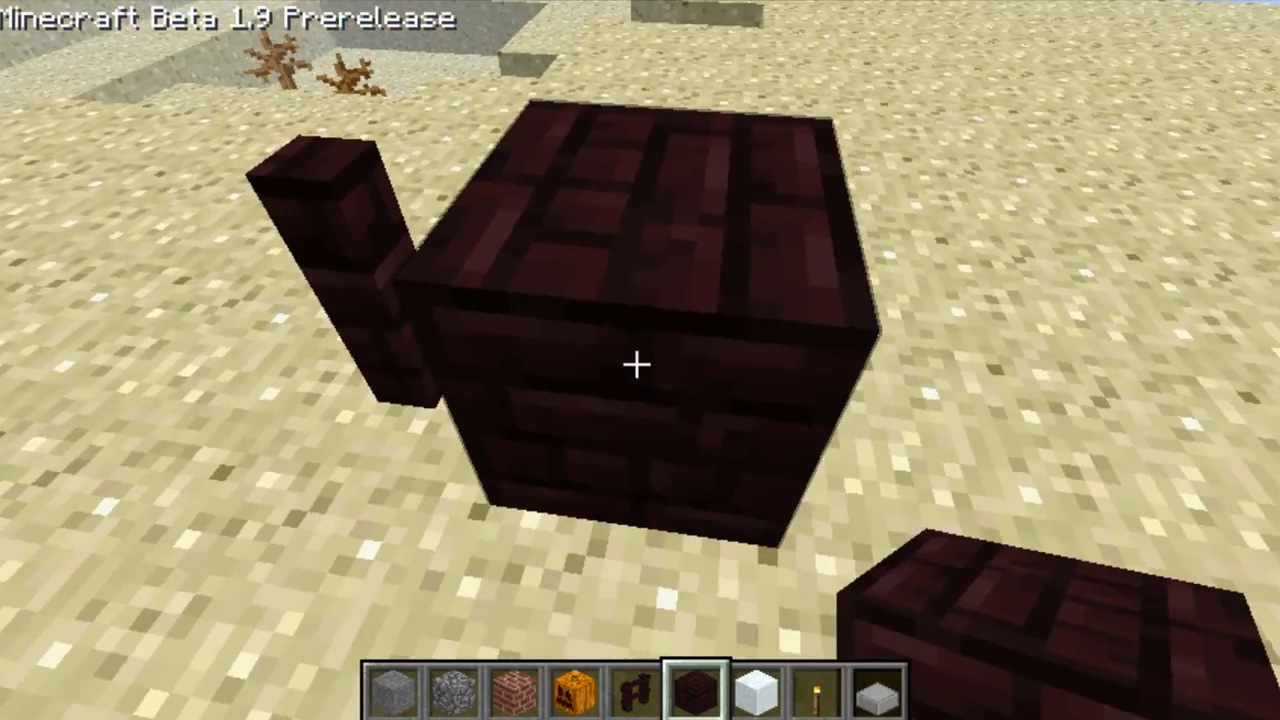
{"action": "mouse_move", "coordinate": [640, 360]}
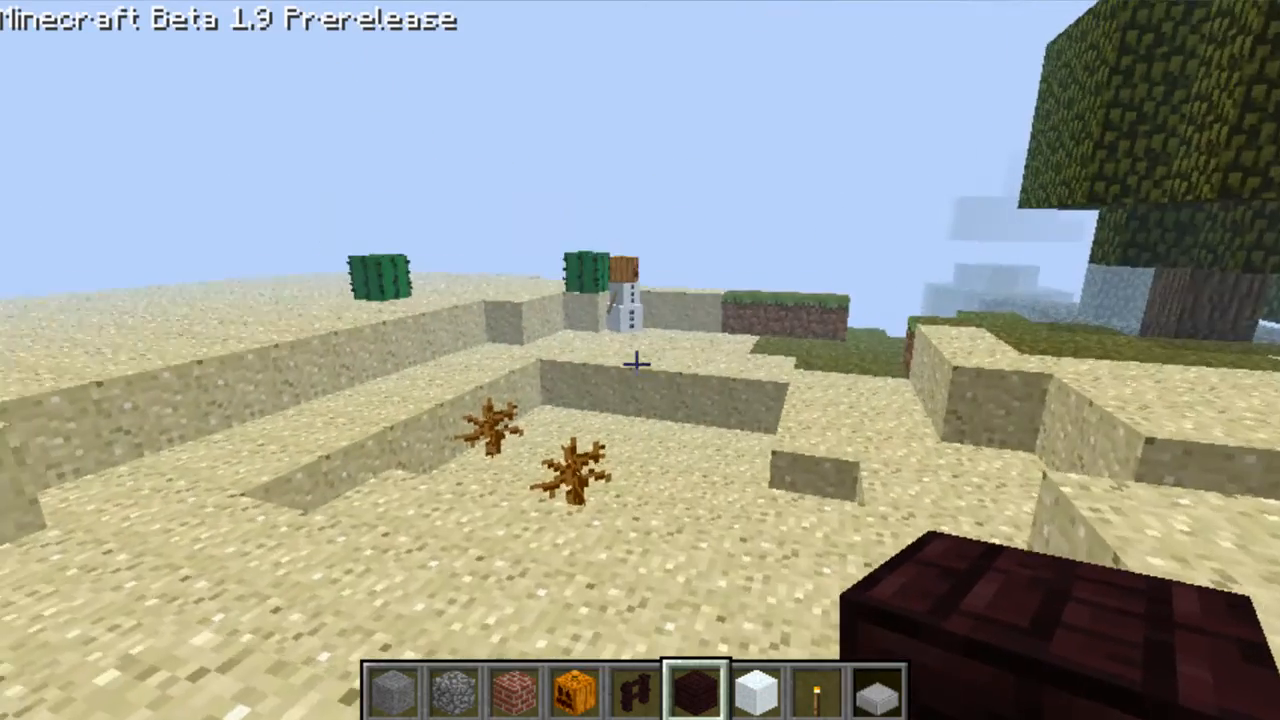
{"action": "mouse_move", "coordinate": [640, 360]}
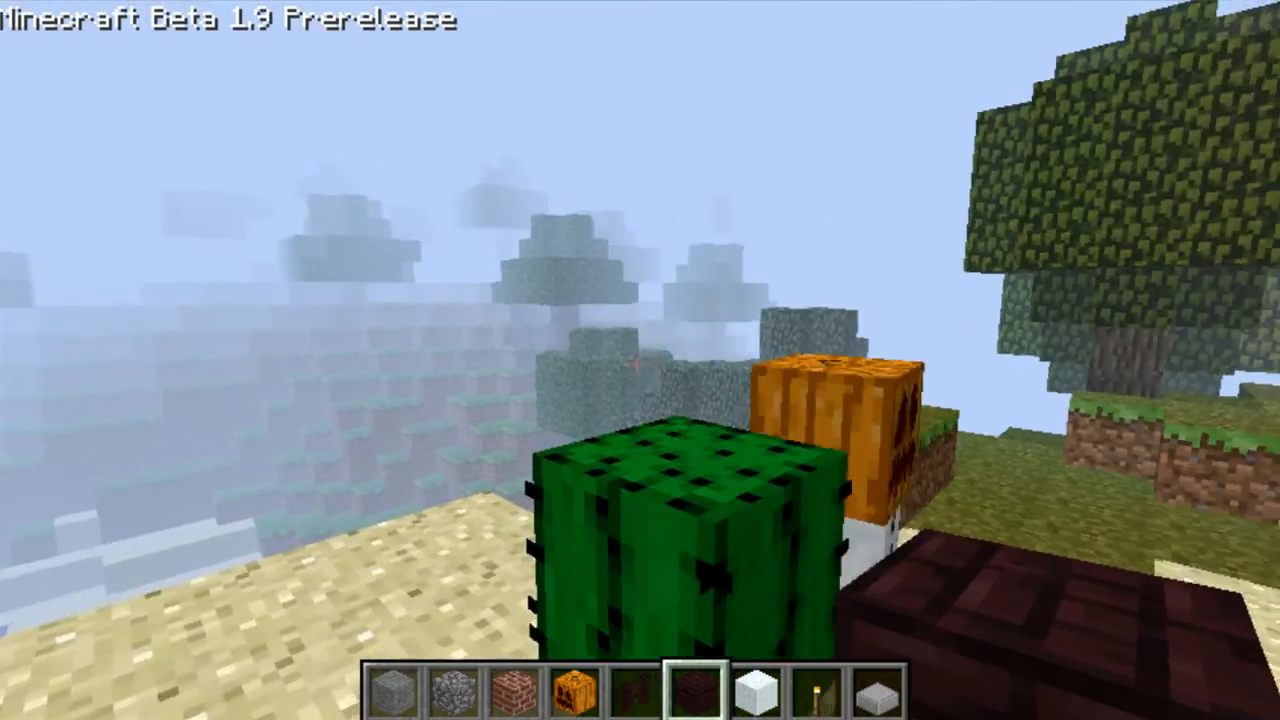
{"action": "mouse_move", "coordinate": [640, 360]}
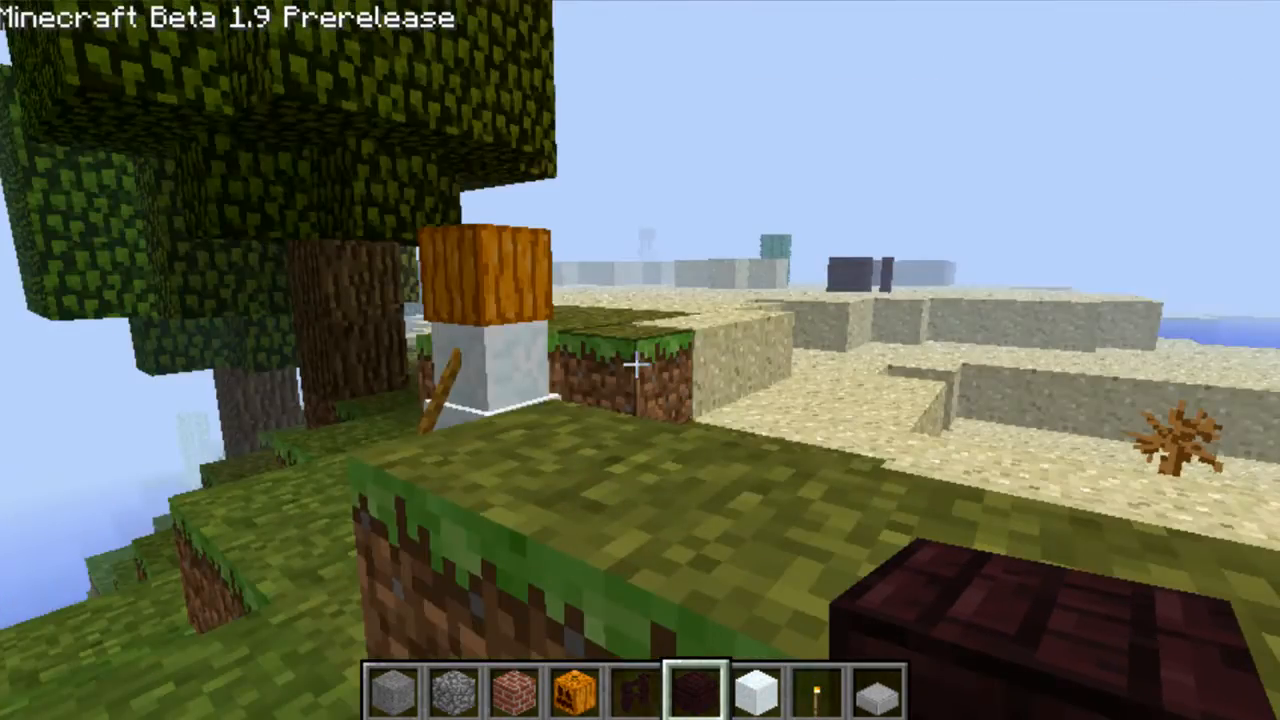
{"action": "mouse_move", "coordinate": [640, 360]}
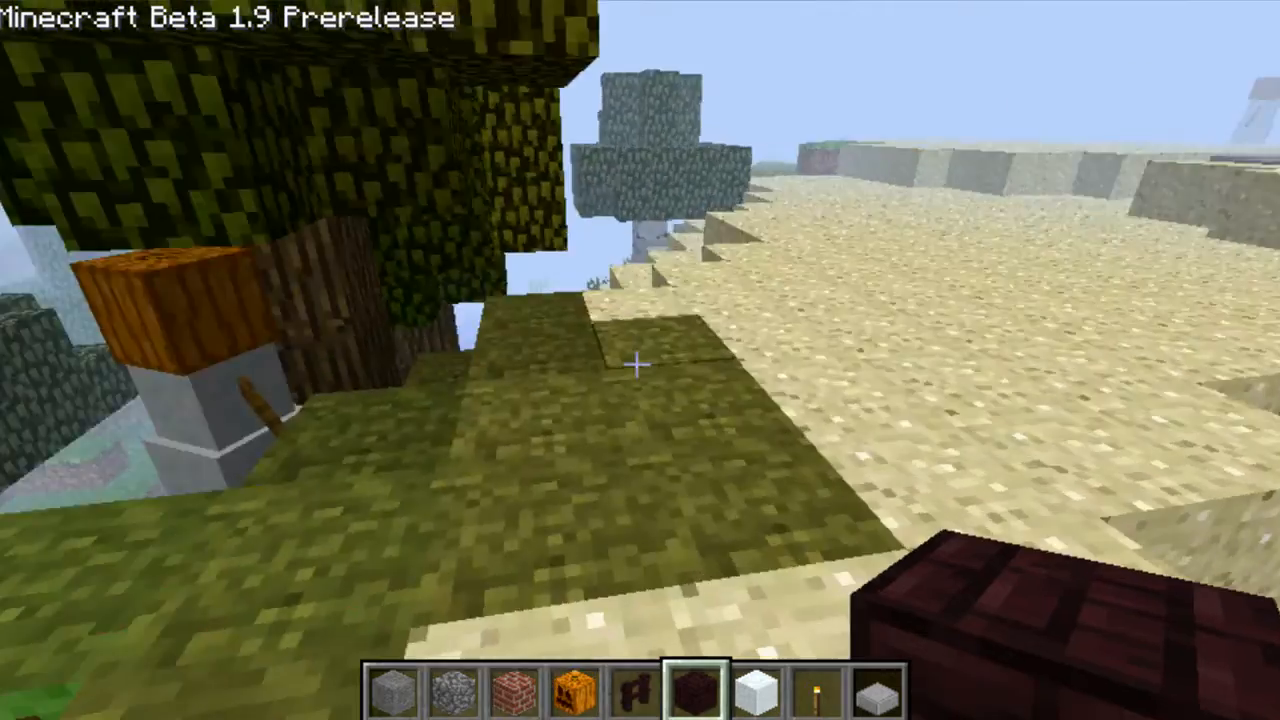
{"action": "mouse_move", "coordinate": [640, 360]}
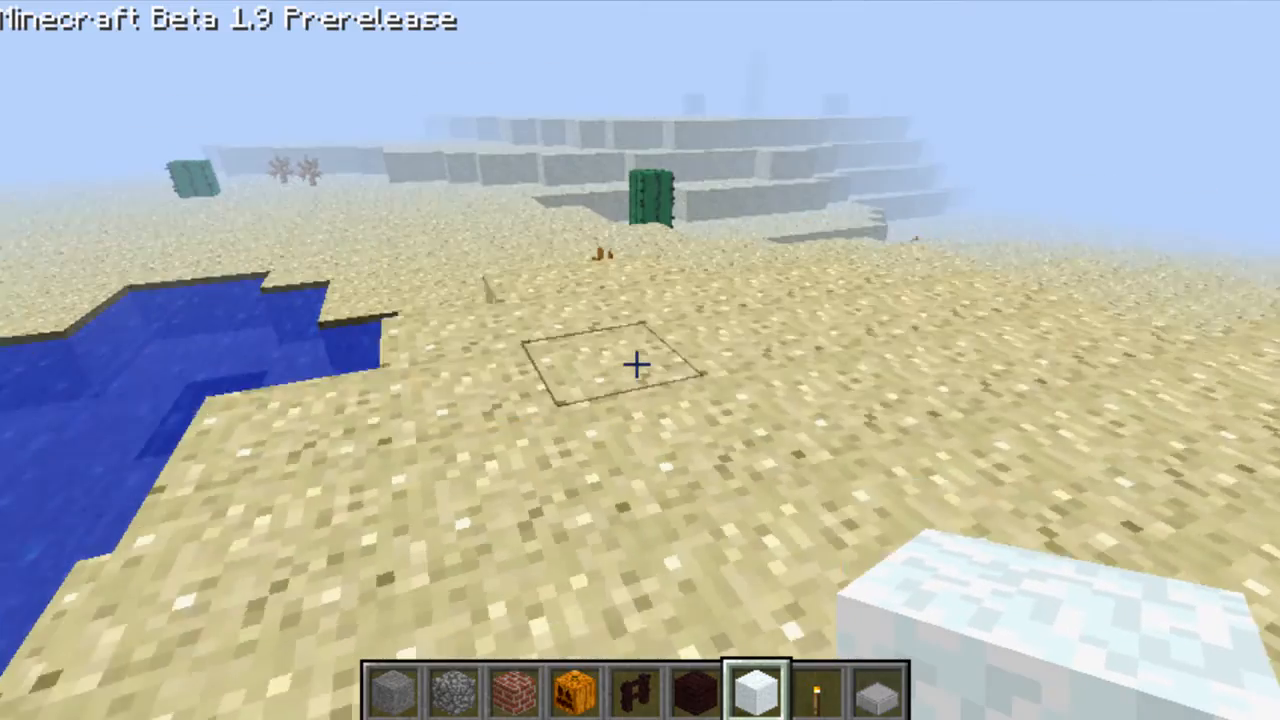
{"action": "mouse_move", "coordinate": [640, 360]}
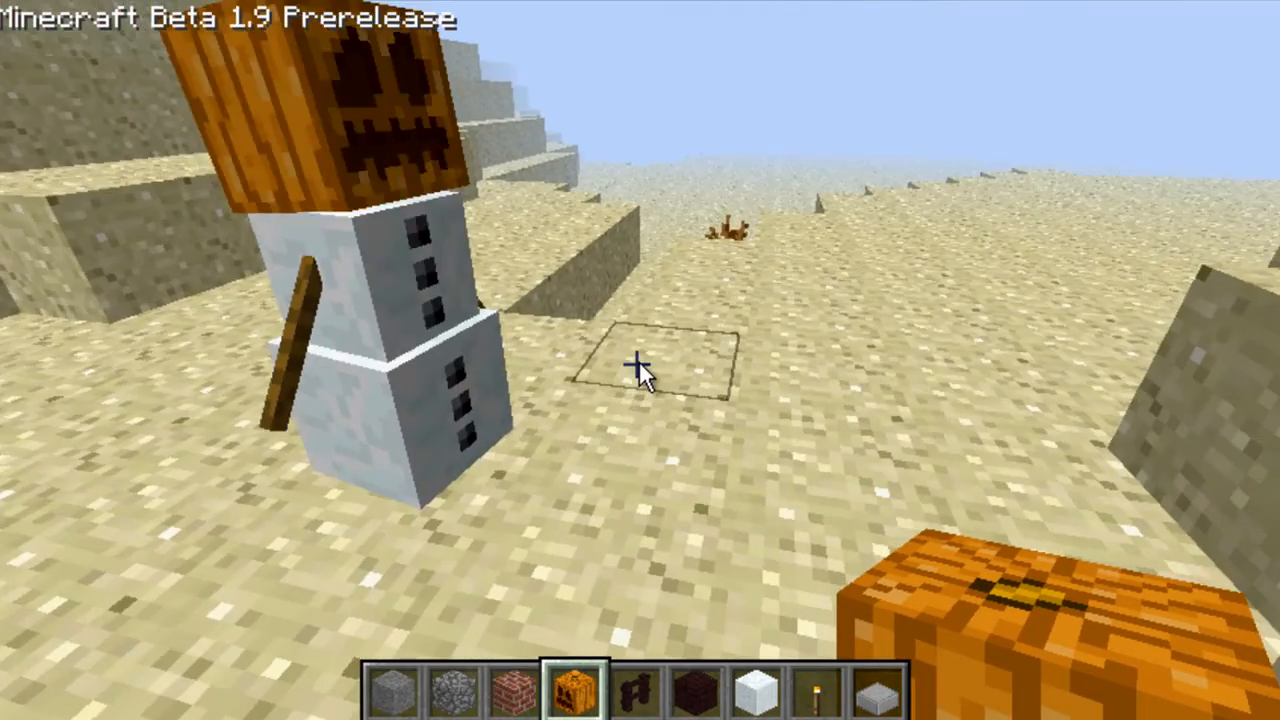
- Use the inventory to pick snow blocks and a pumpkin for the snow golem
{"action": "key", "text": "e"}
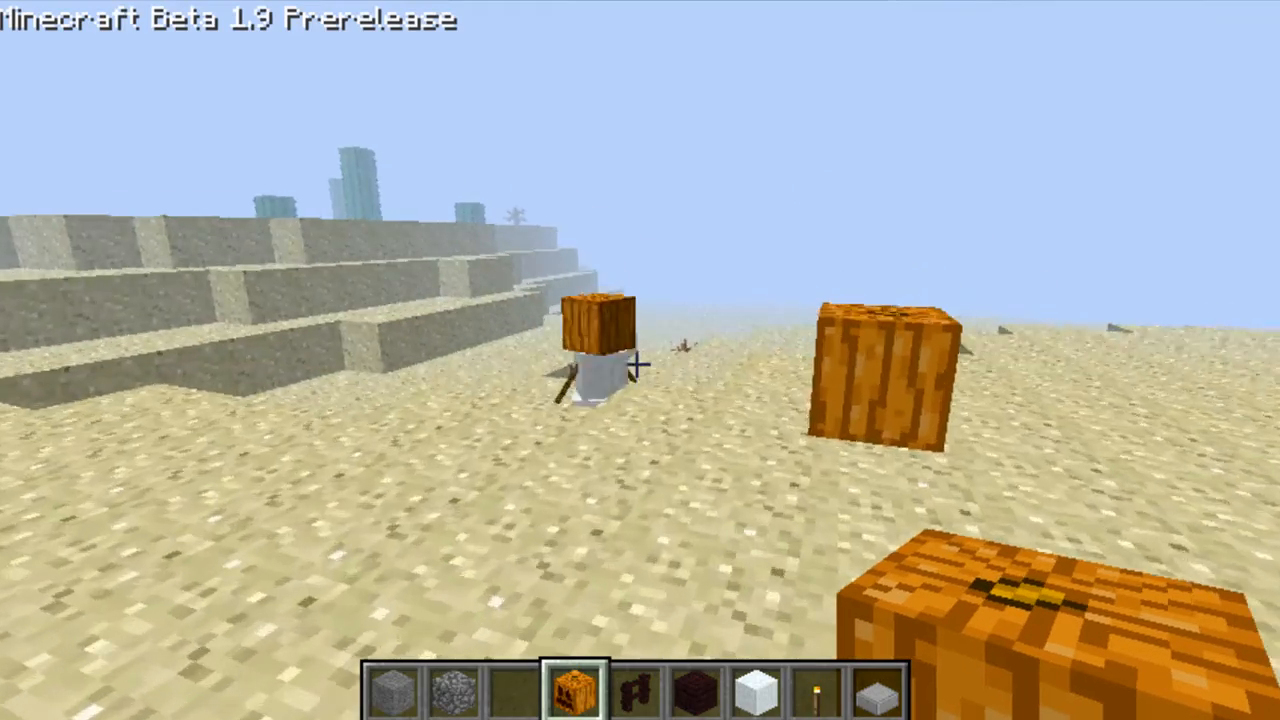
{"action": "mouse_move", "coordinate": [640, 360]}
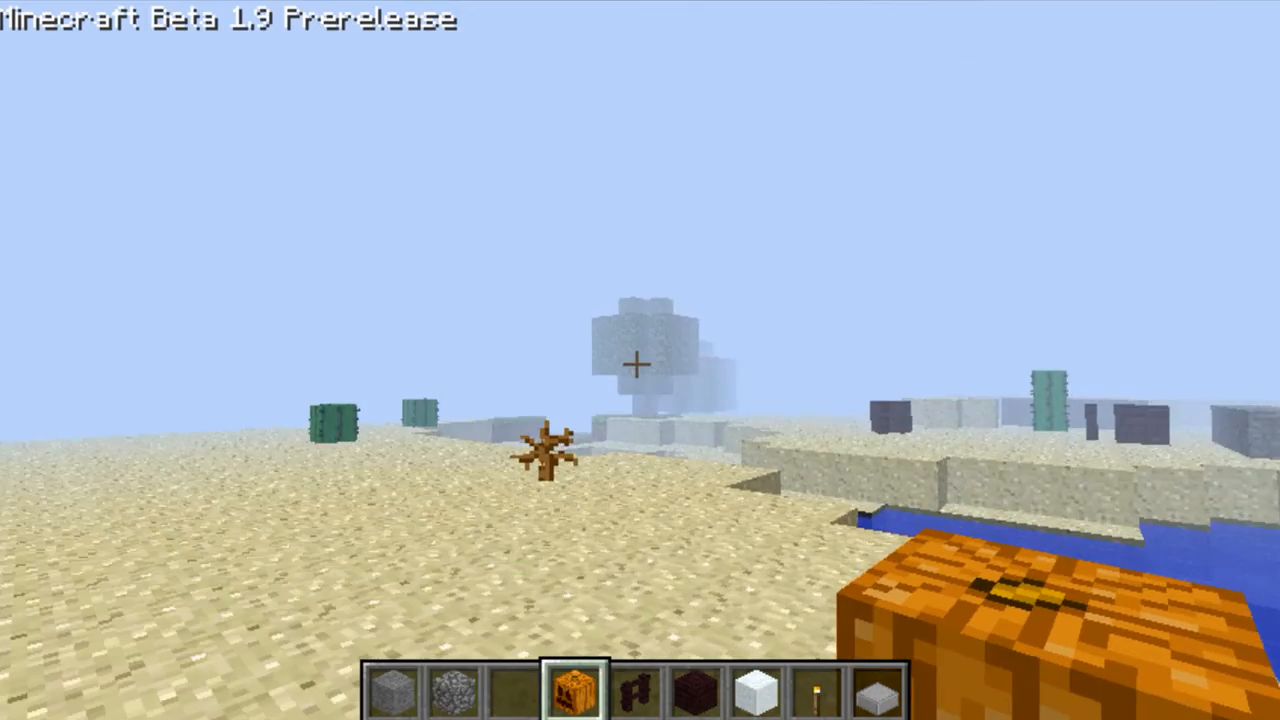
{"action": "mouse_move", "coordinate": [640, 360]}
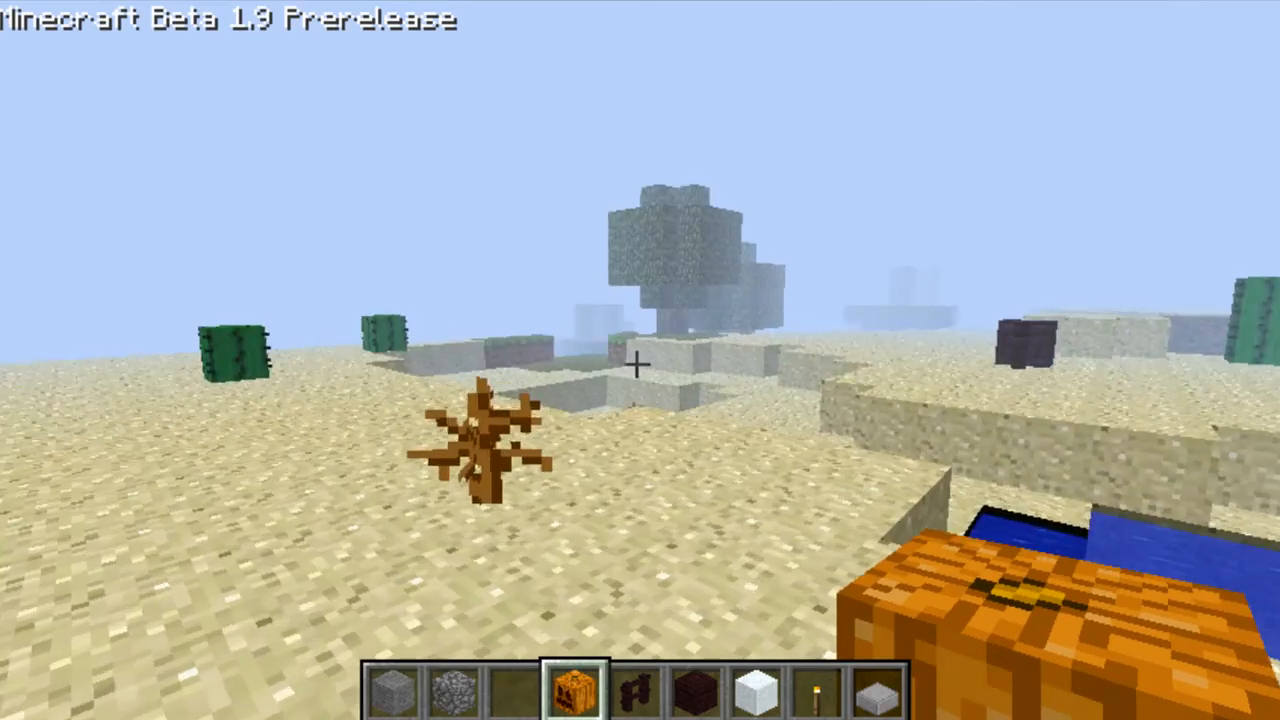
{"action": "mouse_move", "coordinate": [640, 360]}
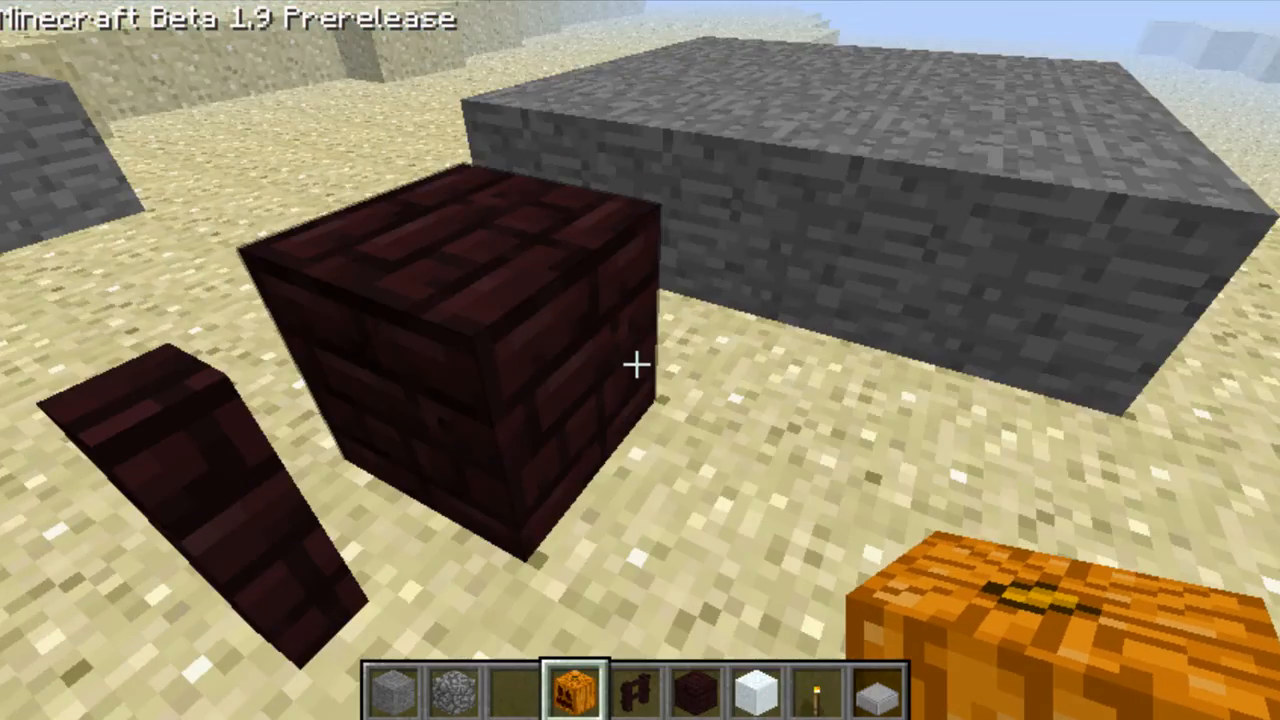
{"action": "mouse_move", "coordinate": [640, 360]}
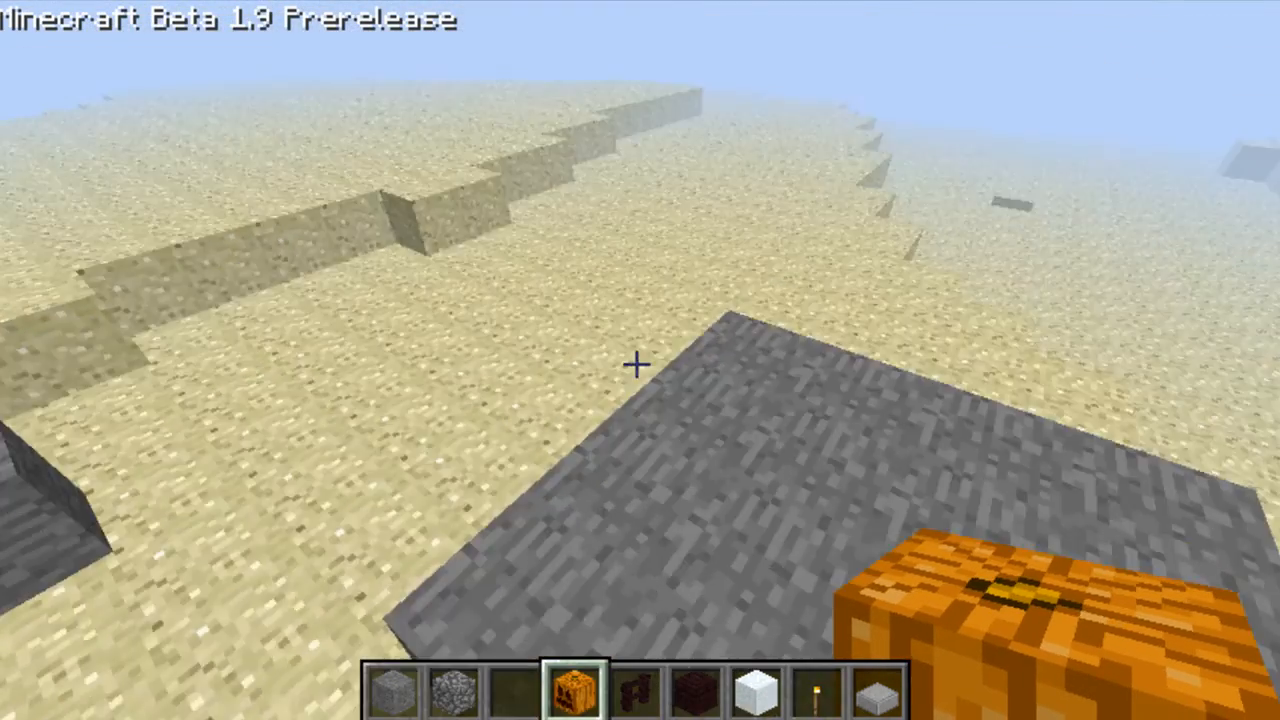